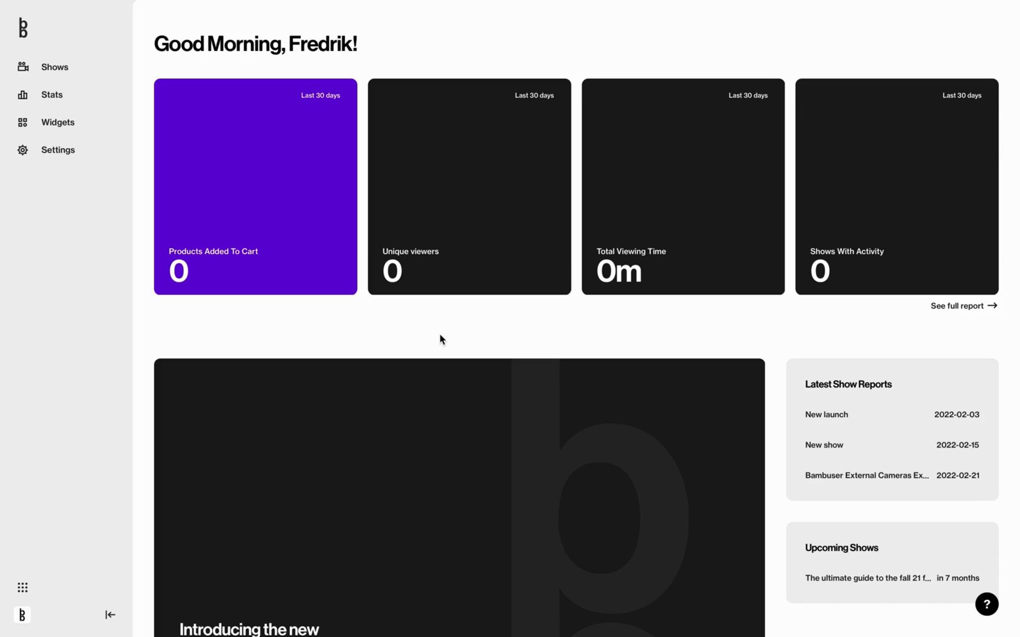
mouse_move(51, 95)
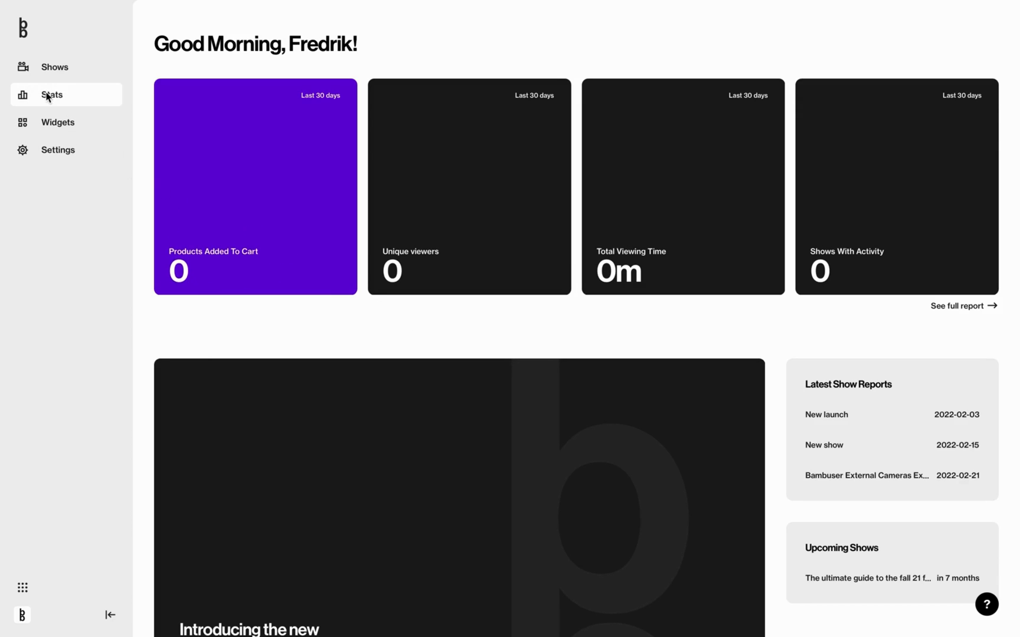
Go to Stats, glance at the Filters panel, and toggle Hide untitled shows off then back on.
left_click(50, 95)
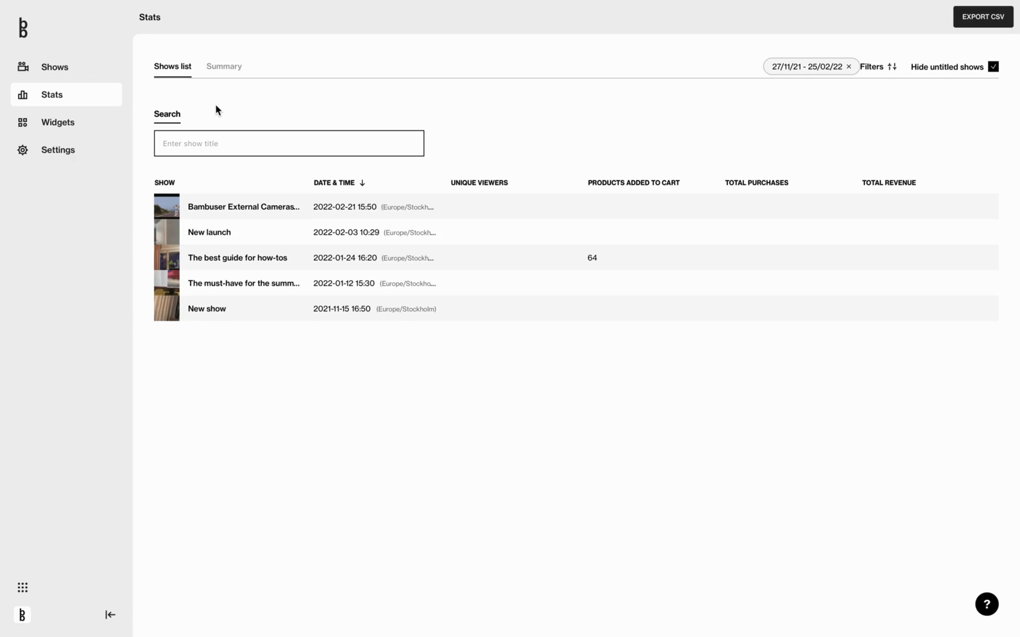
mouse_move(187, 125)
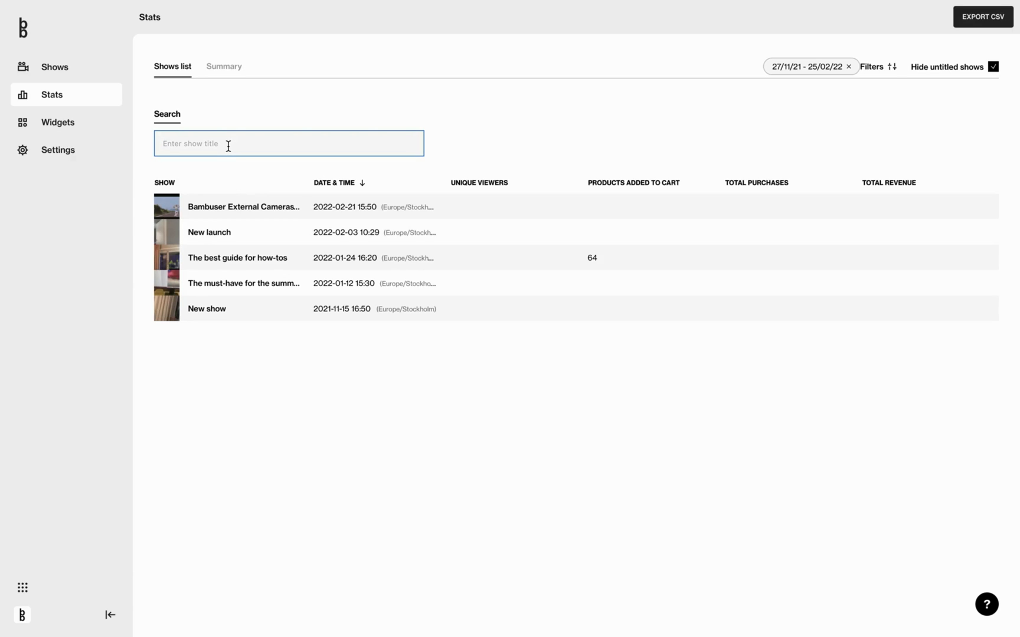
mouse_move(868, 67)
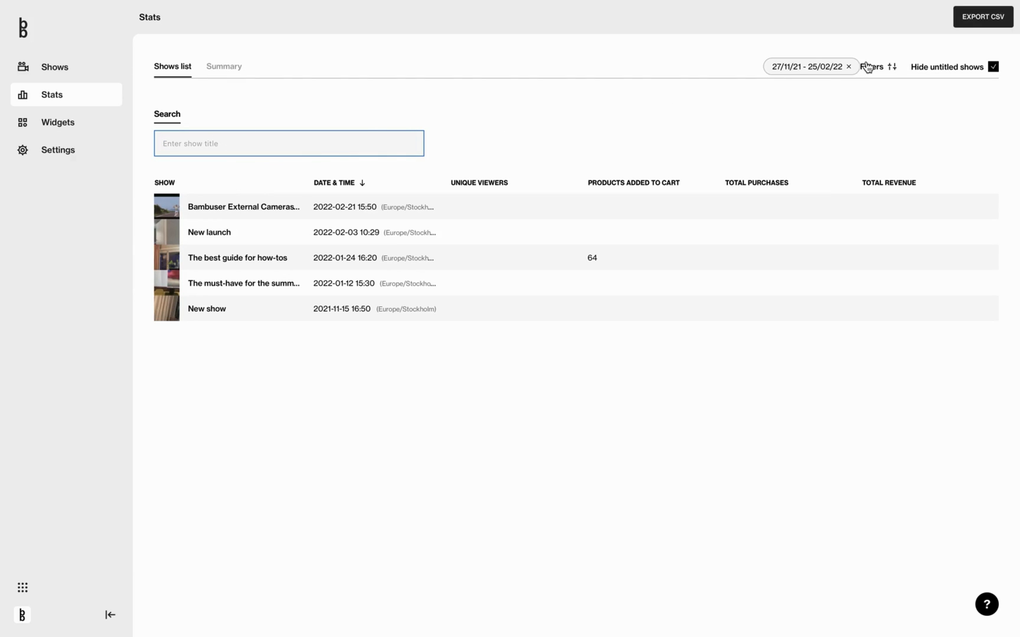
left_click(871, 66)
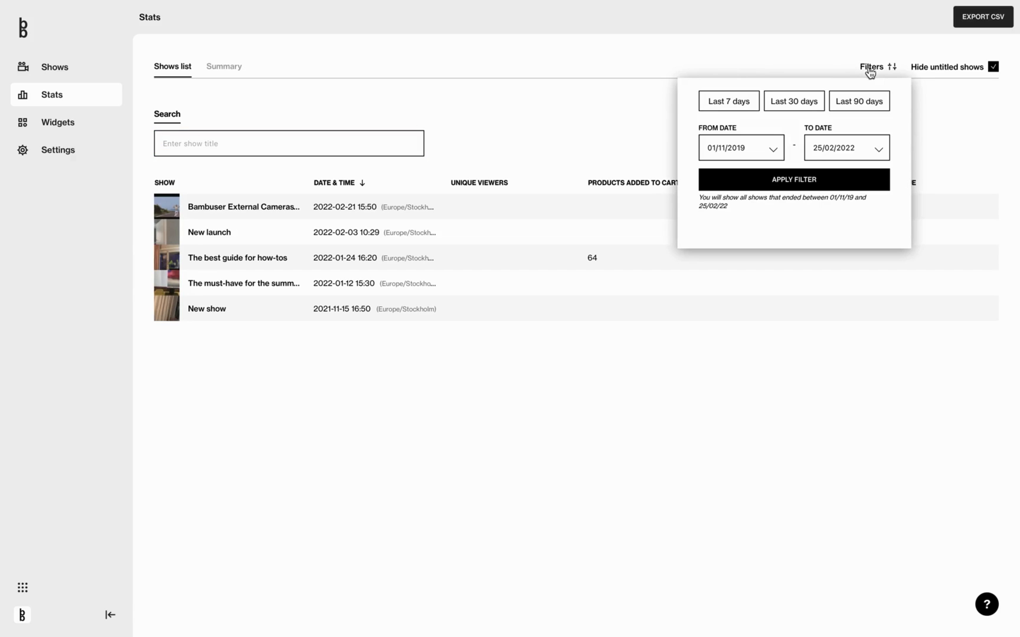
left_click(978, 113)
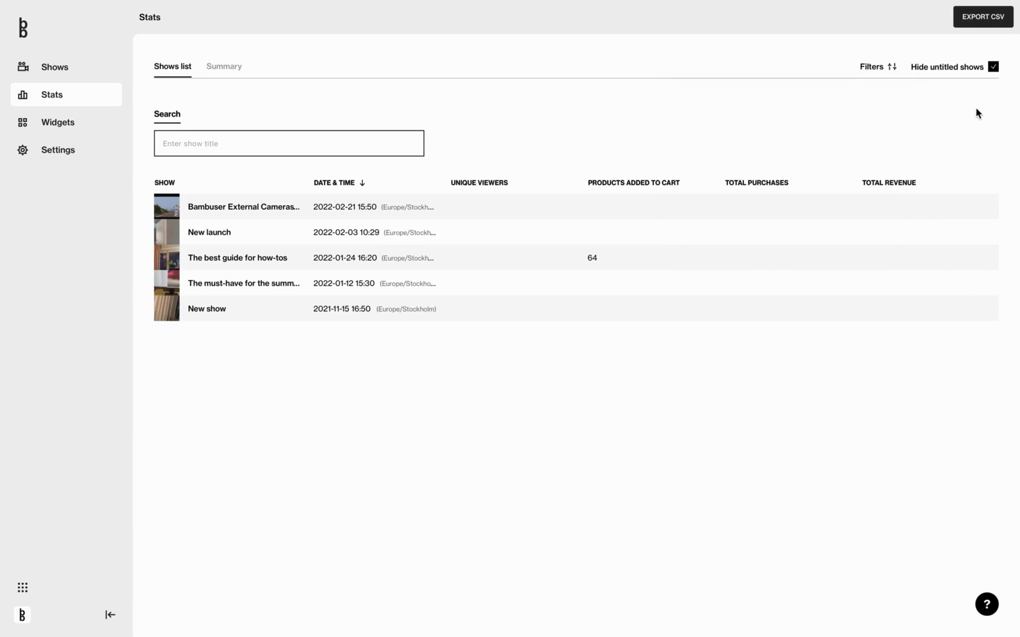
left_click(993, 66)
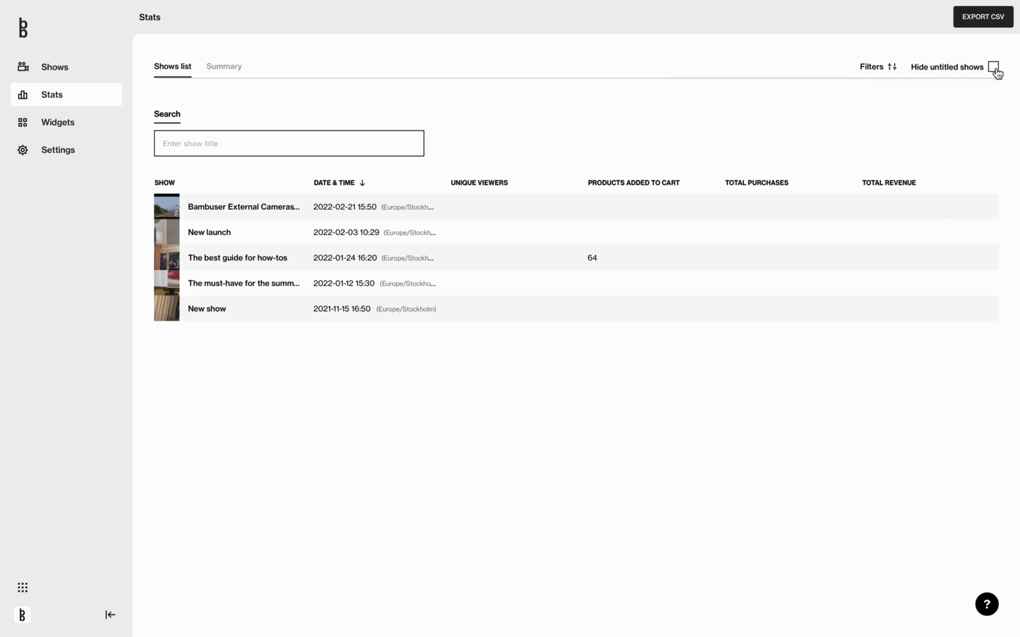
left_click(992, 68)
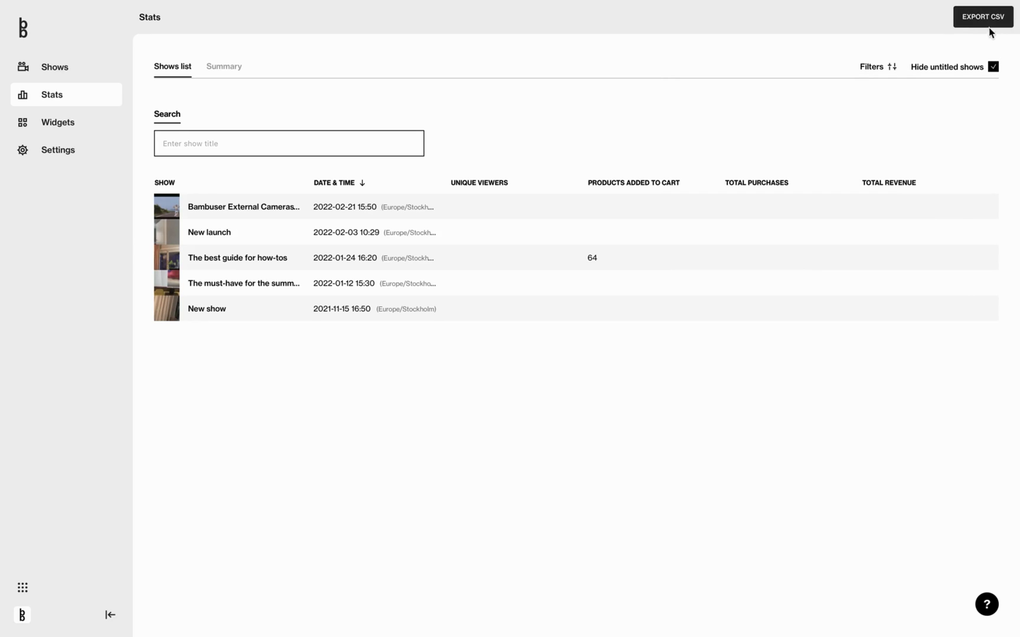
mouse_move(983, 16)
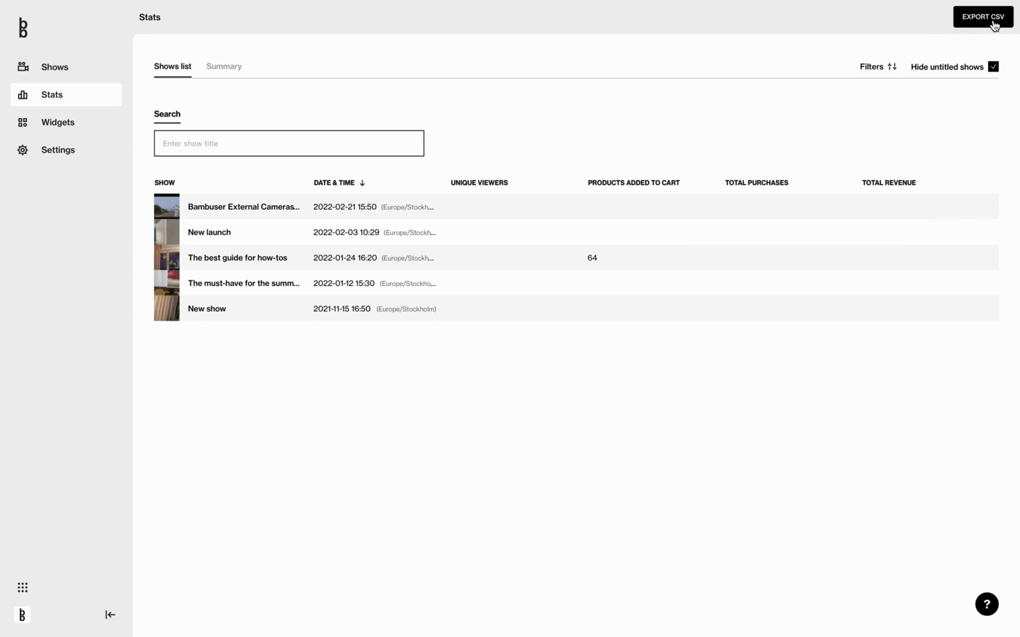
mouse_move(532, 61)
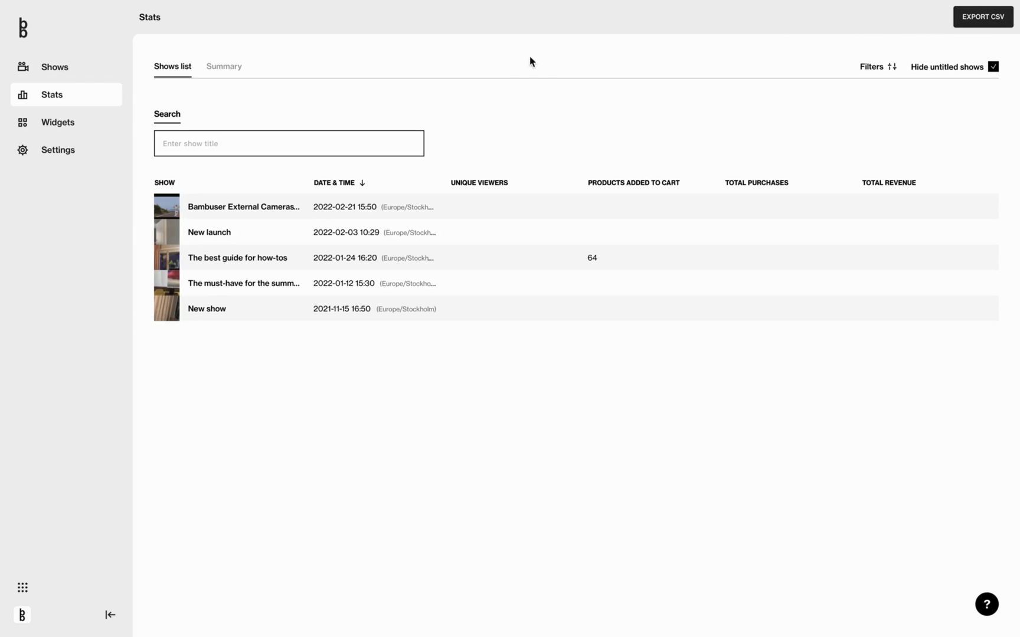
mouse_move(224, 66)
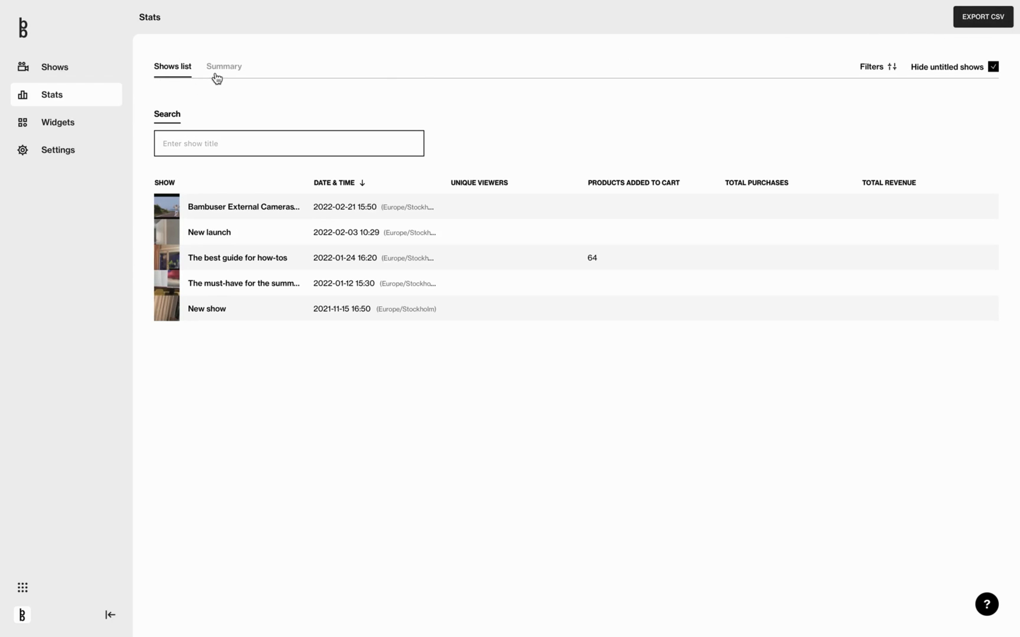
left_click(224, 66)
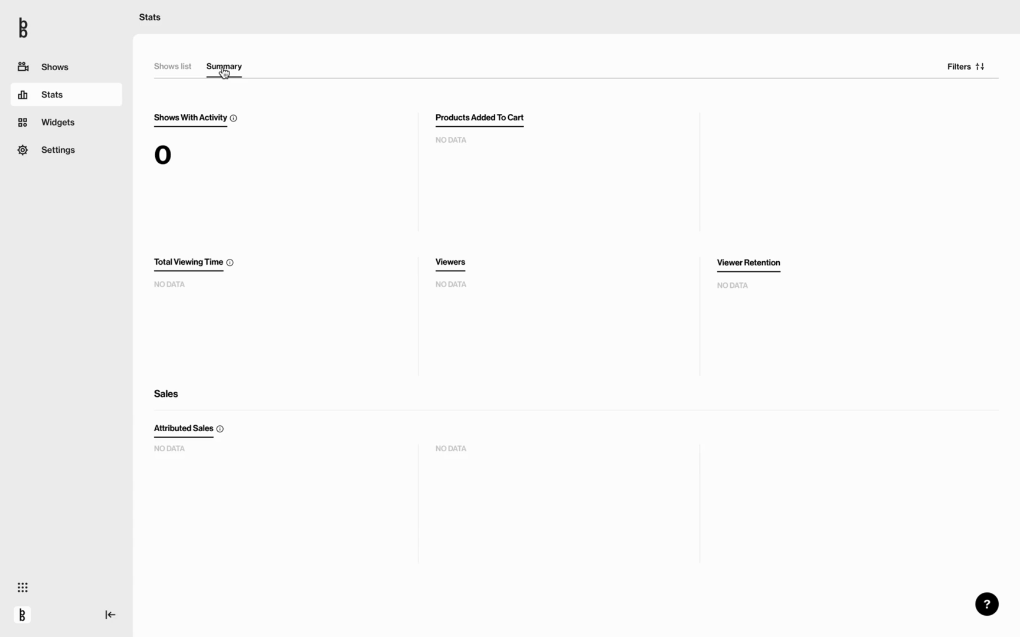
left_click(173, 66)
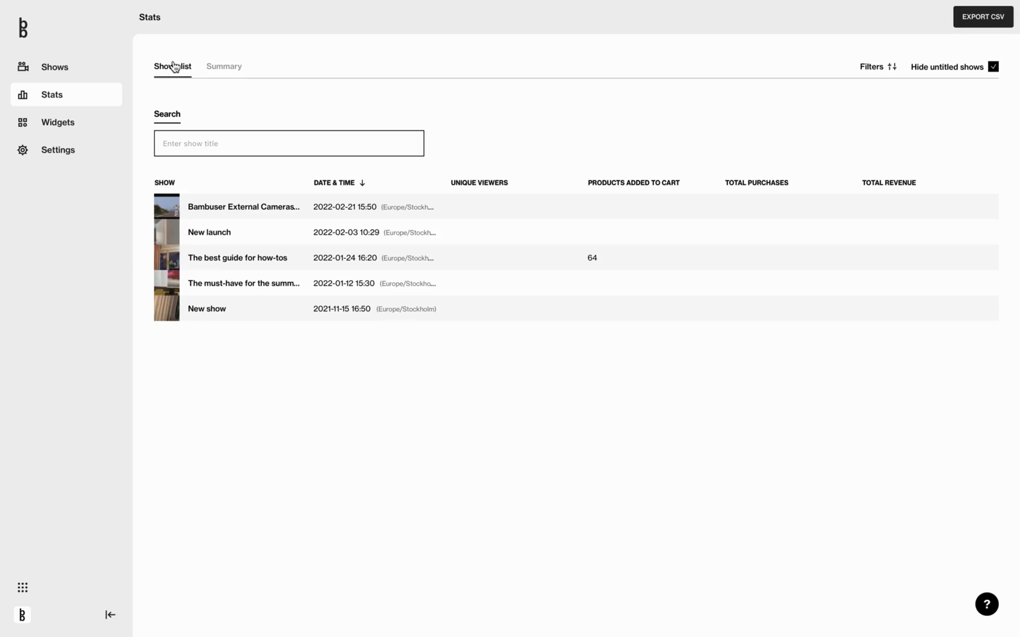
mouse_move(187, 74)
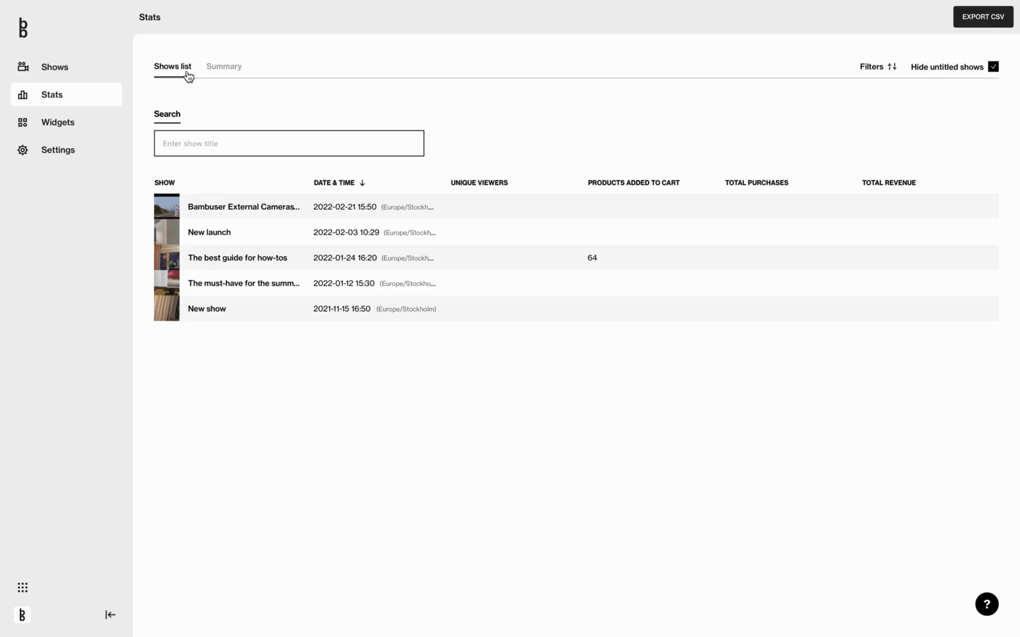
mouse_move(226, 138)
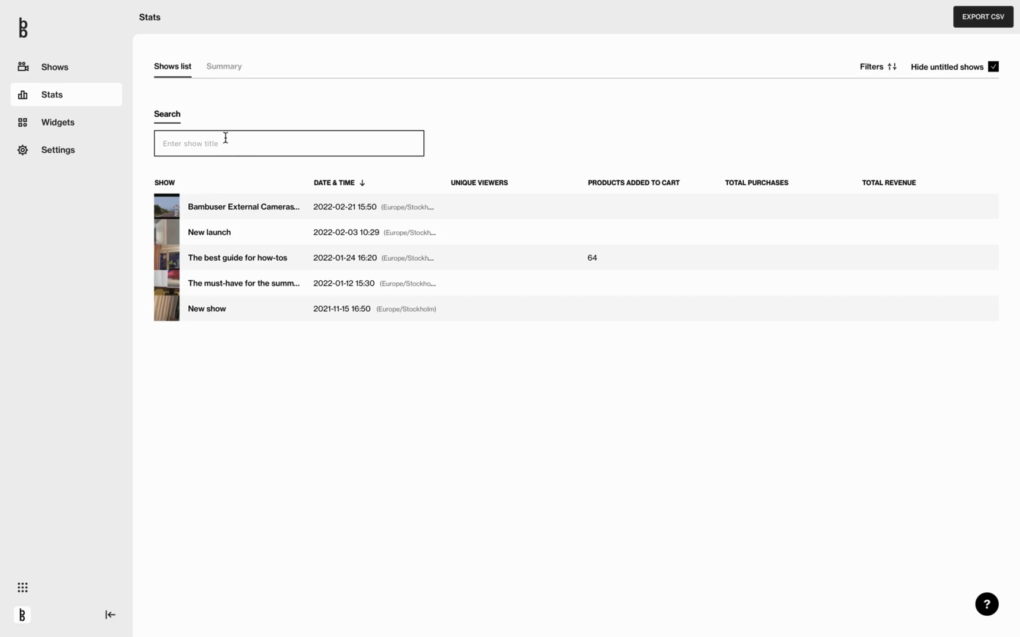
Open the report for 'The best guide for how-tos' (1.9K viewers, $85.7K attributed sales).
left_click(237, 258)
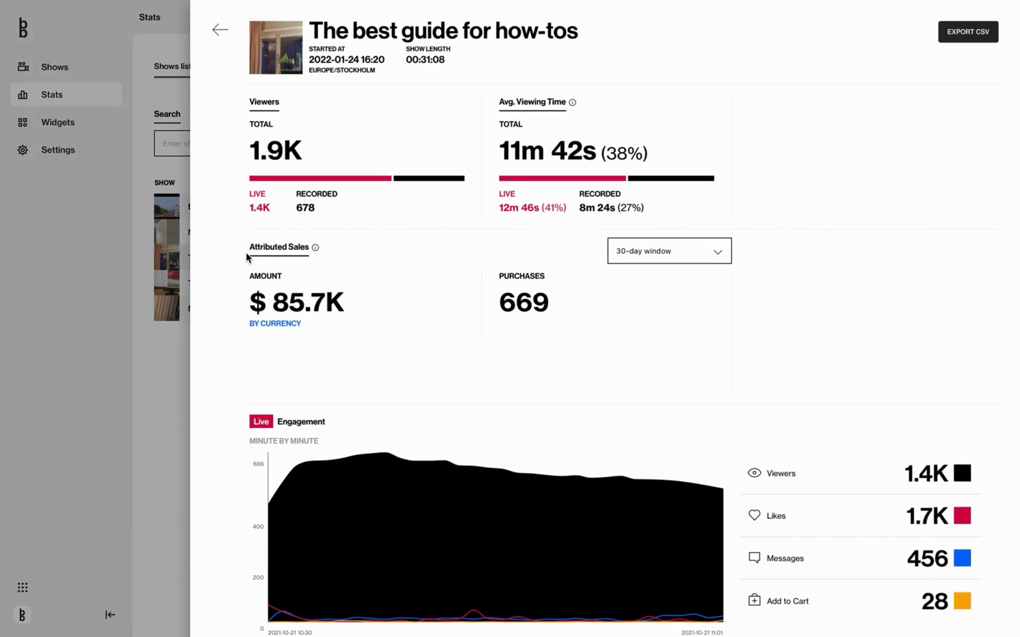
mouse_move(455, 31)
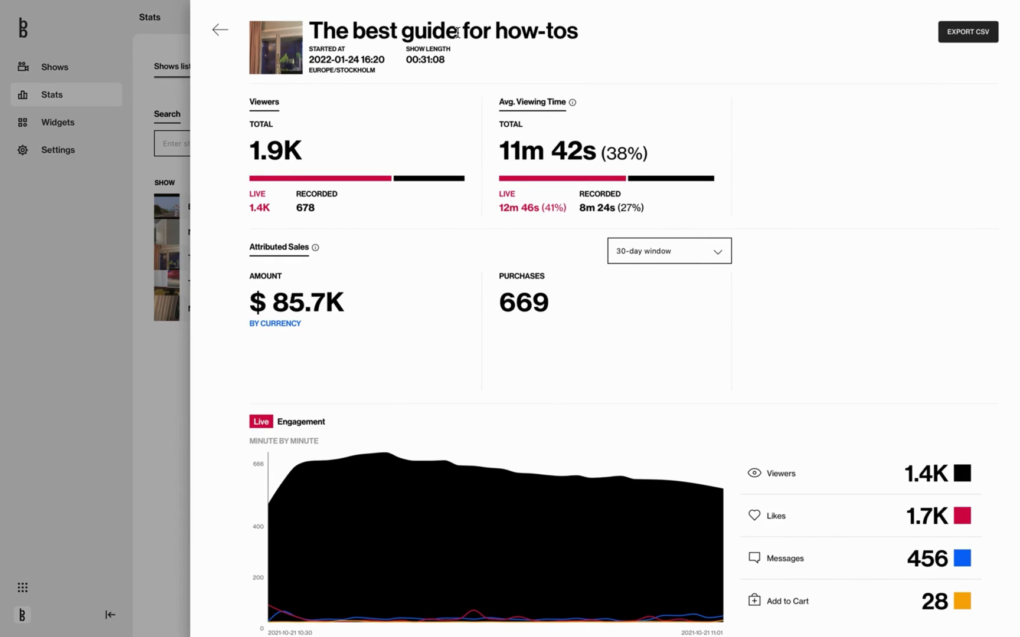
mouse_move(367, 48)
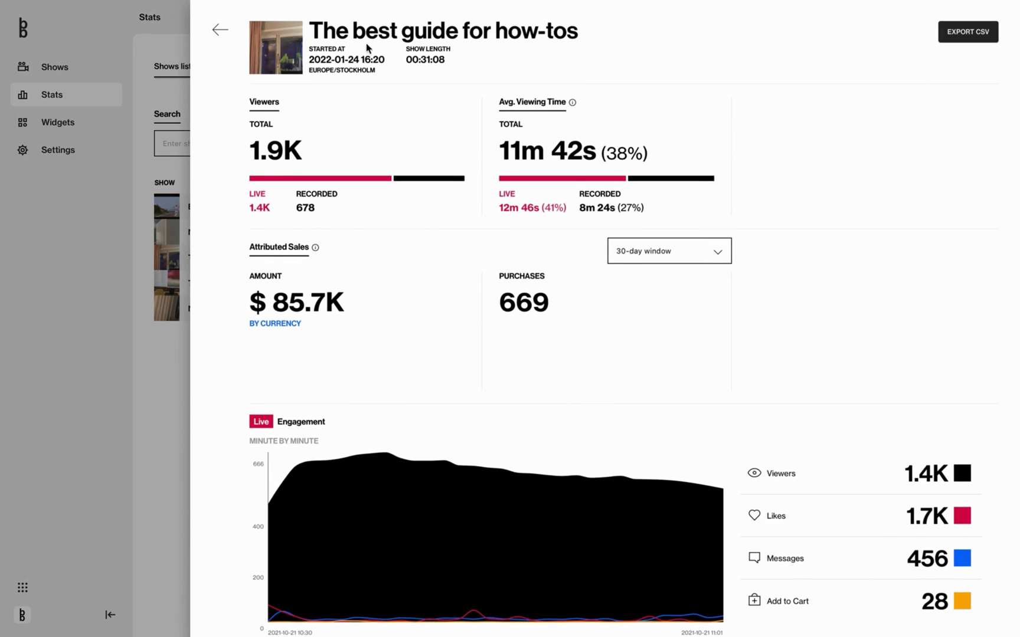
mouse_move(448, 59)
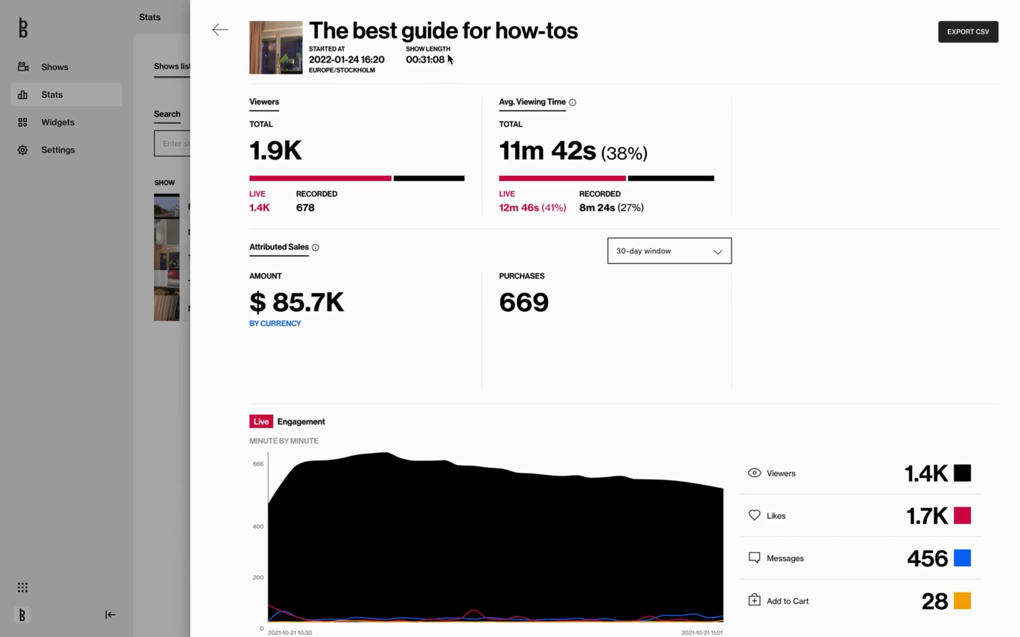
mouse_move(715, 51)
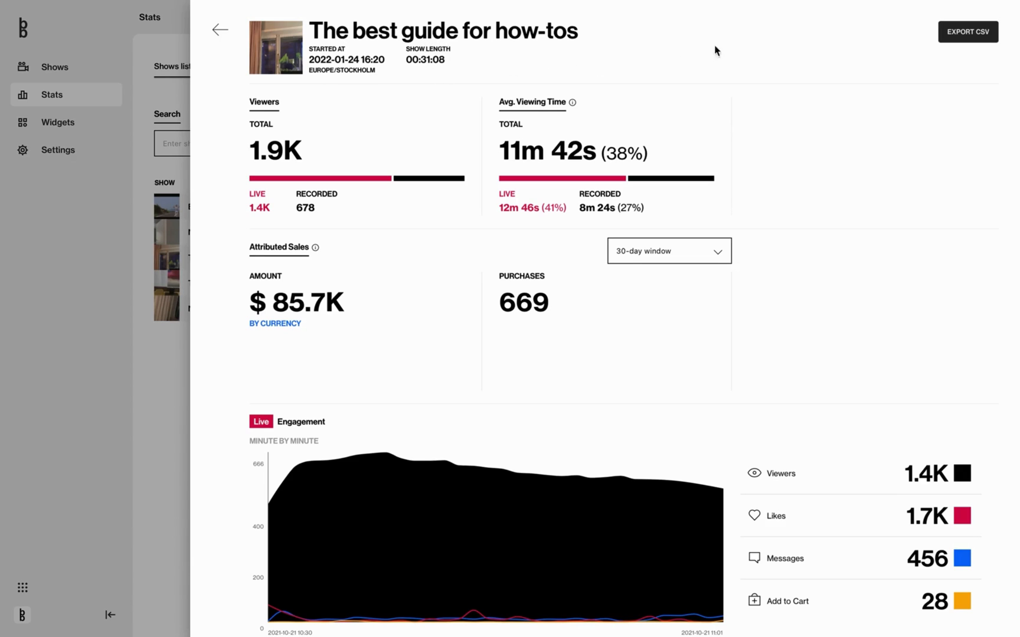
mouse_move(968, 30)
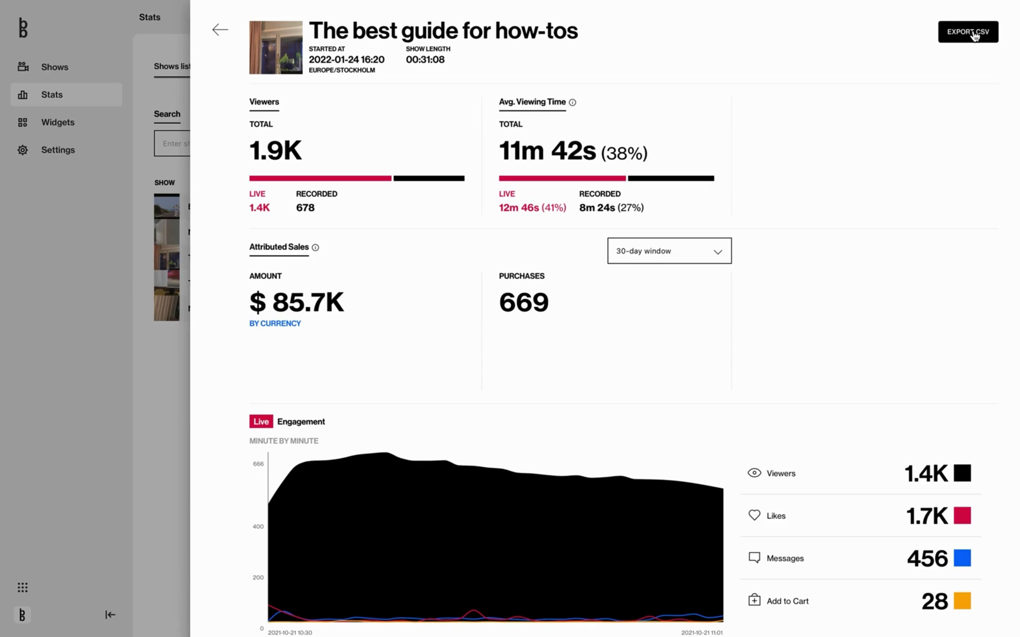
mouse_move(533, 72)
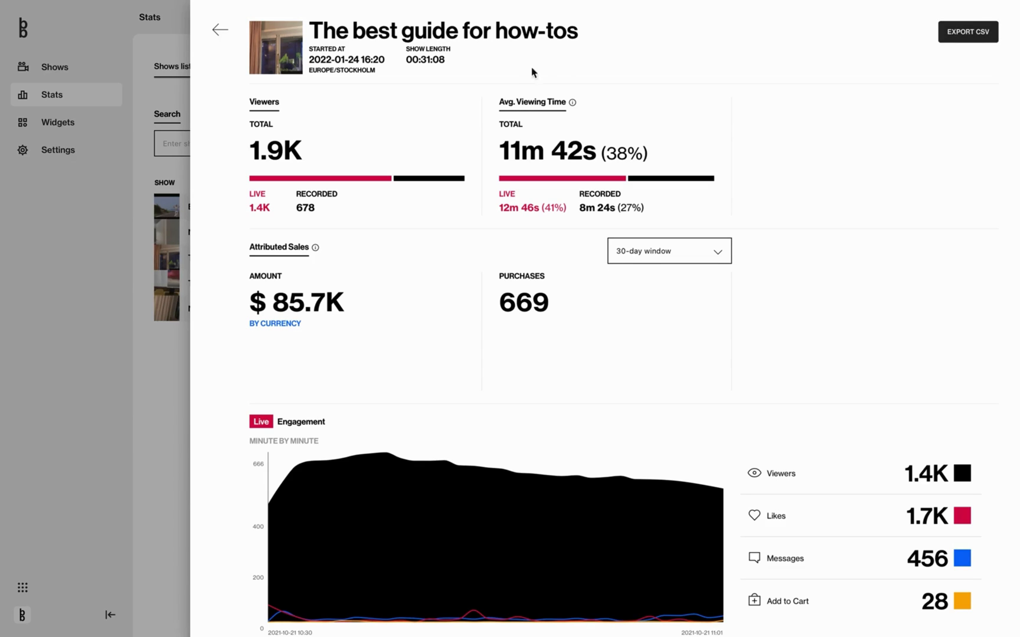
mouse_move(273, 101)
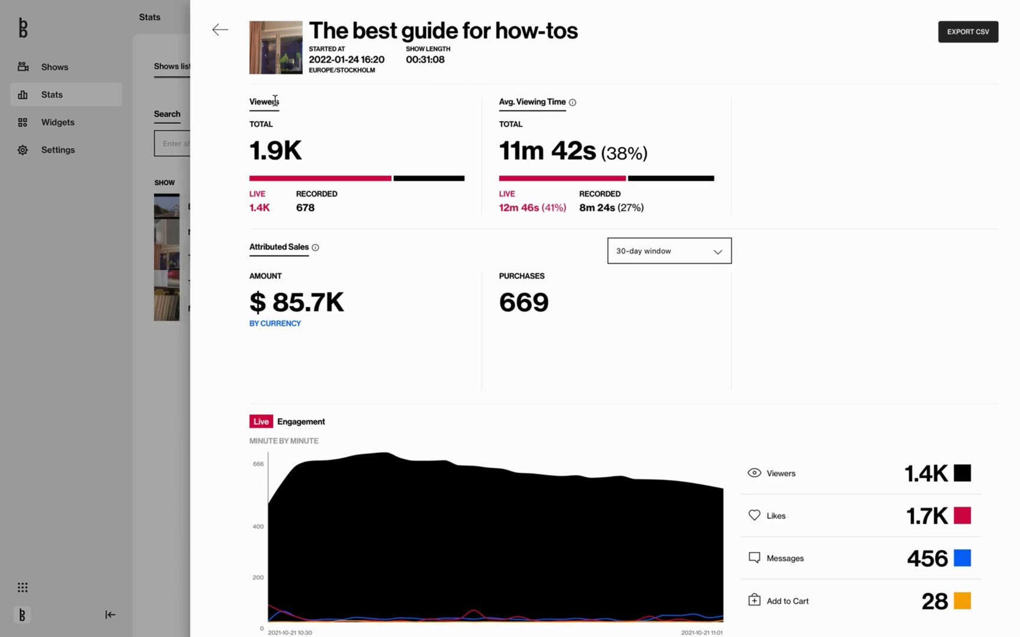
mouse_move(259, 197)
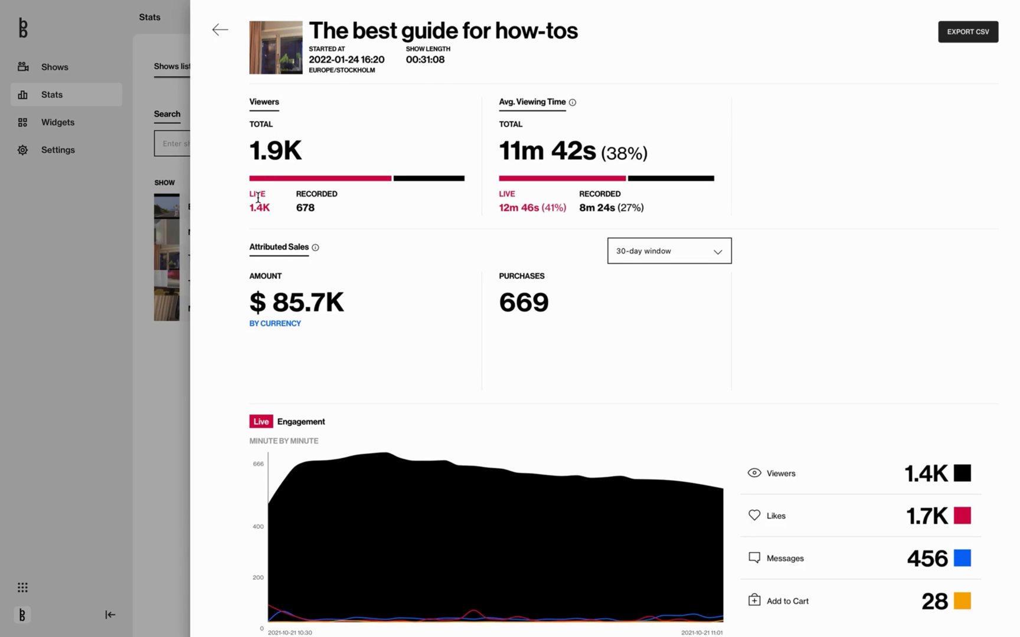
mouse_move(299, 206)
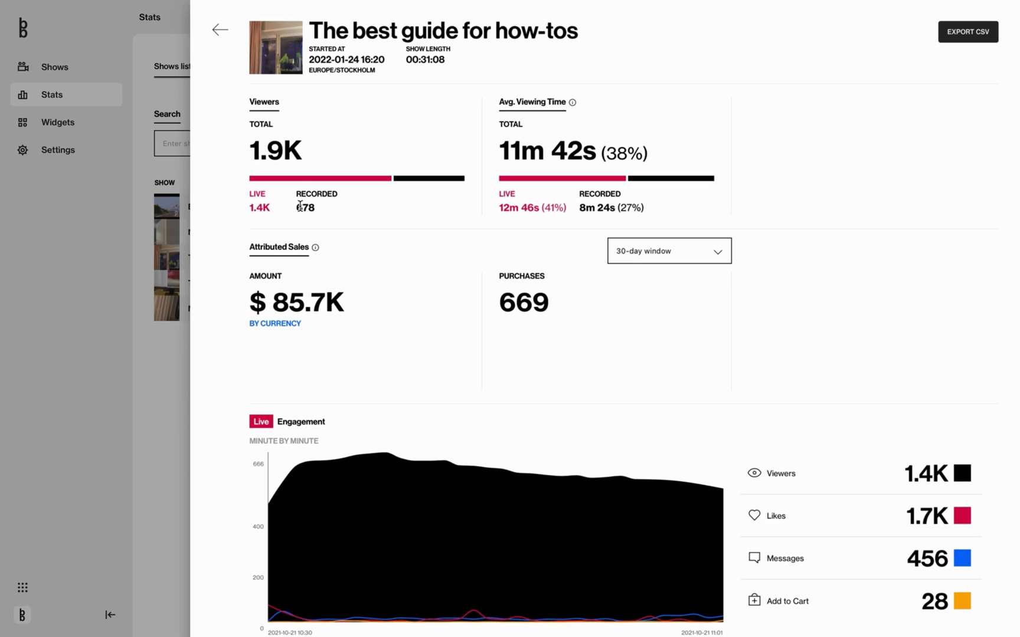
mouse_move(276, 149)
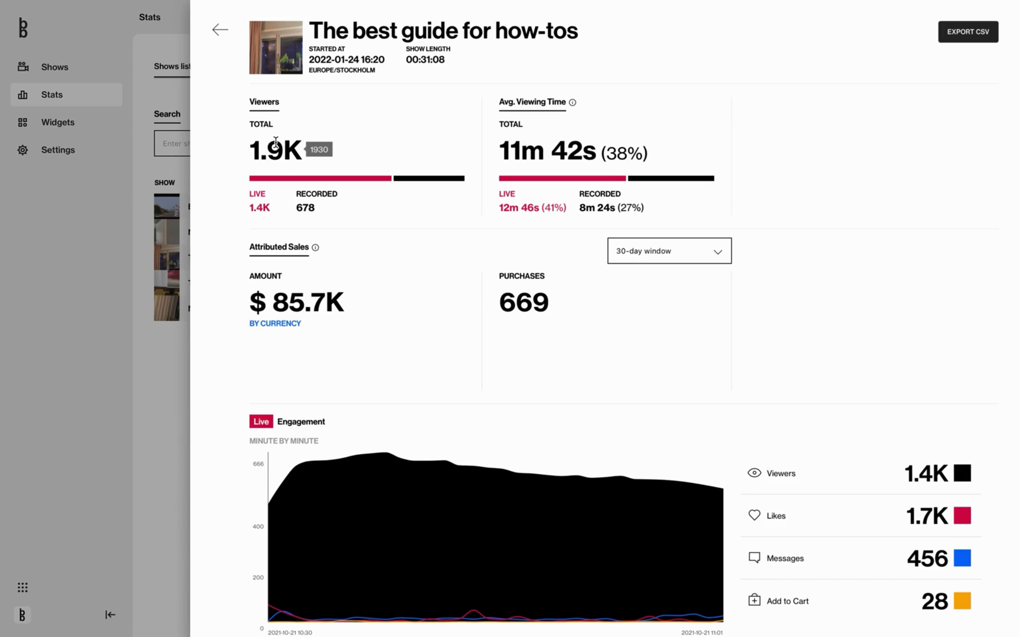
mouse_move(263, 221)
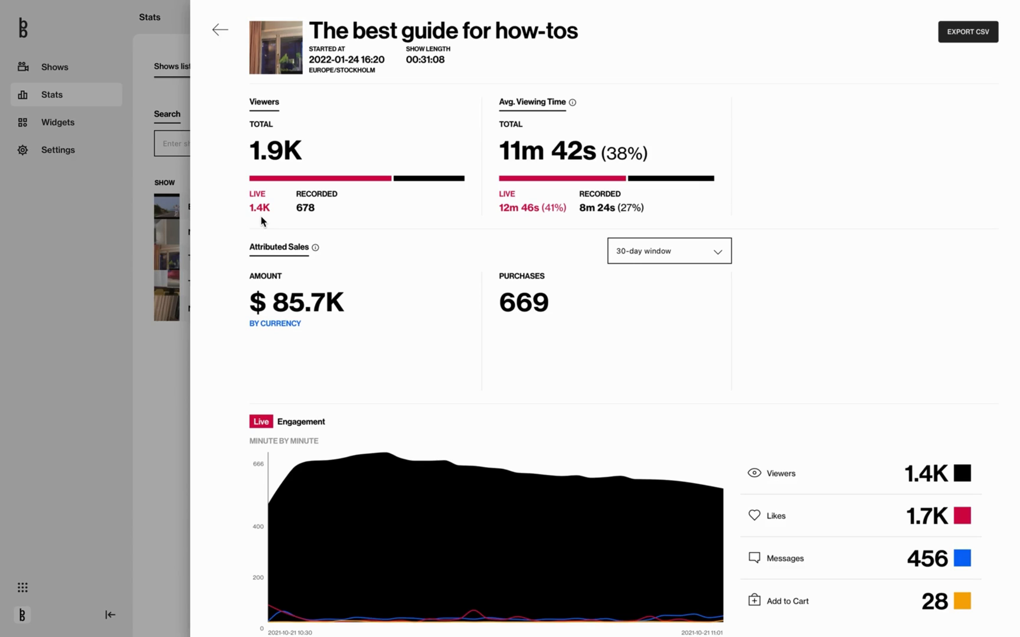
mouse_move(276, 150)
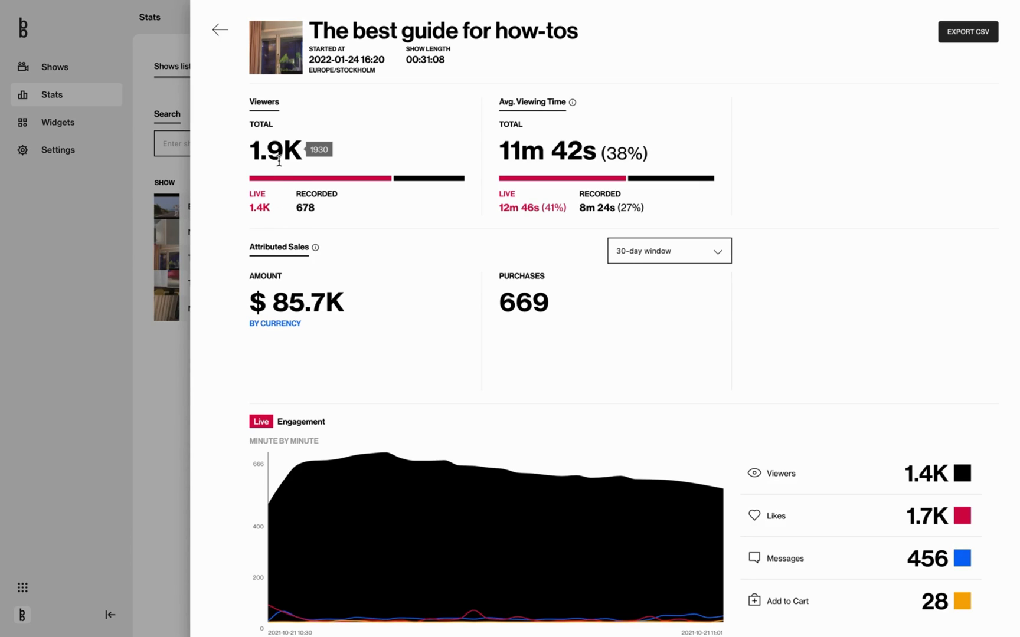
mouse_move(543, 133)
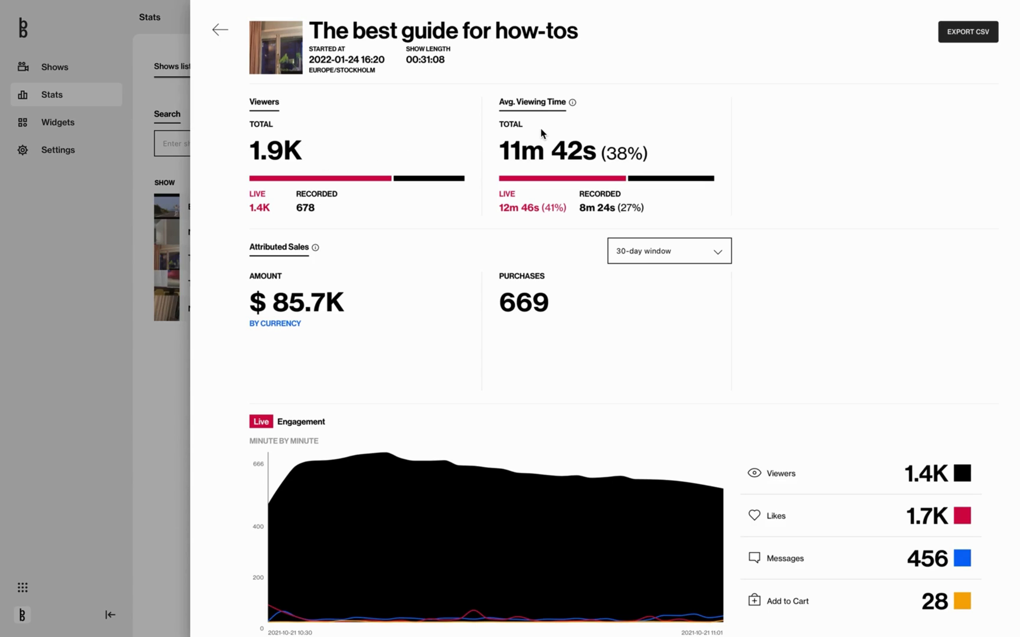
mouse_move(556, 129)
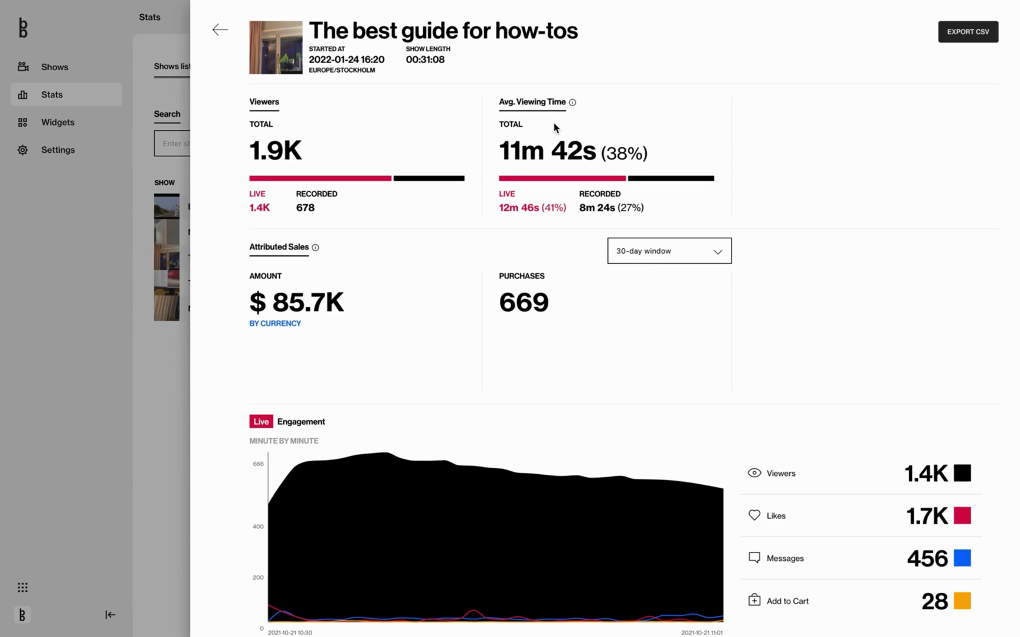
mouse_move(518, 198)
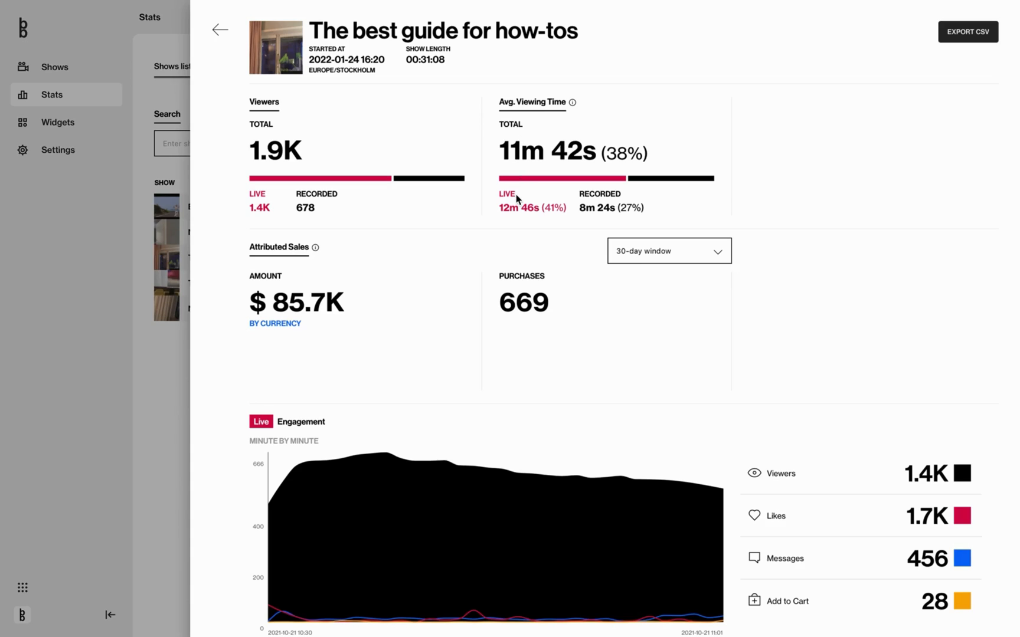
mouse_move(637, 162)
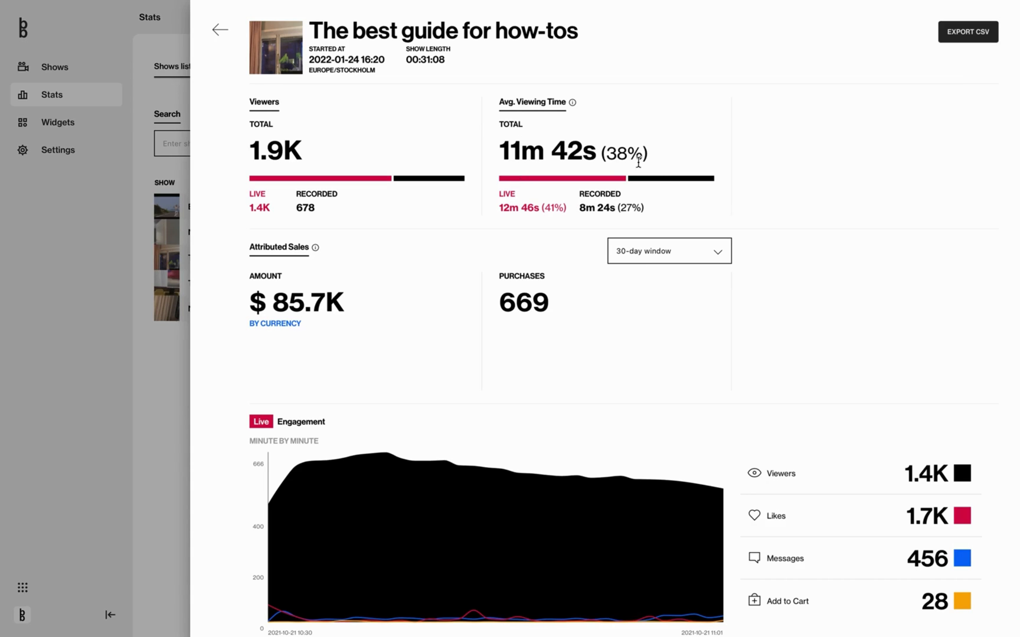
mouse_move(628, 175)
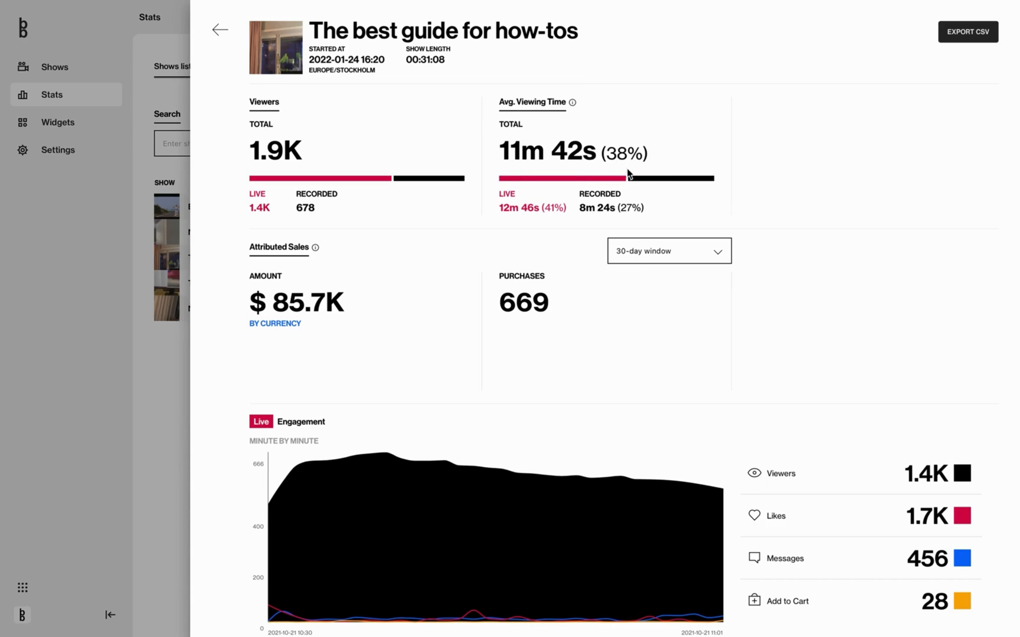
mouse_move(623, 158)
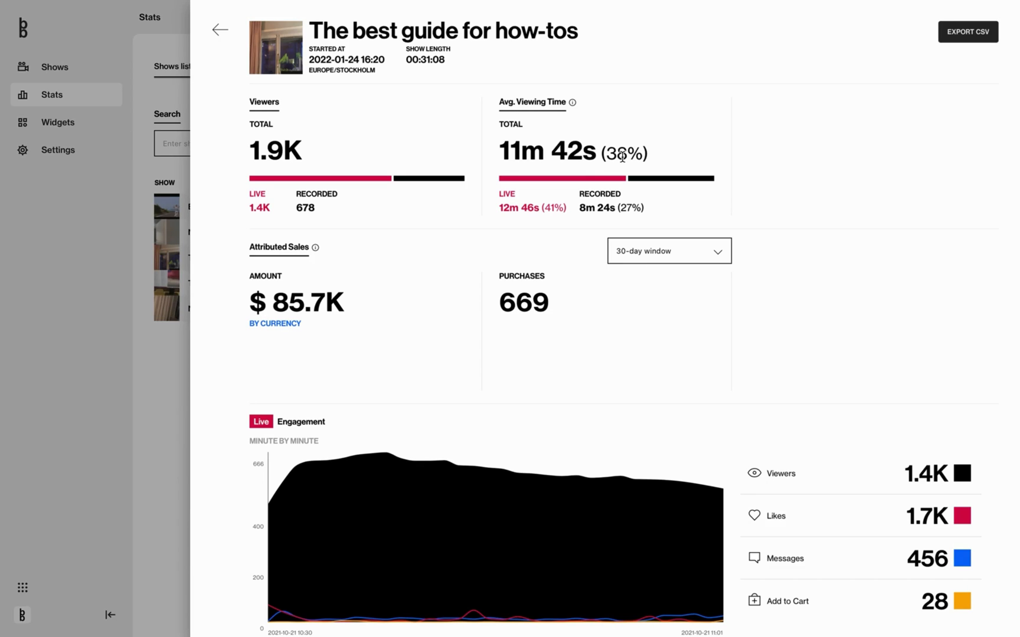
mouse_move(460, 174)
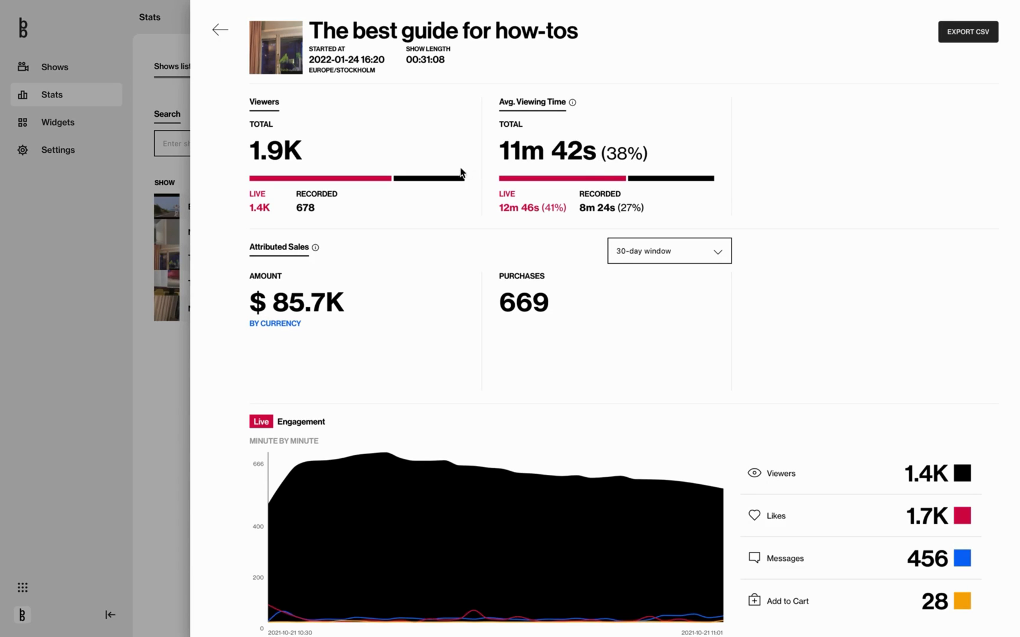
mouse_move(409, 232)
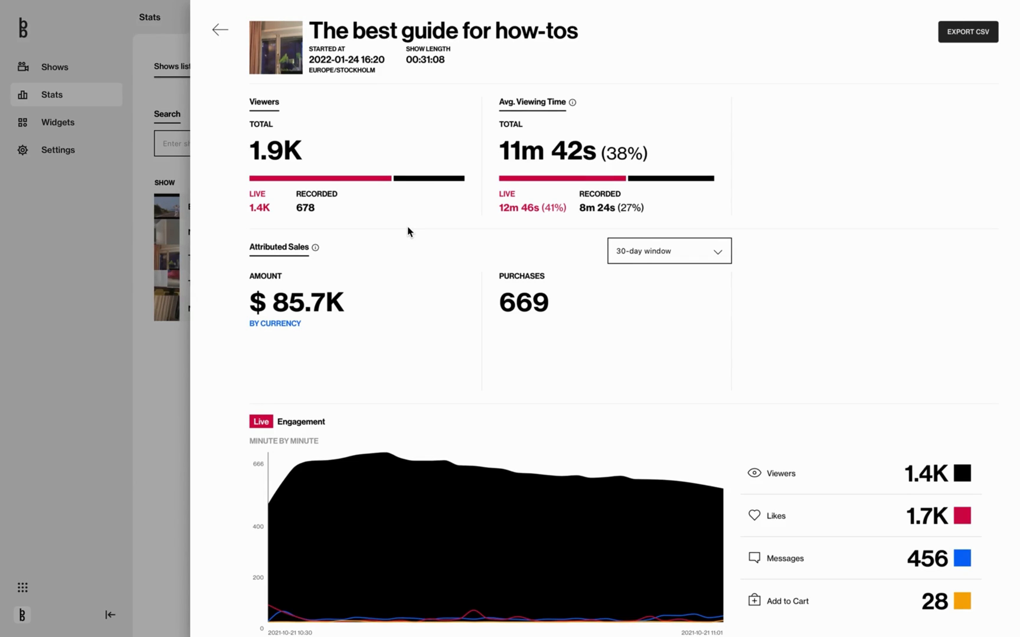
mouse_move(337, 301)
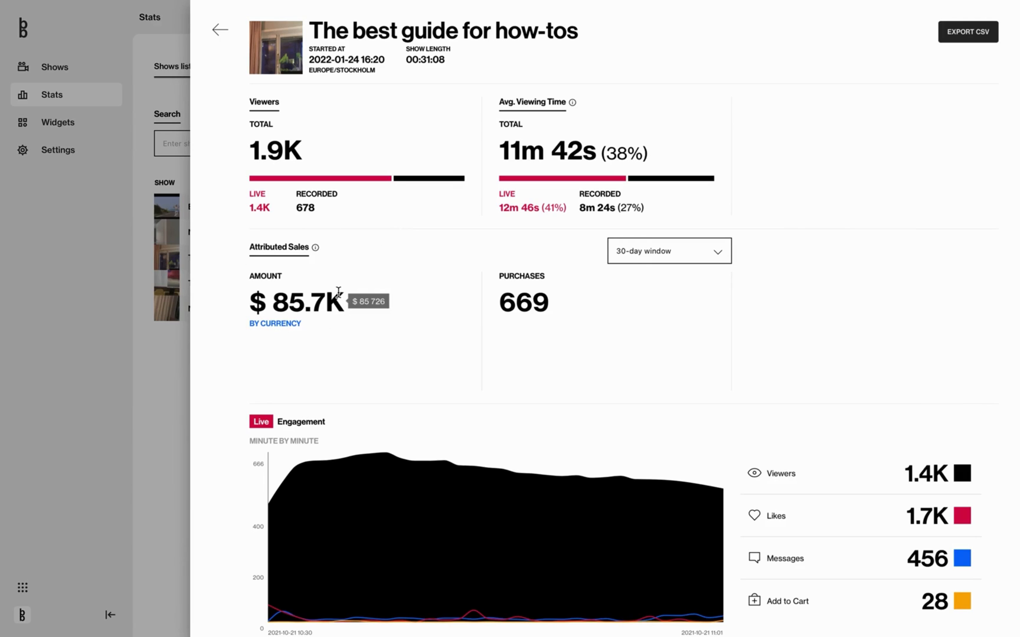
mouse_move(535, 288)
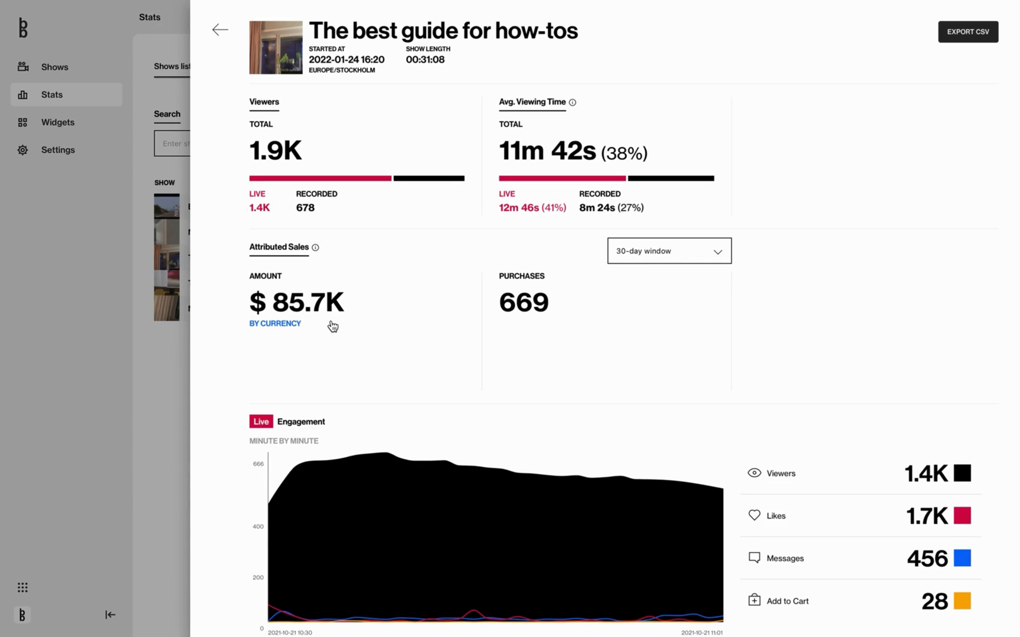
mouse_move(281, 328)
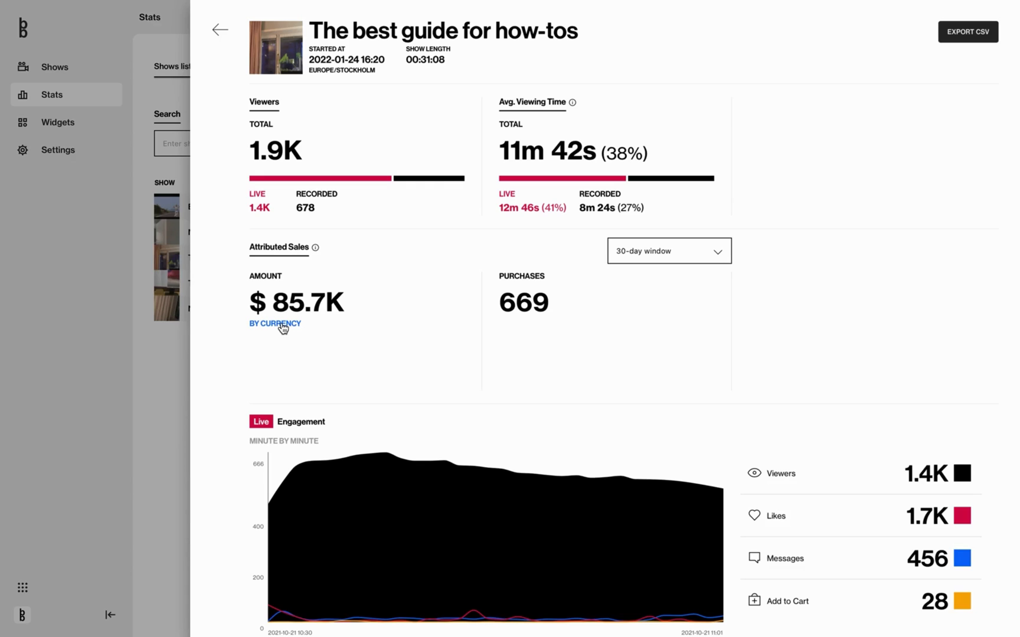
left_click(275, 323)
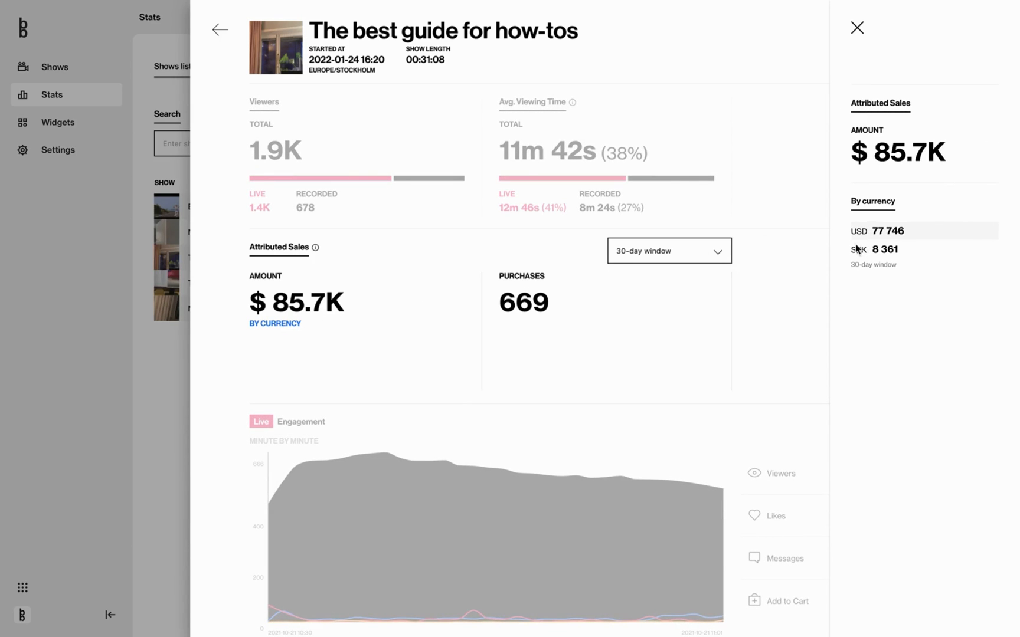
left_click(857, 28)
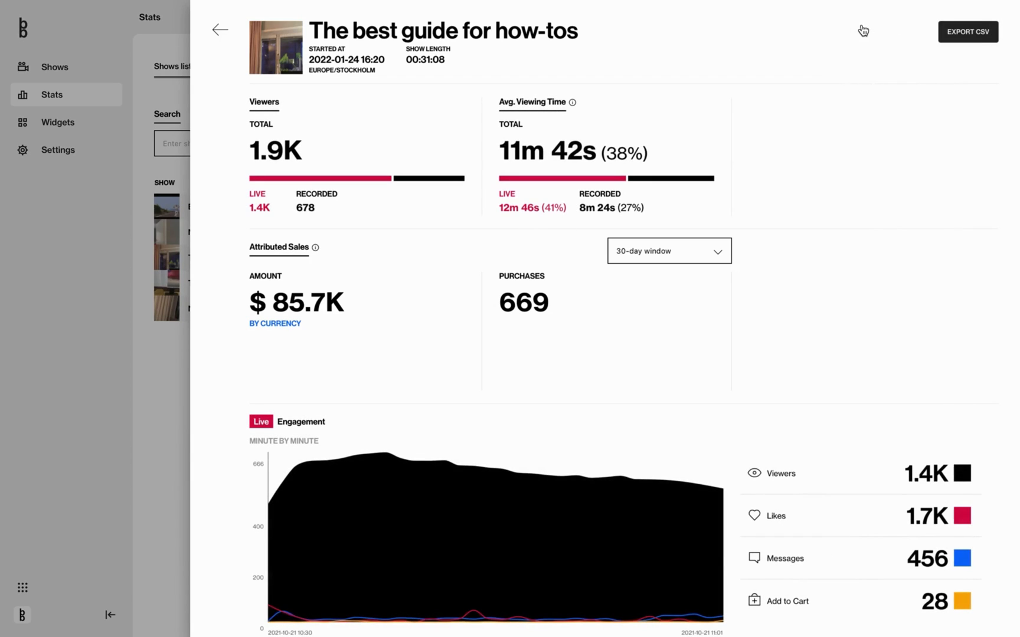
mouse_move(806, 235)
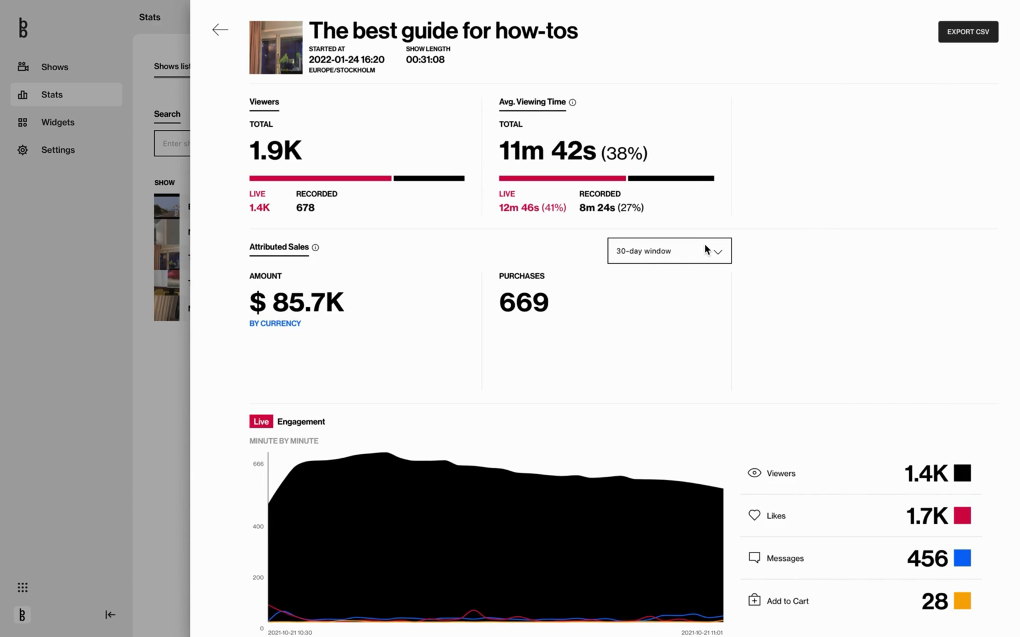
mouse_move(707, 255)
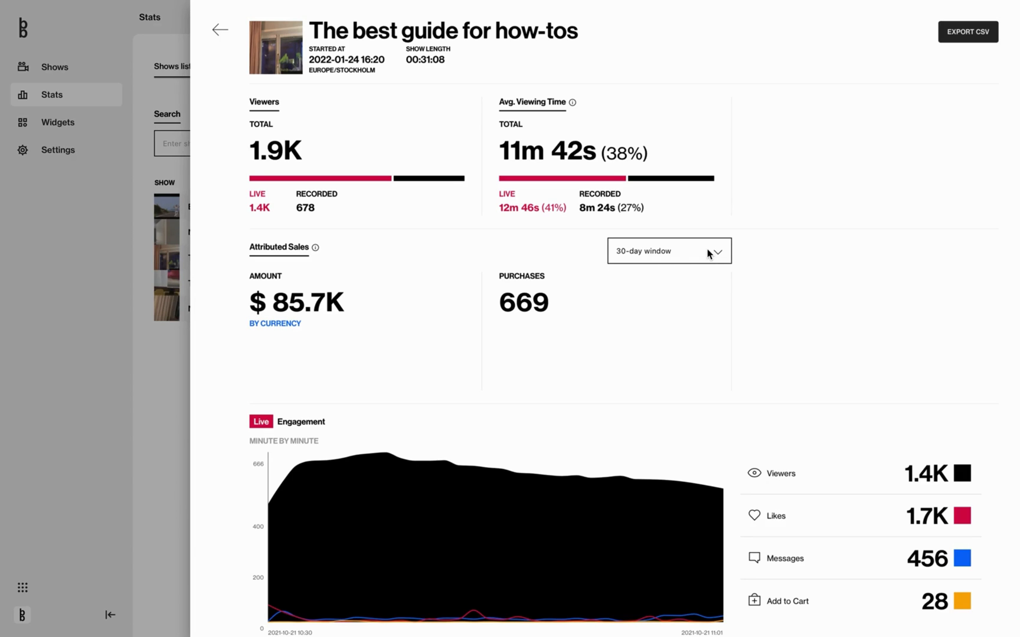
left_click(668, 251)
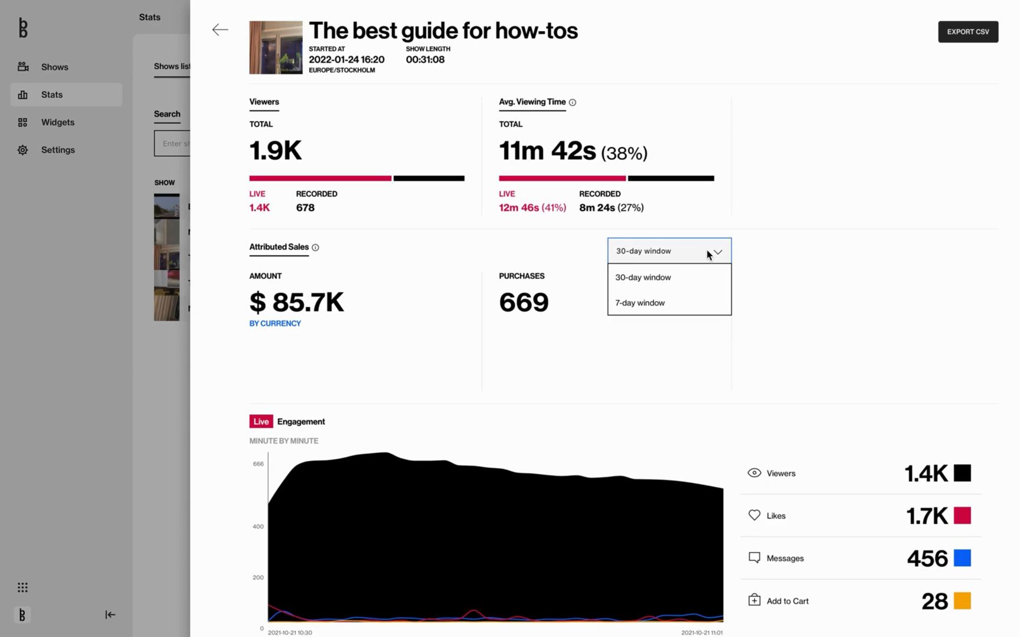
left_click(639, 302)
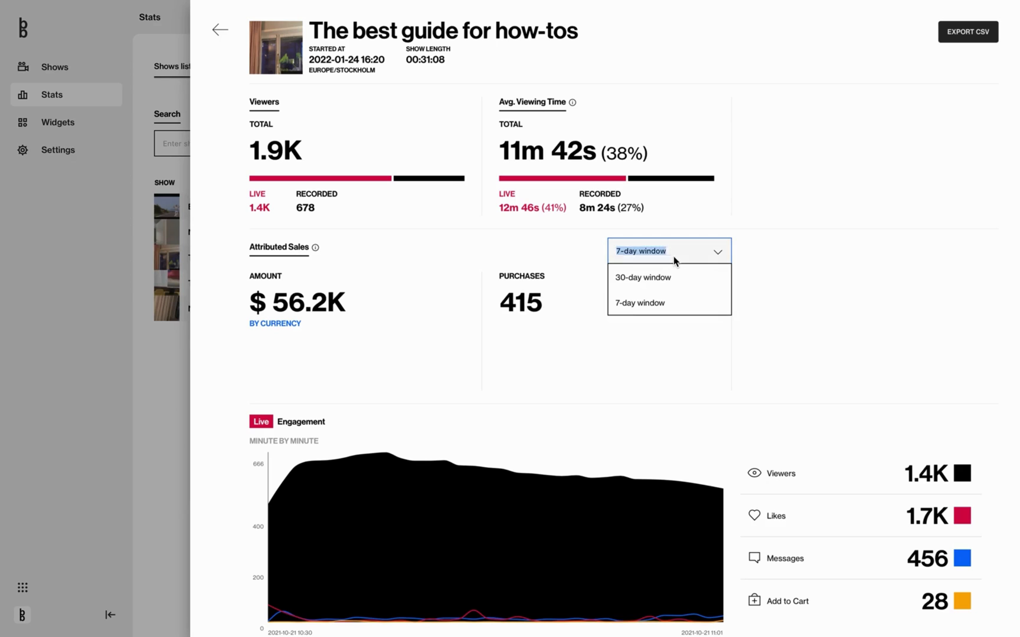
left_click(642, 278)
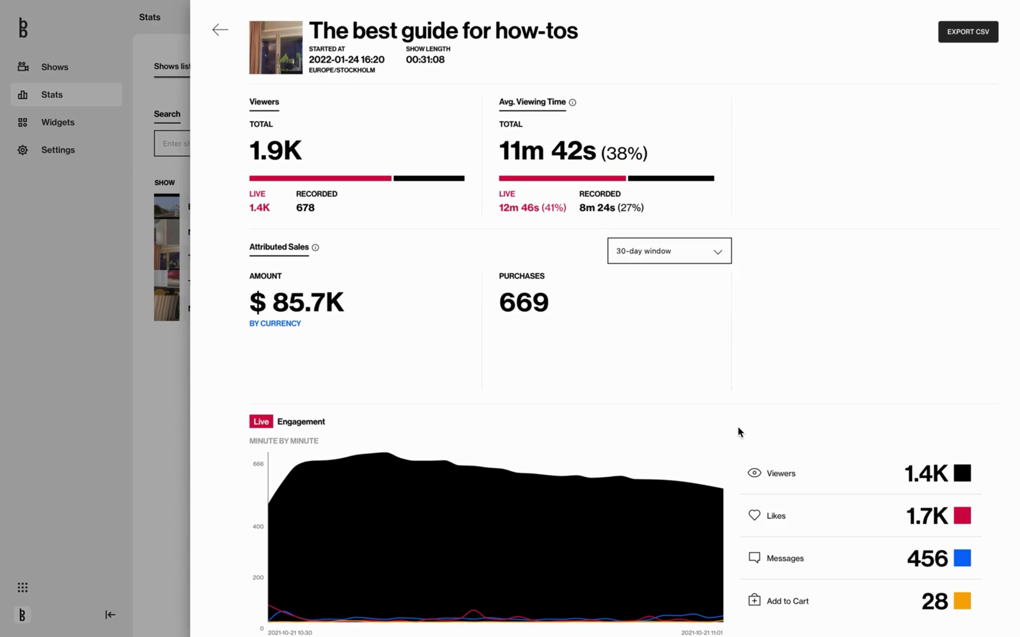
scroll("down", 3)
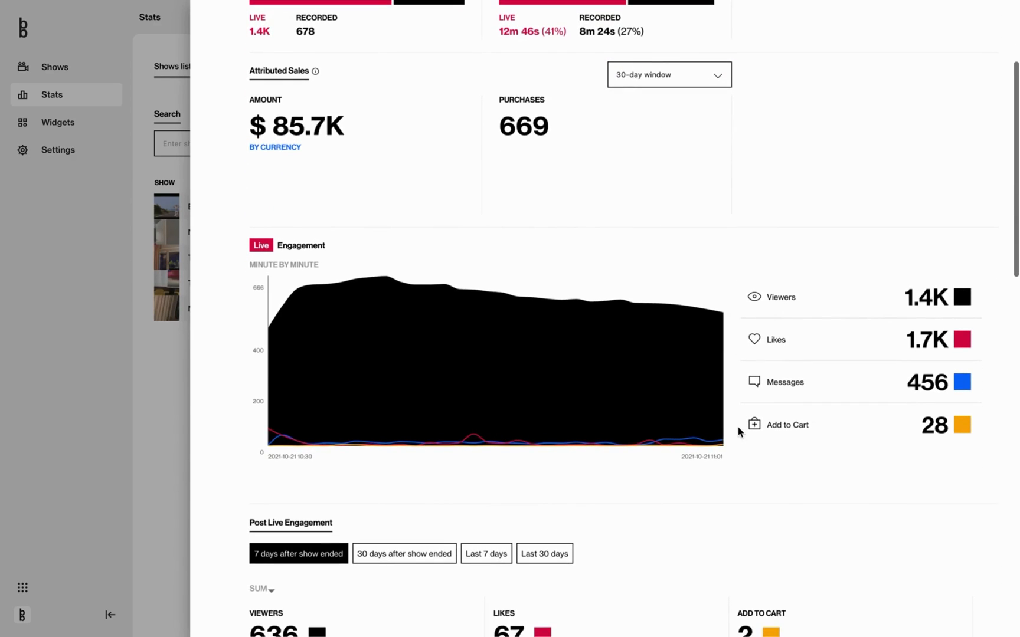
mouse_move(297, 284)
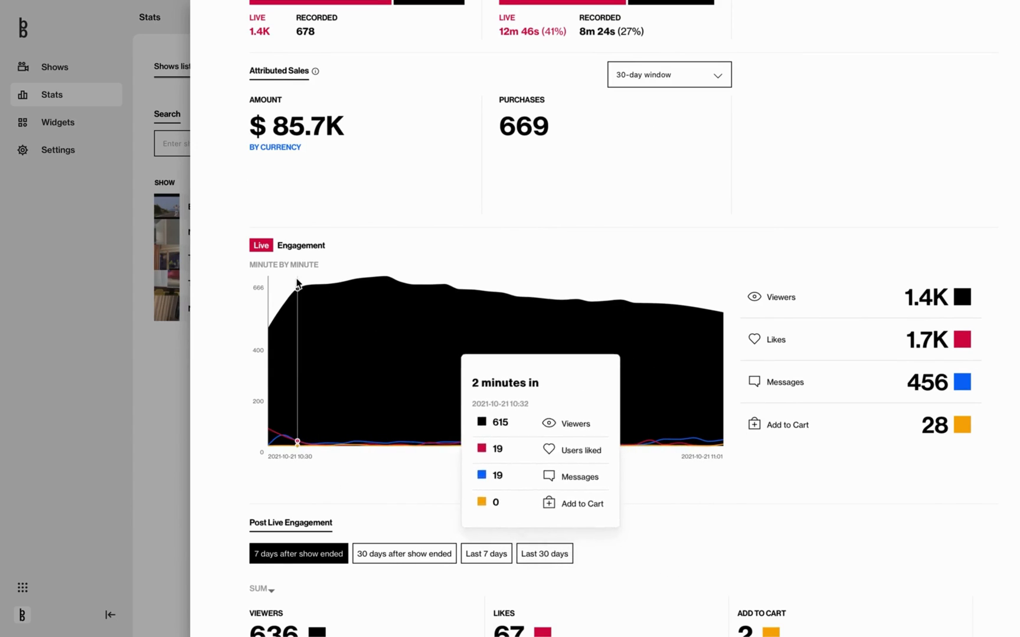
mouse_move(356, 252)
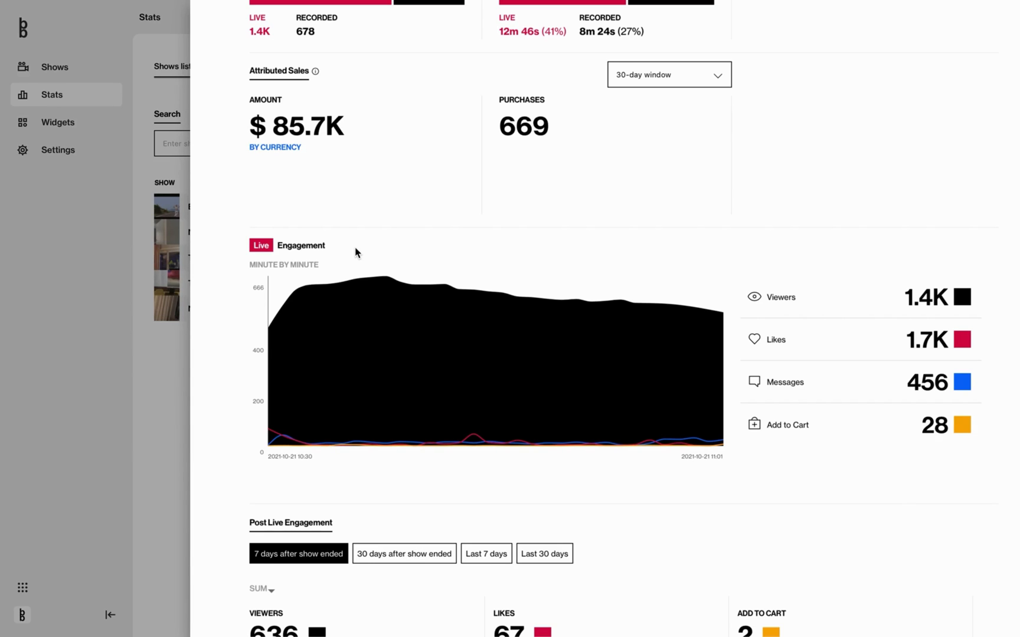
mouse_move(276, 308)
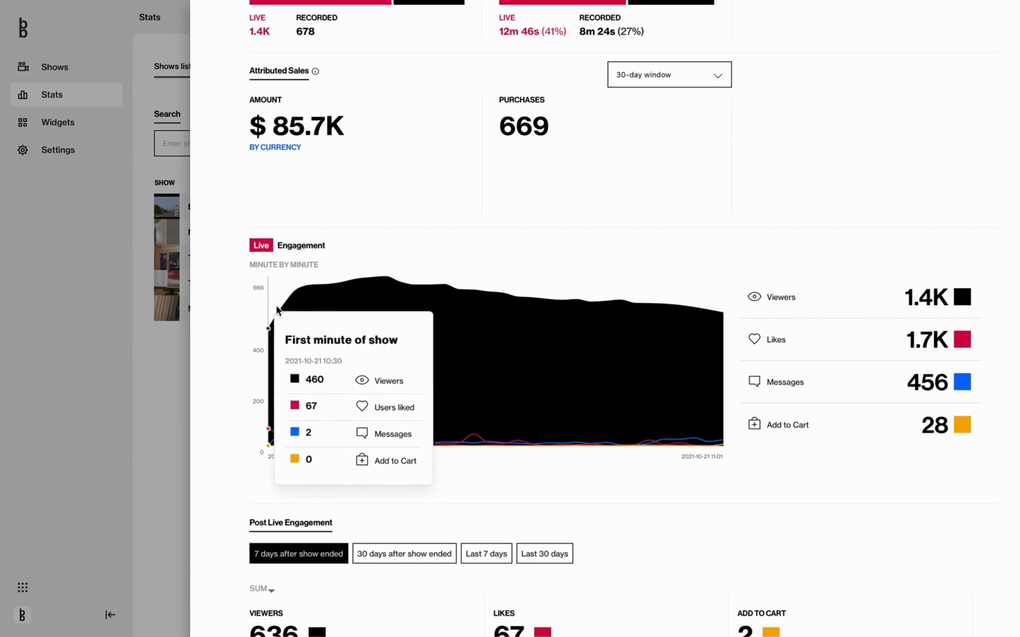
mouse_move(340, 309)
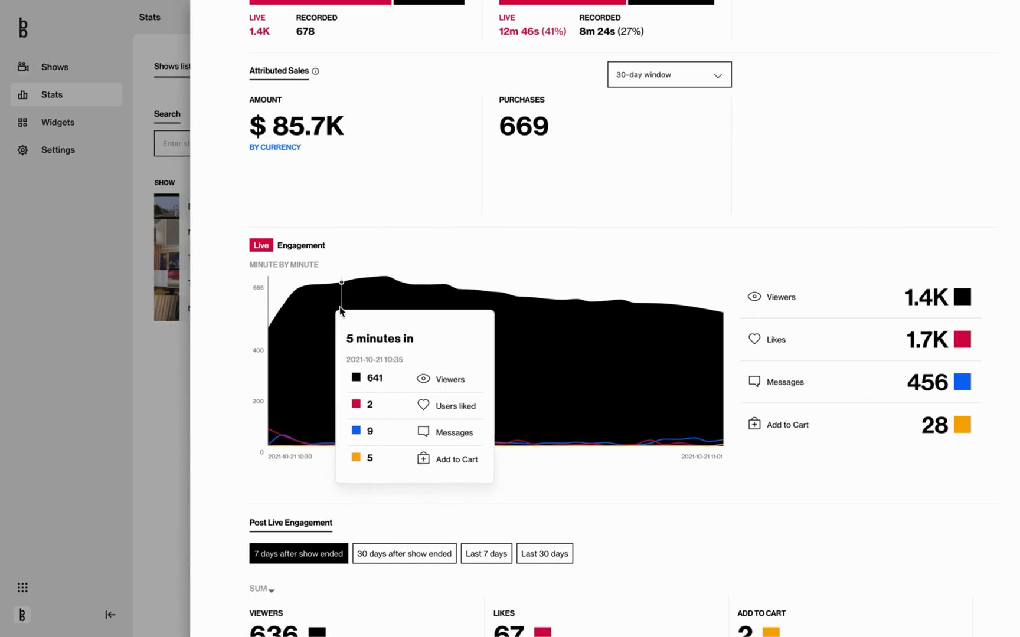
mouse_move(386, 317)
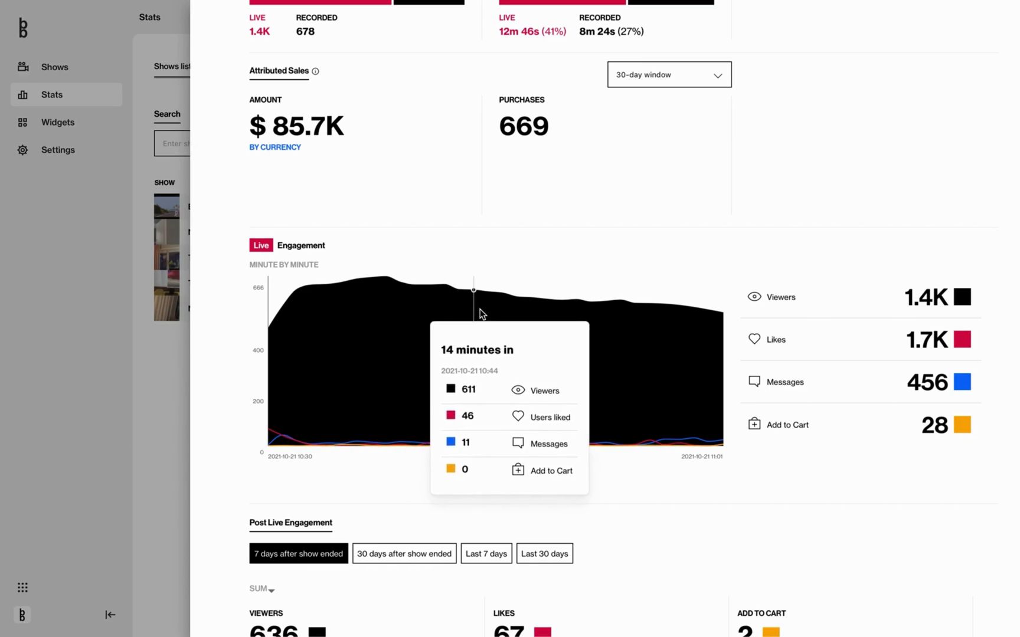
mouse_move(956, 343)
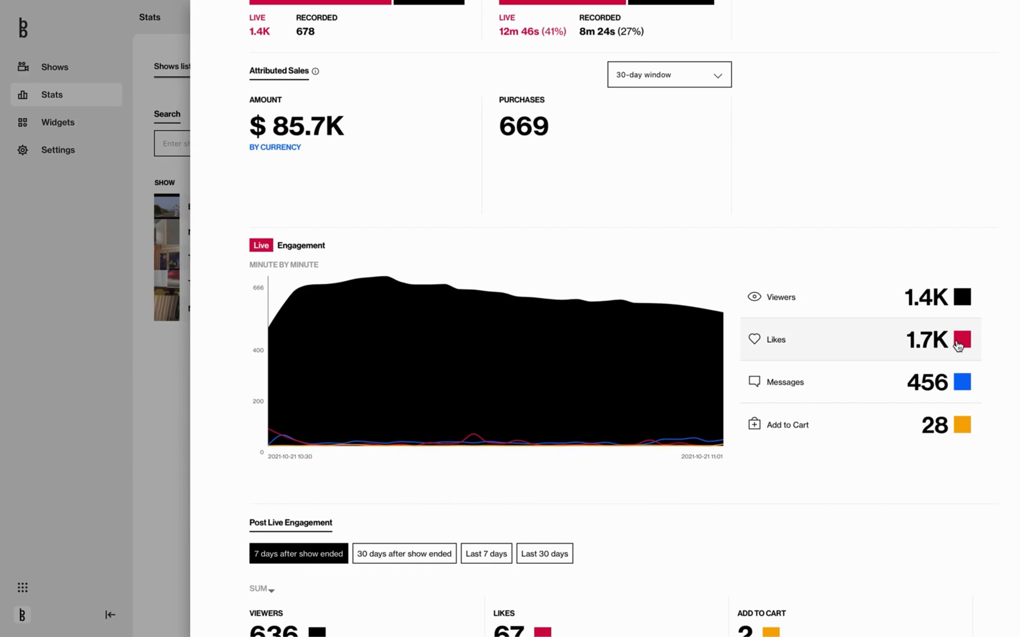
left_click(961, 298)
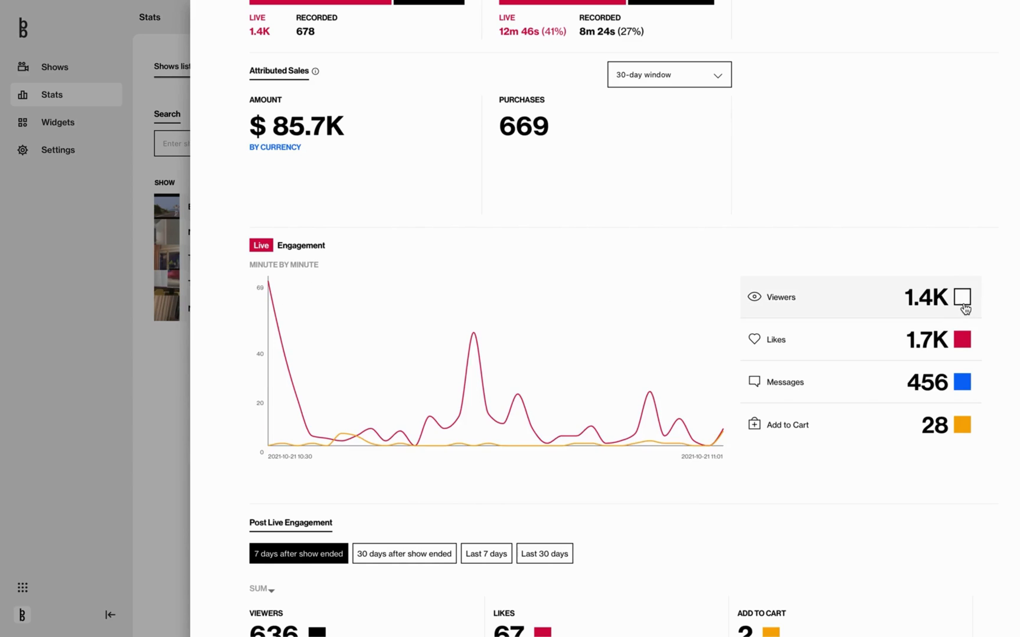
left_click(964, 297)
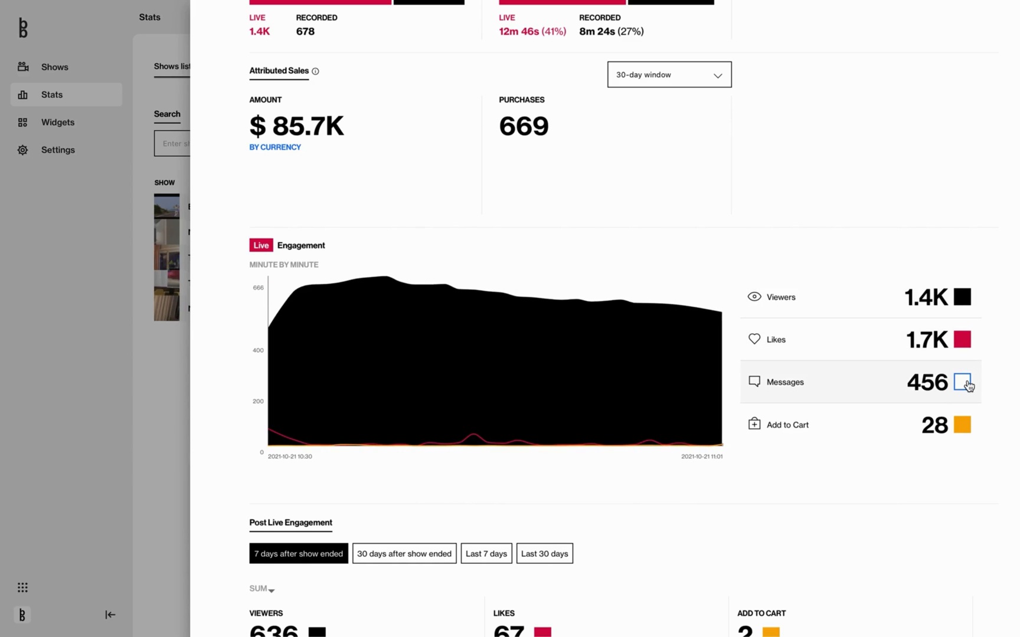
left_click(963, 382)
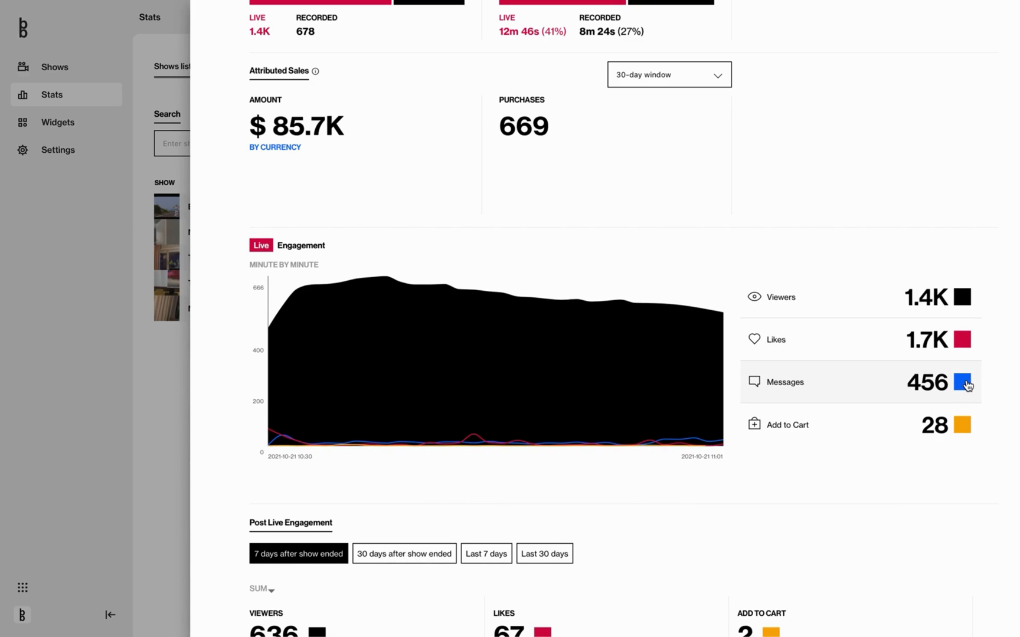
mouse_move(627, 484)
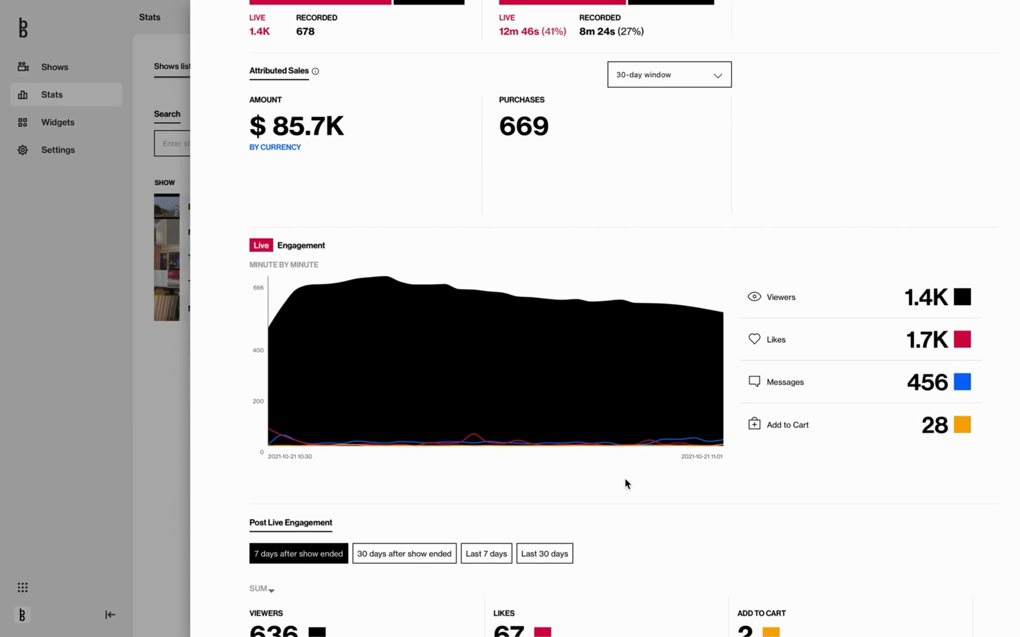
scroll("down", 3)
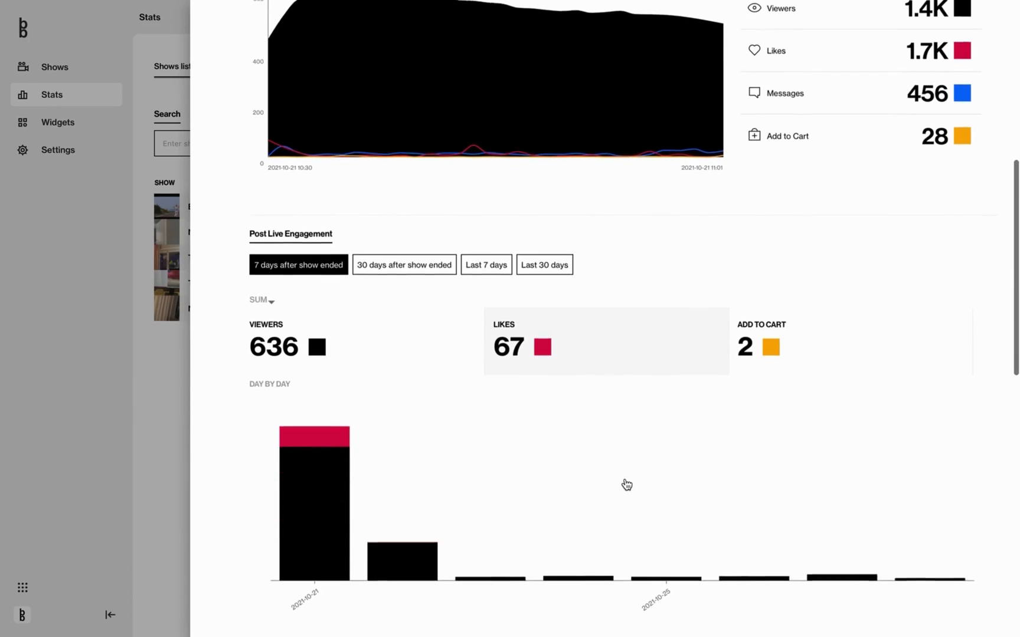
Set Post Live Engagement to Max values over the 30 days after show ended.
scroll("down", 3)
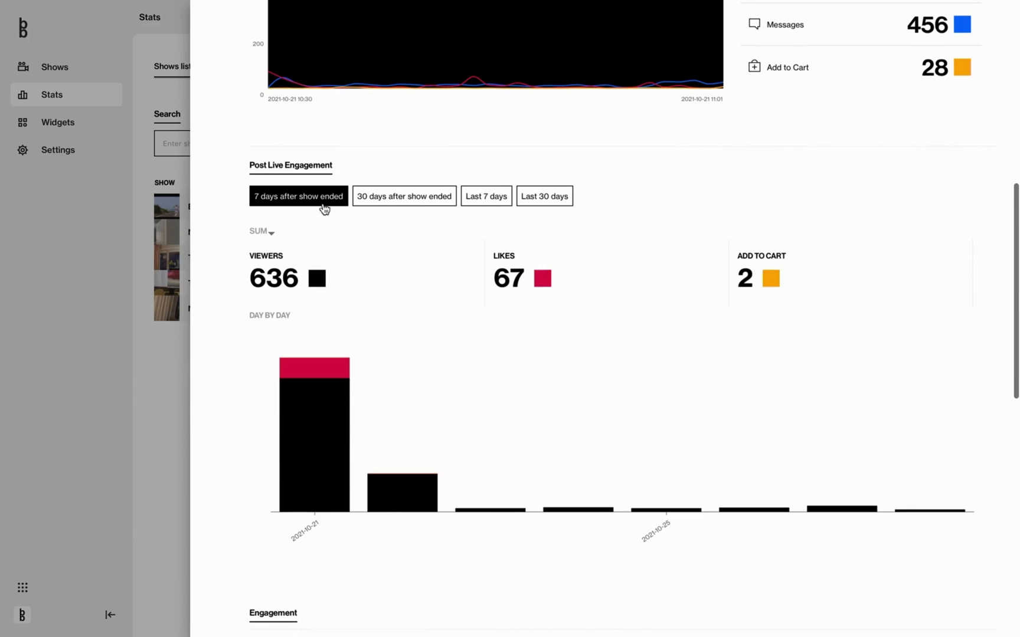
mouse_move(407, 174)
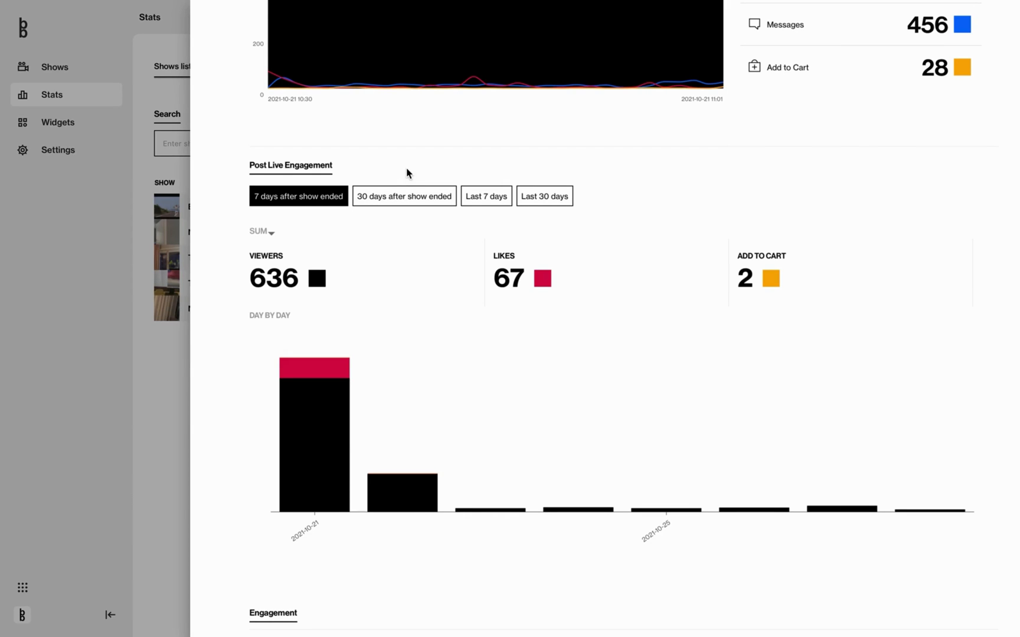
mouse_move(385, 187)
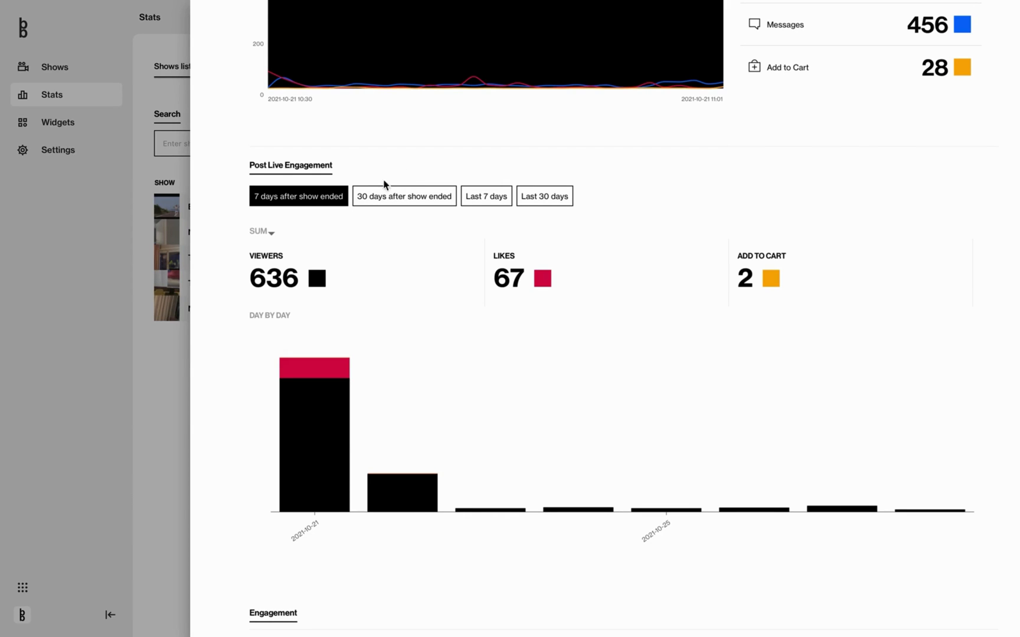
mouse_move(328, 226)
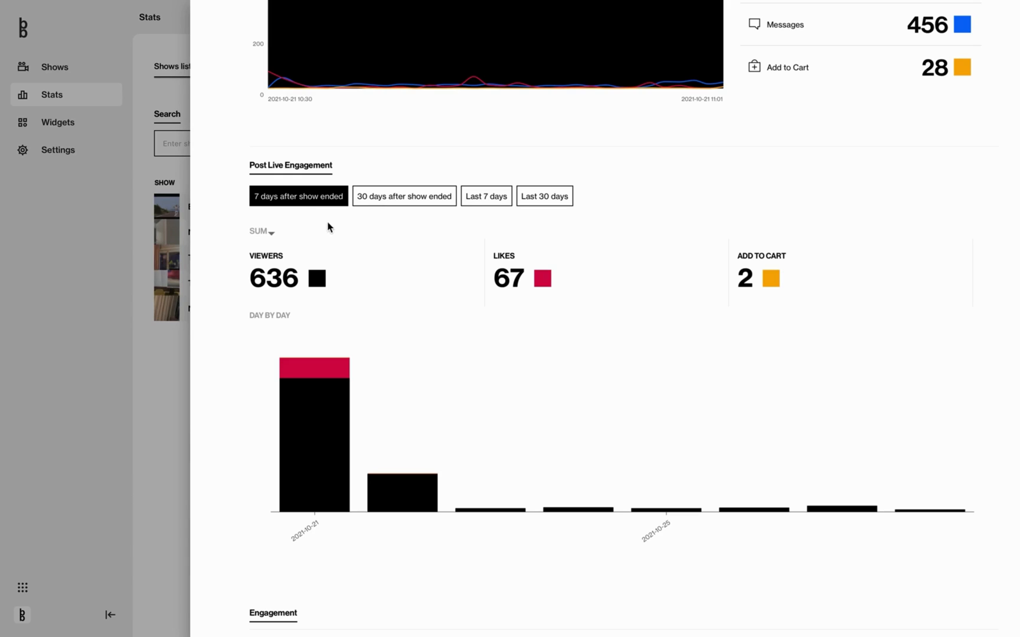
mouse_move(390, 232)
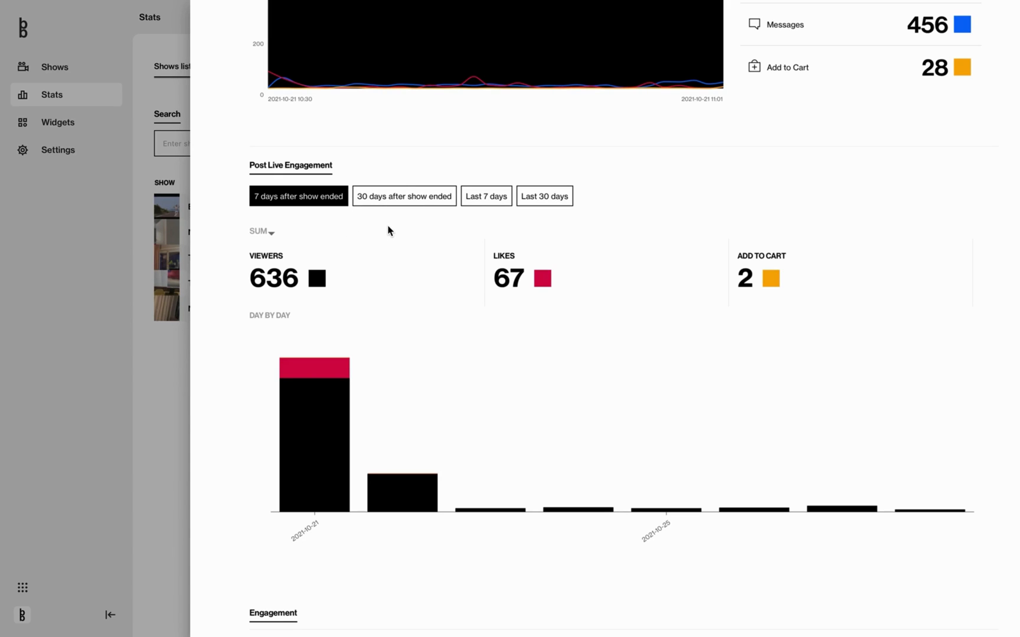
left_click(260, 231)
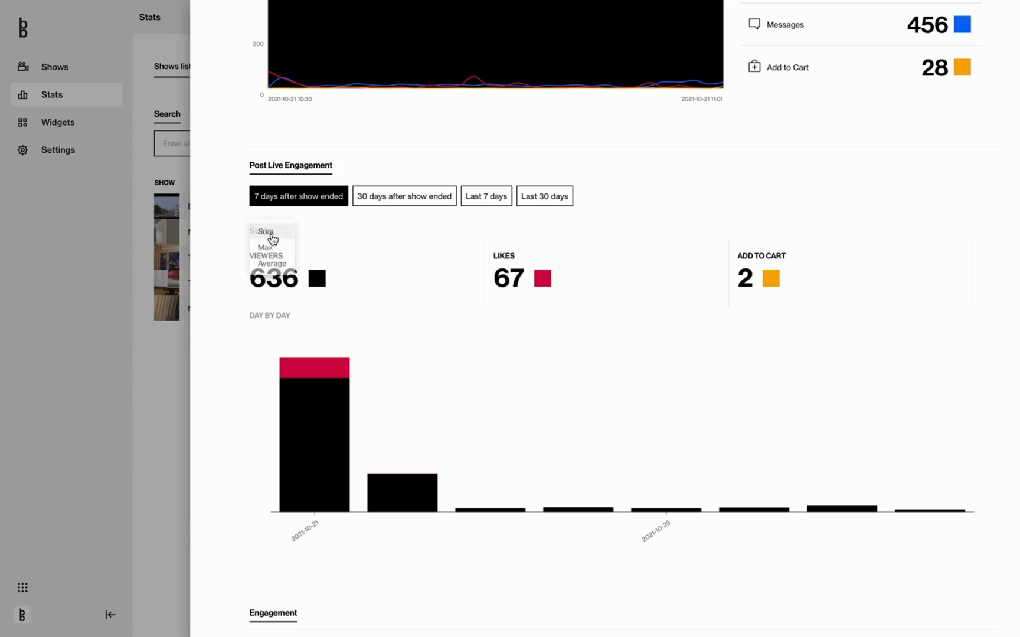
left_click(265, 246)
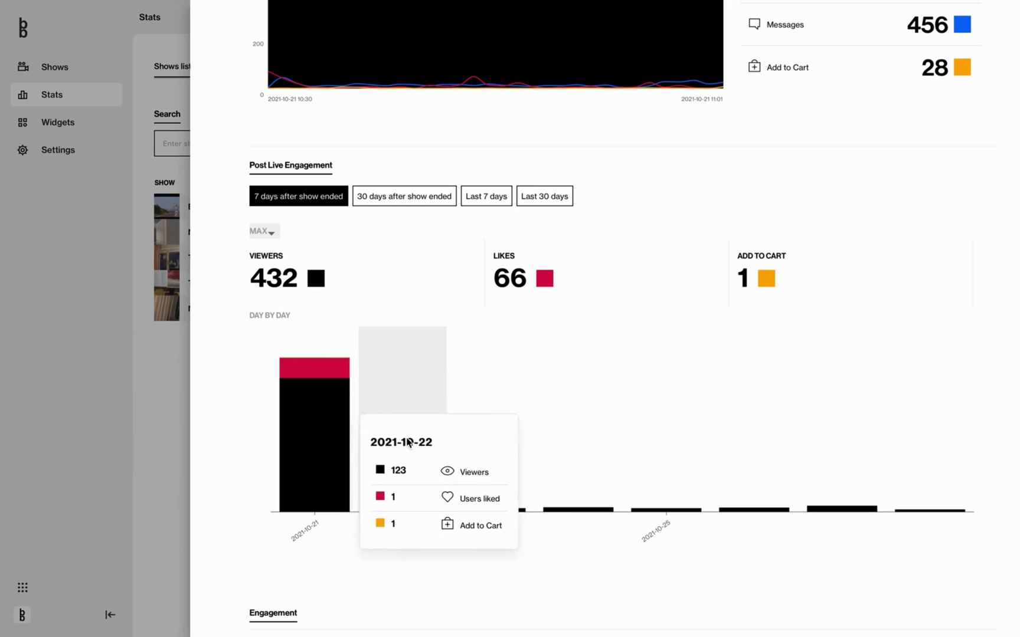
mouse_move(444, 223)
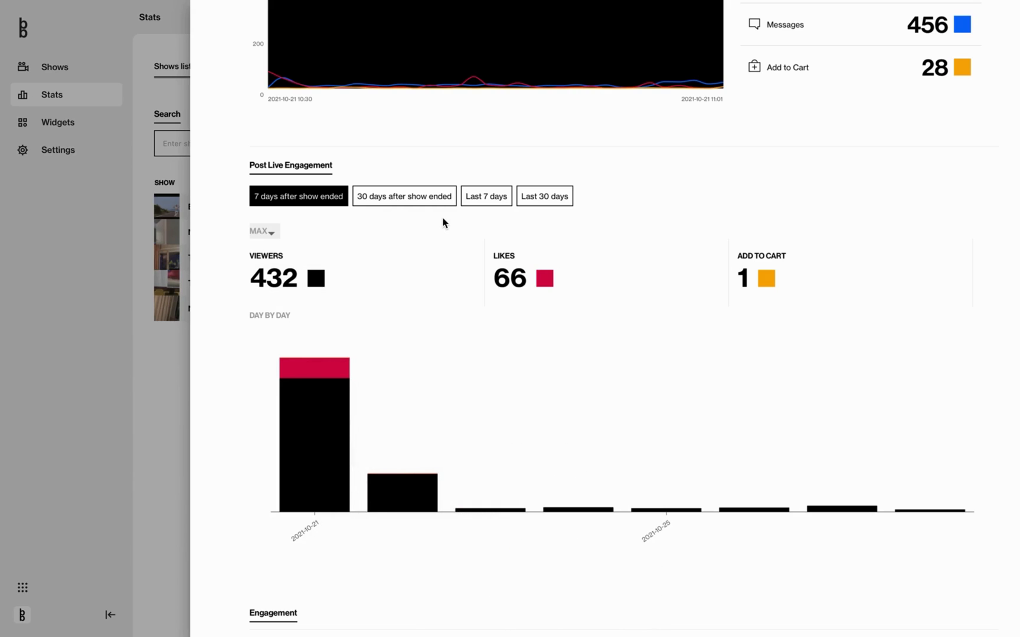
left_click(404, 196)
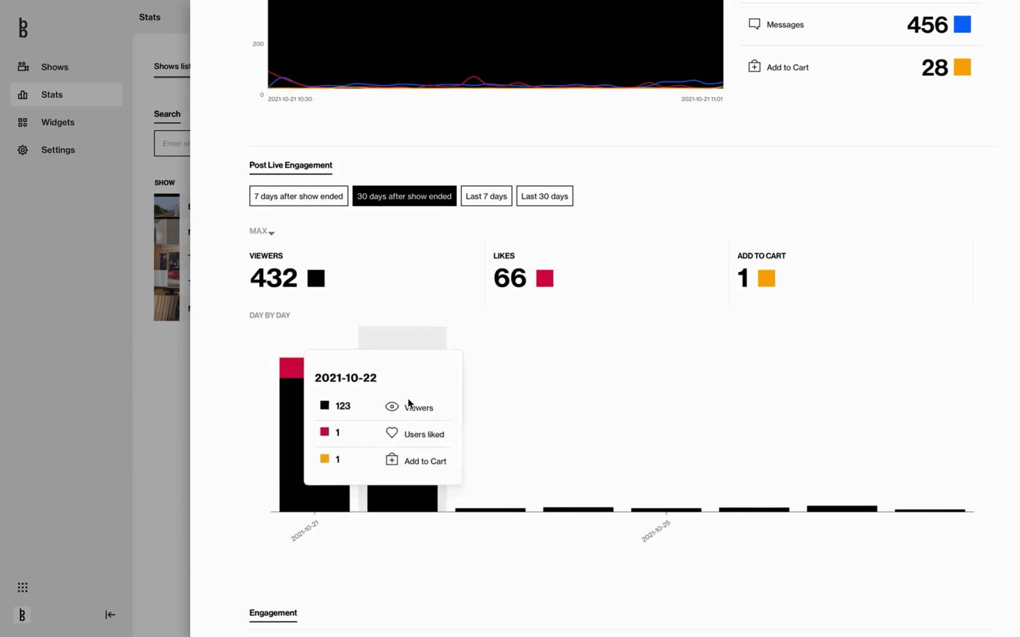
mouse_move(483, 414)
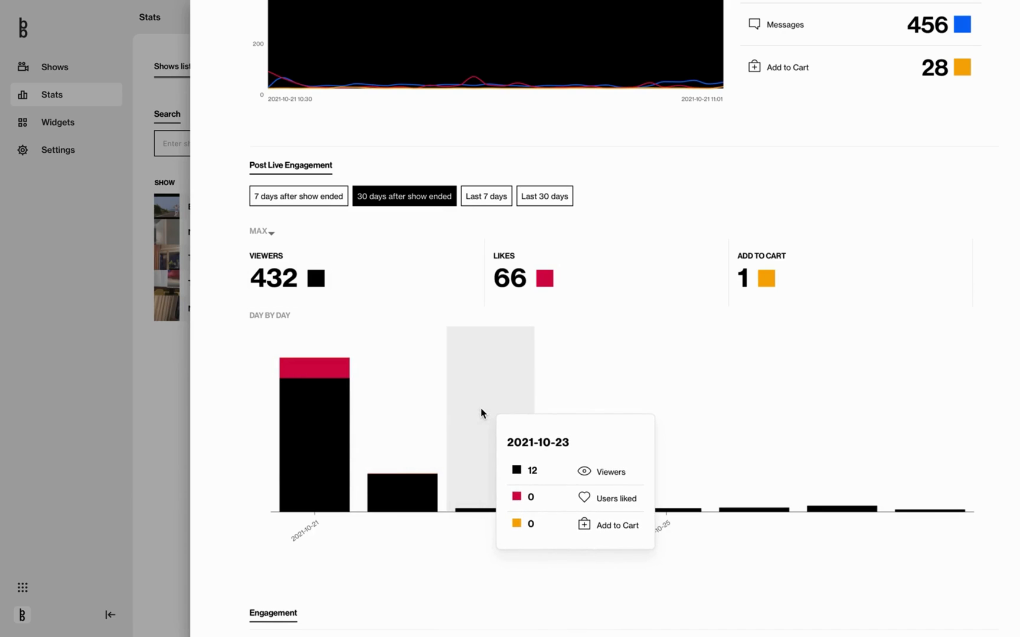
scroll("down", 3)
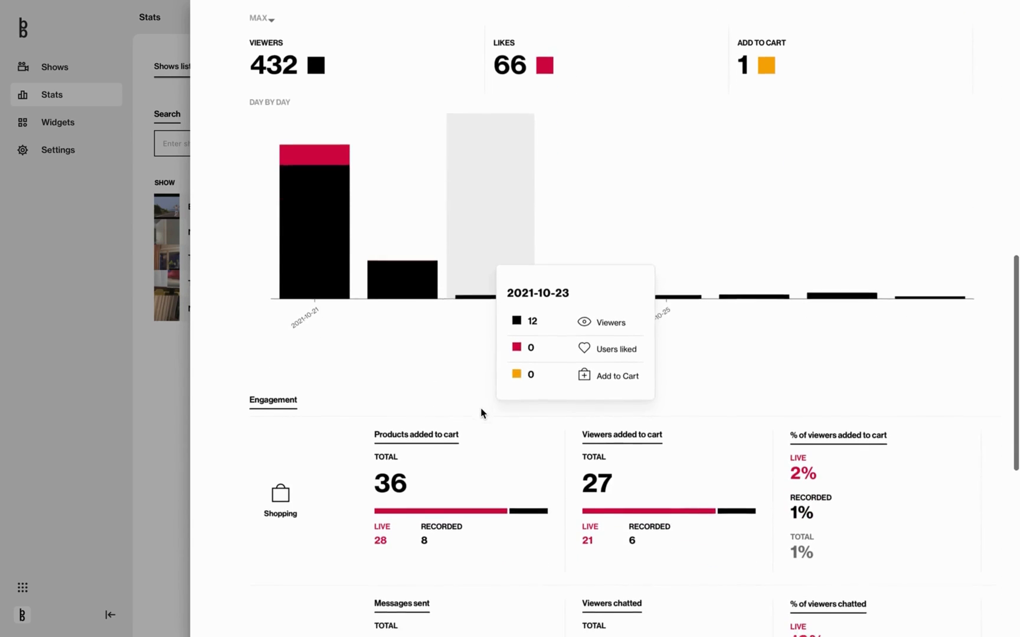
Review the Engagement section's Shopping, Chat, Likes and Devices figures, then close the show report.
scroll("down", 3)
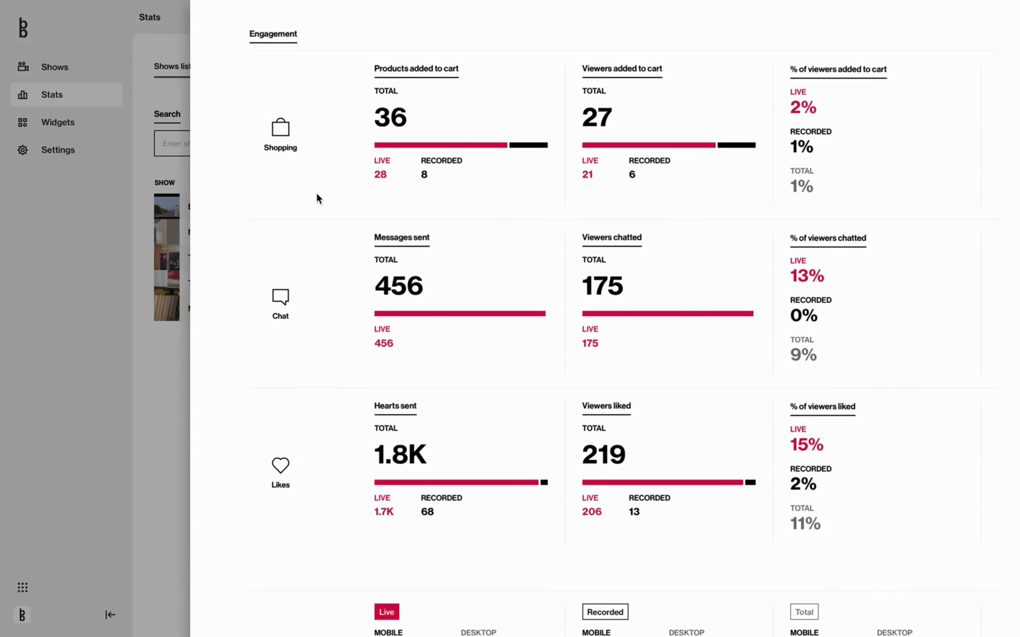
mouse_move(291, 301)
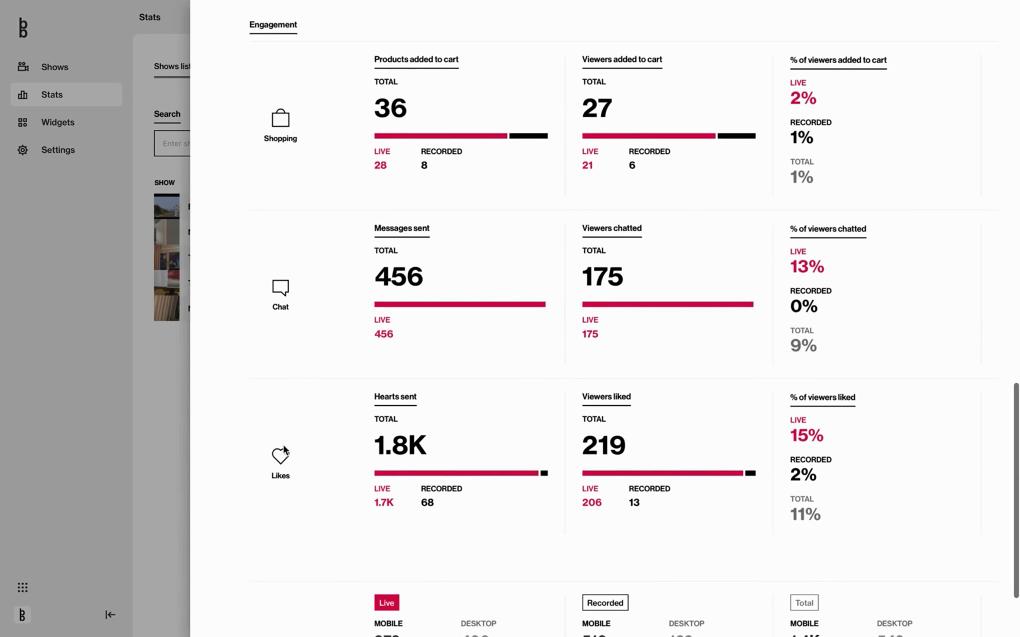
scroll("down", 3)
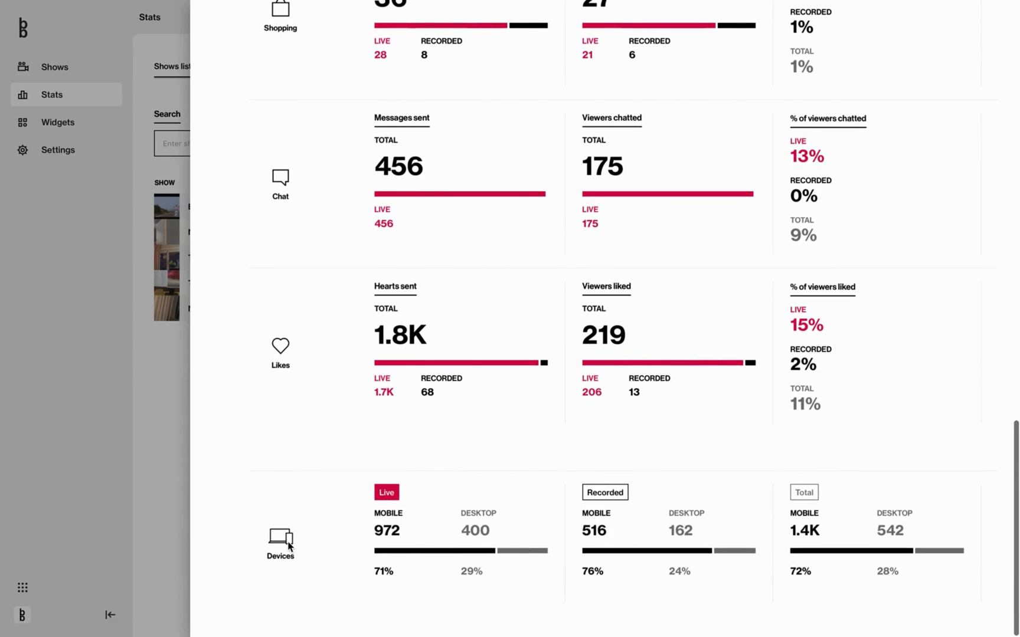
scroll("up", 3)
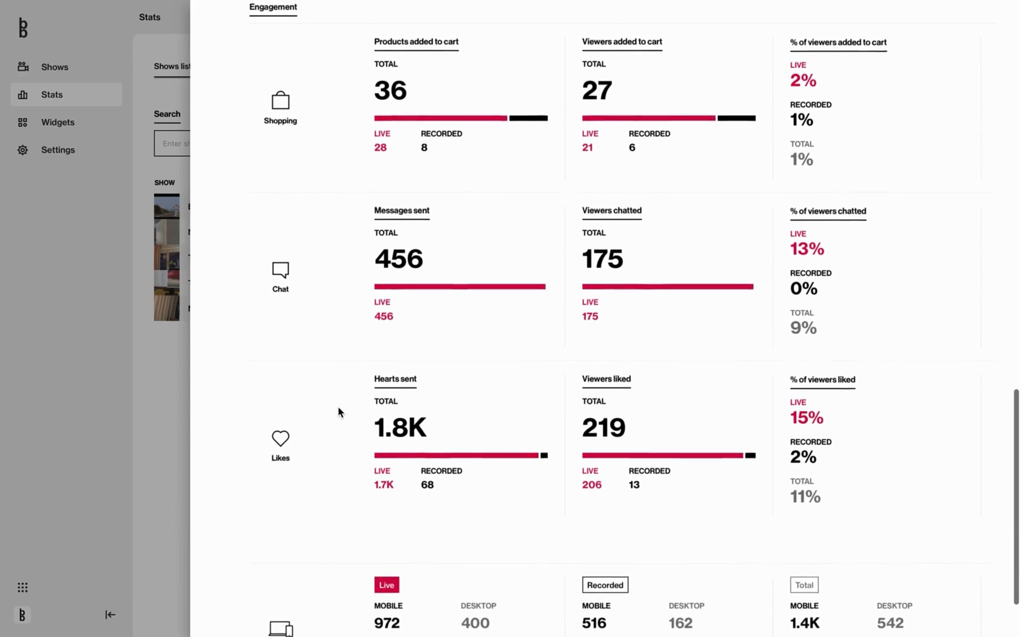
scroll("up", 3)
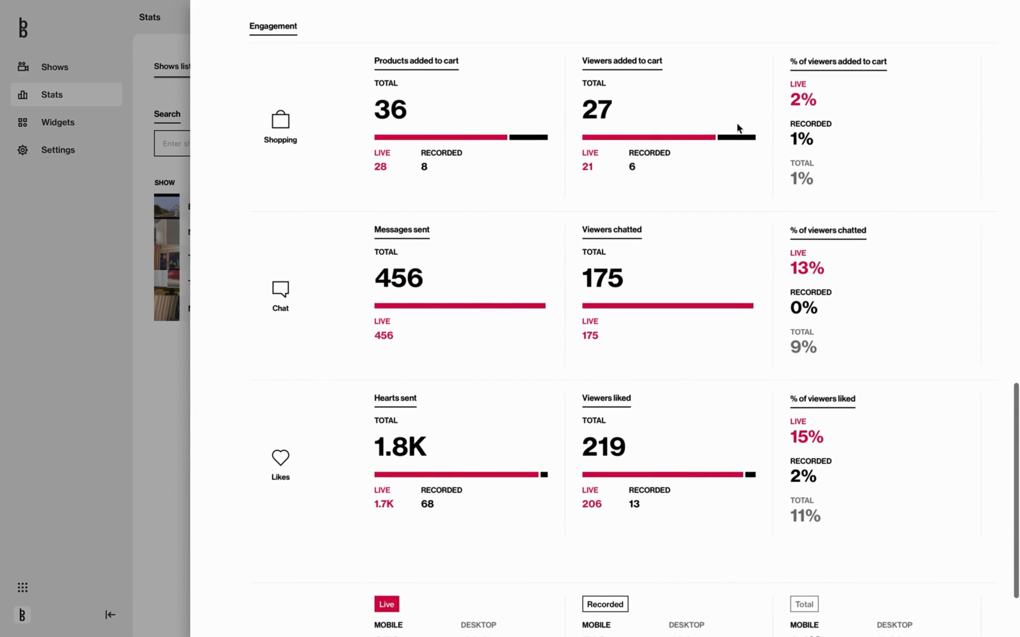
mouse_move(811, 184)
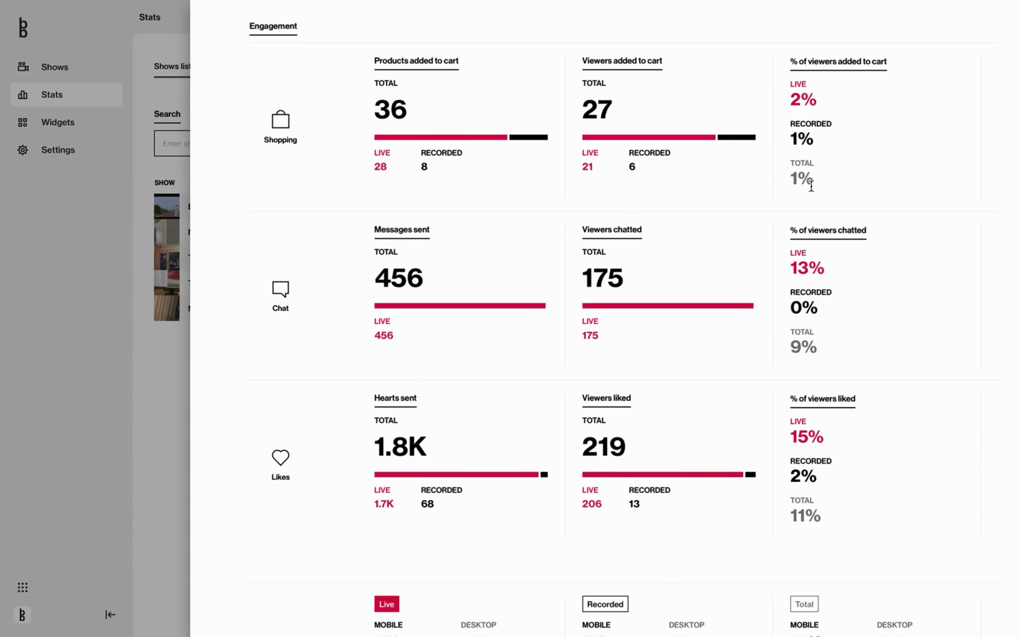
mouse_move(563, 46)
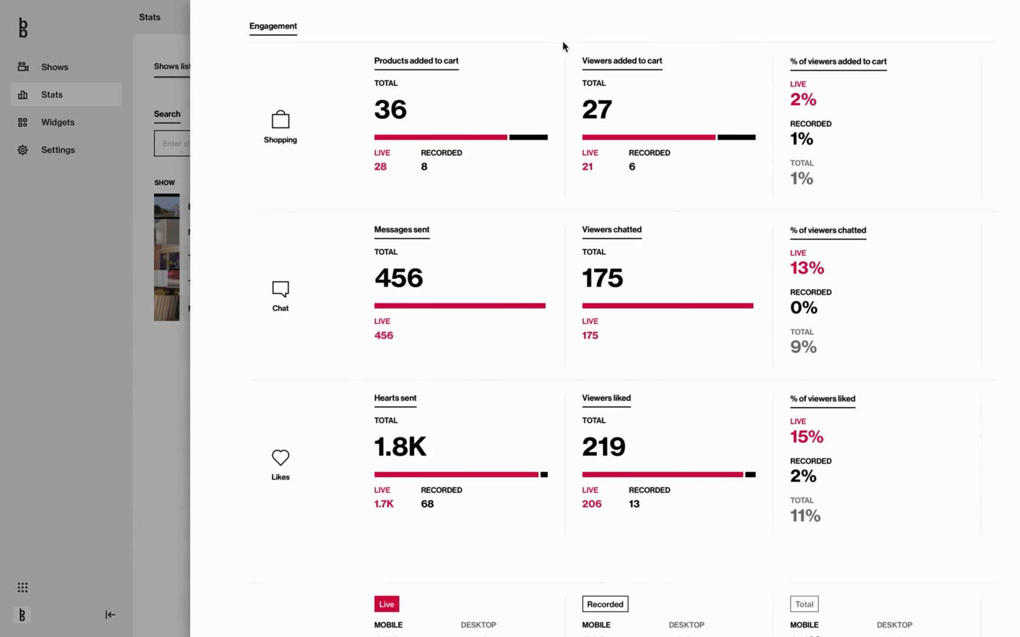
mouse_move(509, 57)
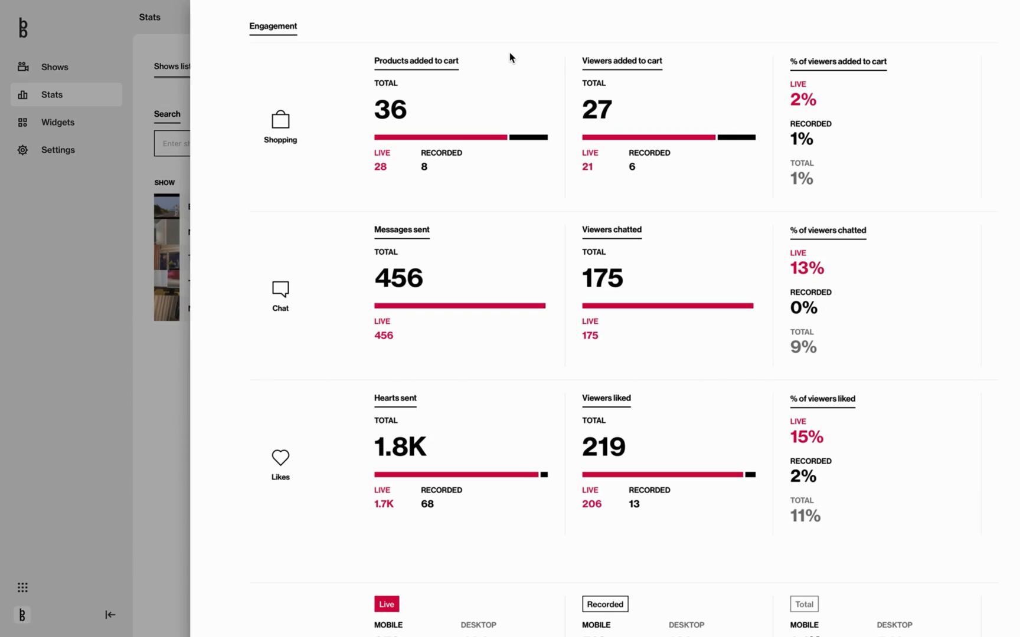
mouse_move(598, 28)
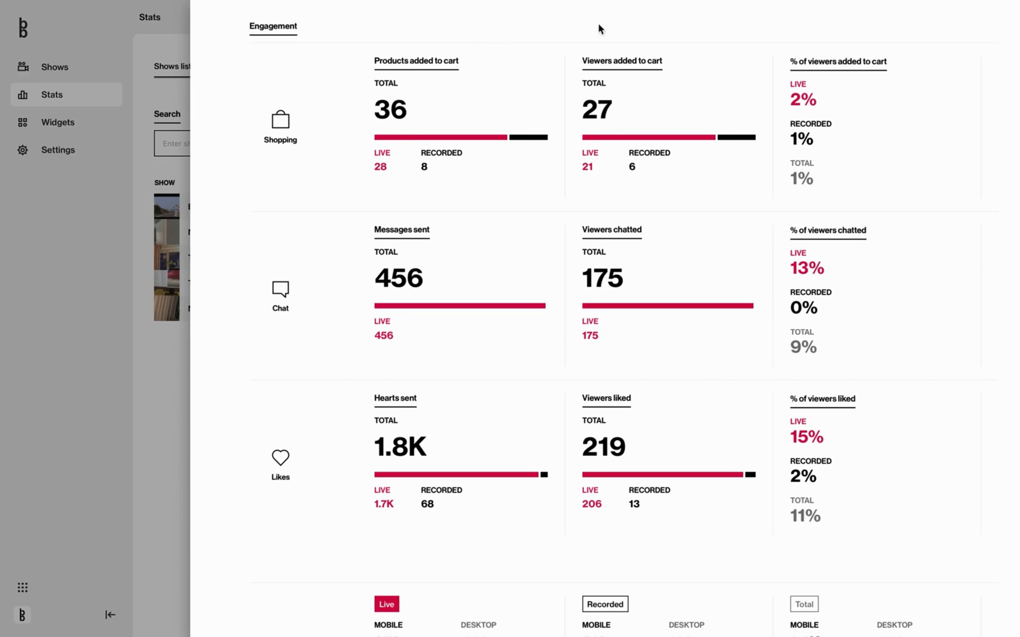
mouse_move(549, 159)
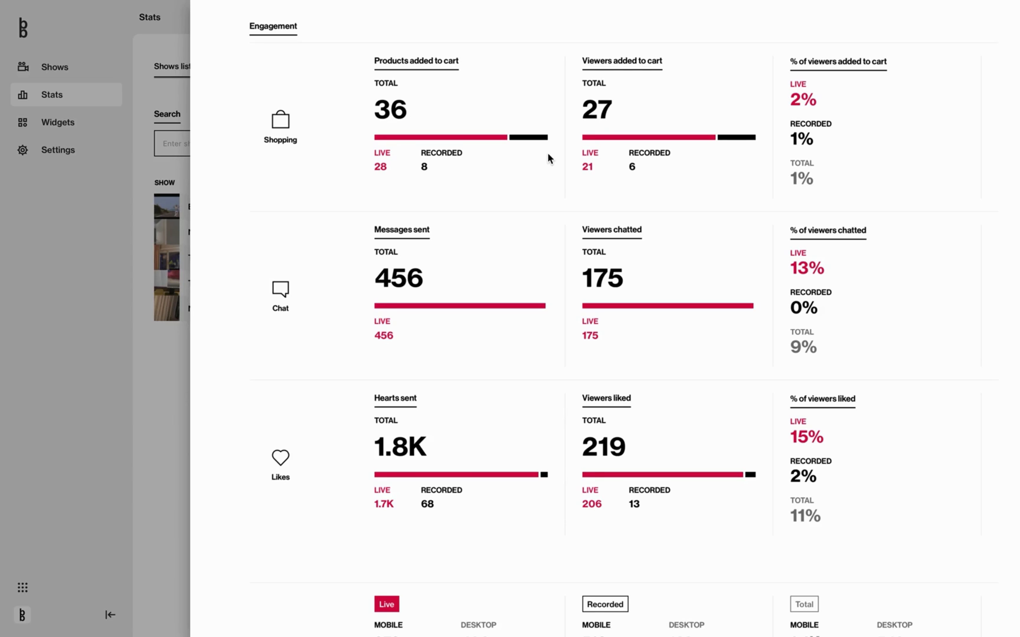
mouse_move(331, 112)
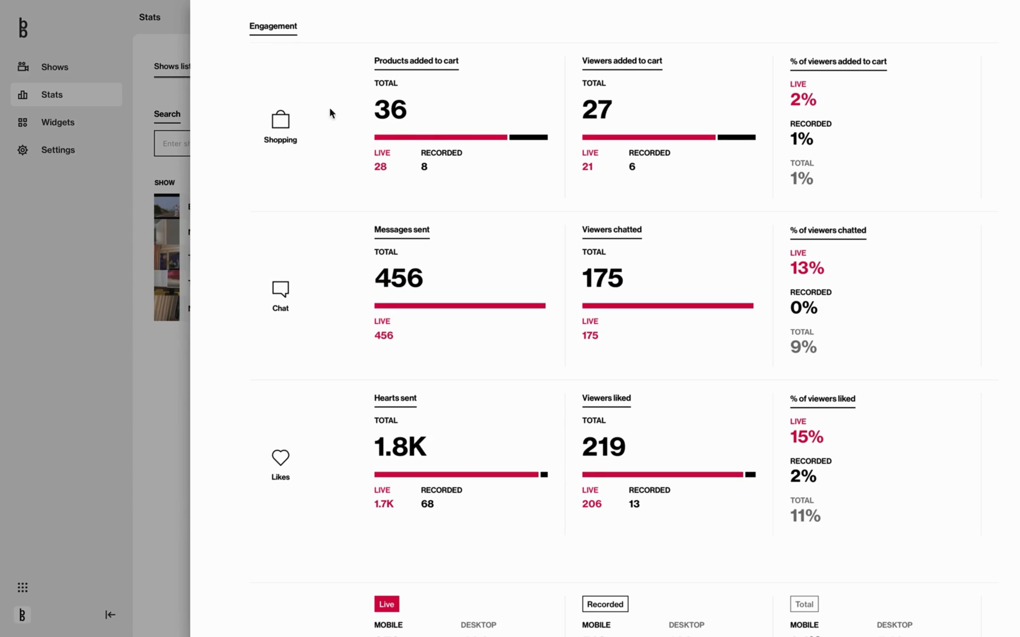
left_click(224, 66)
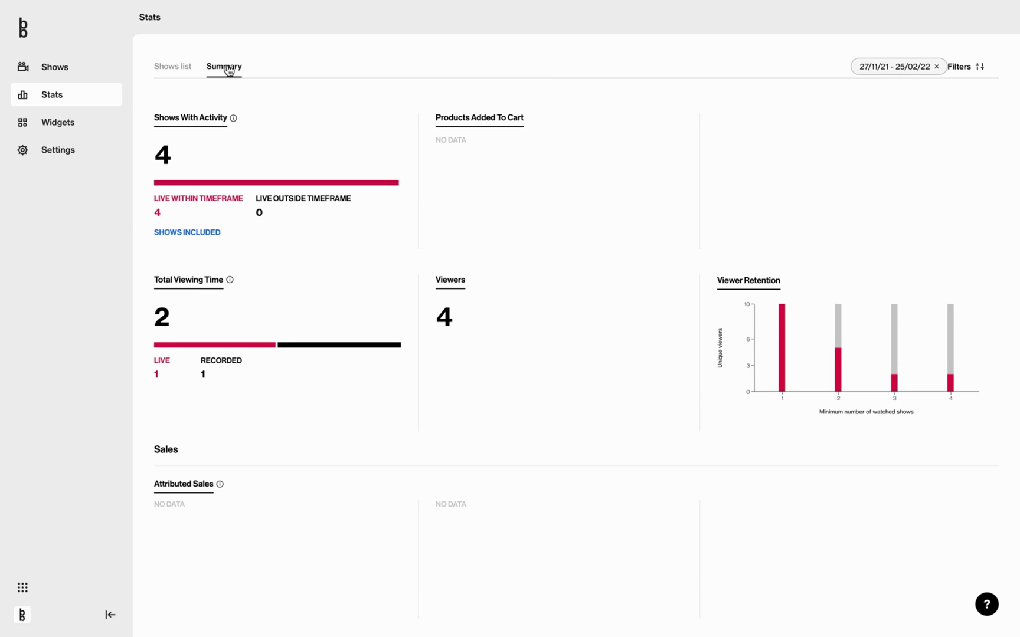
mouse_move(777, 78)
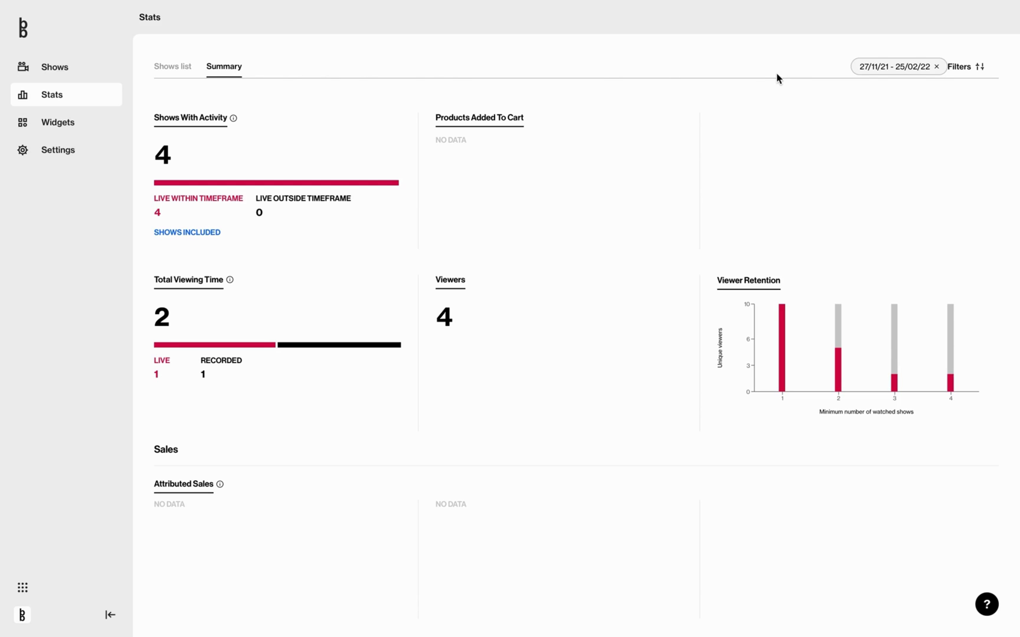
left_click(936, 66)
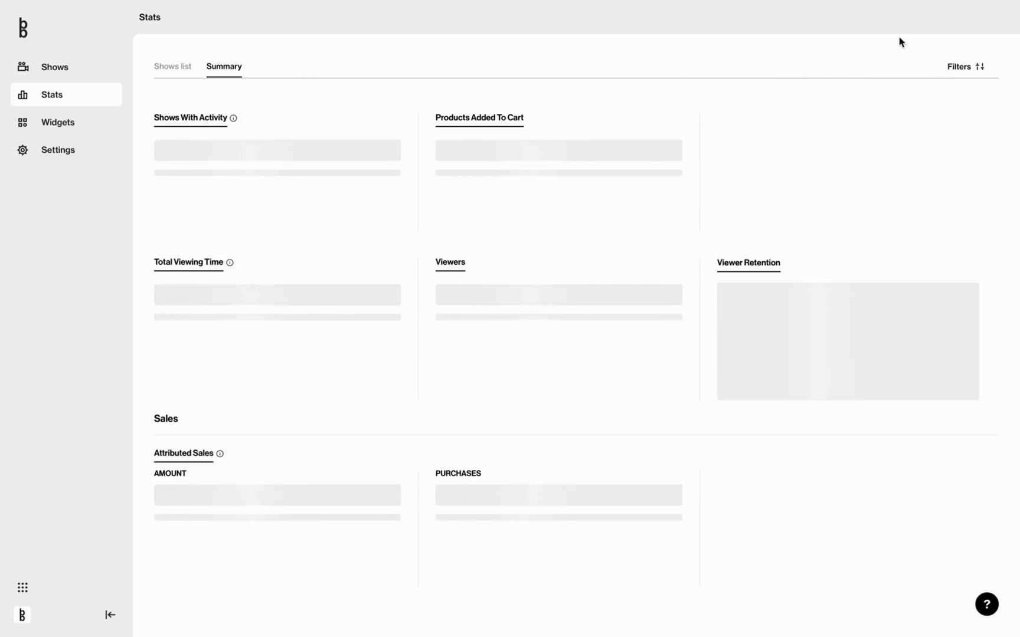
left_click(963, 66)
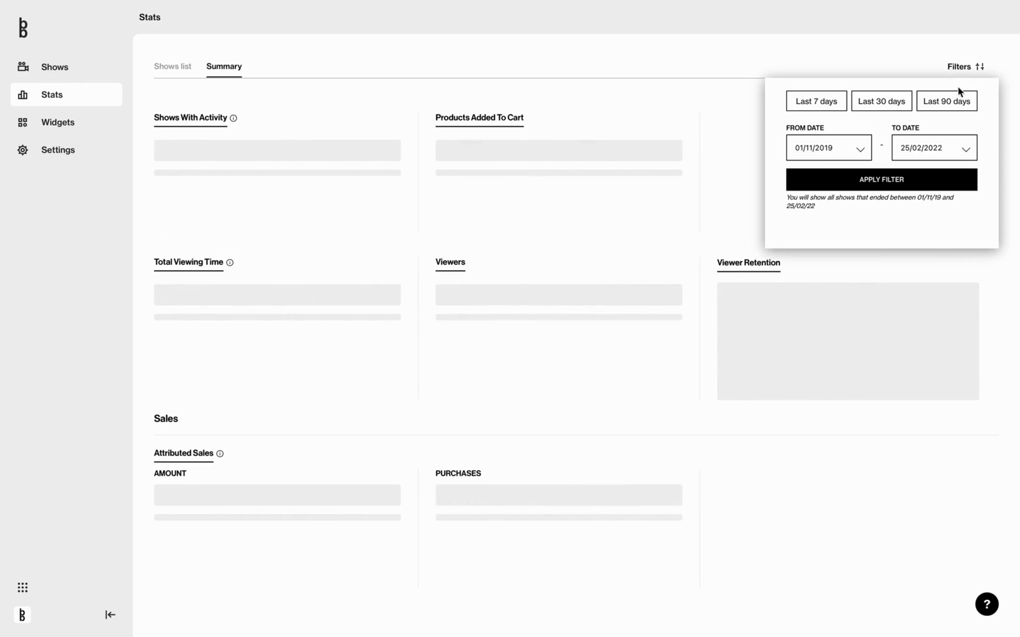
left_click(880, 180)
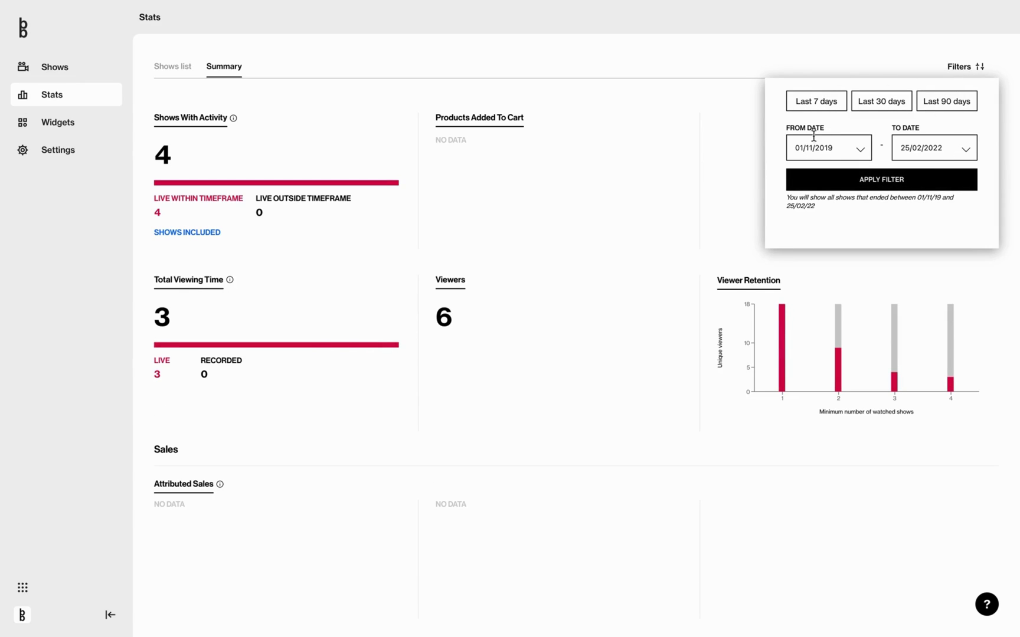
mouse_move(568, 82)
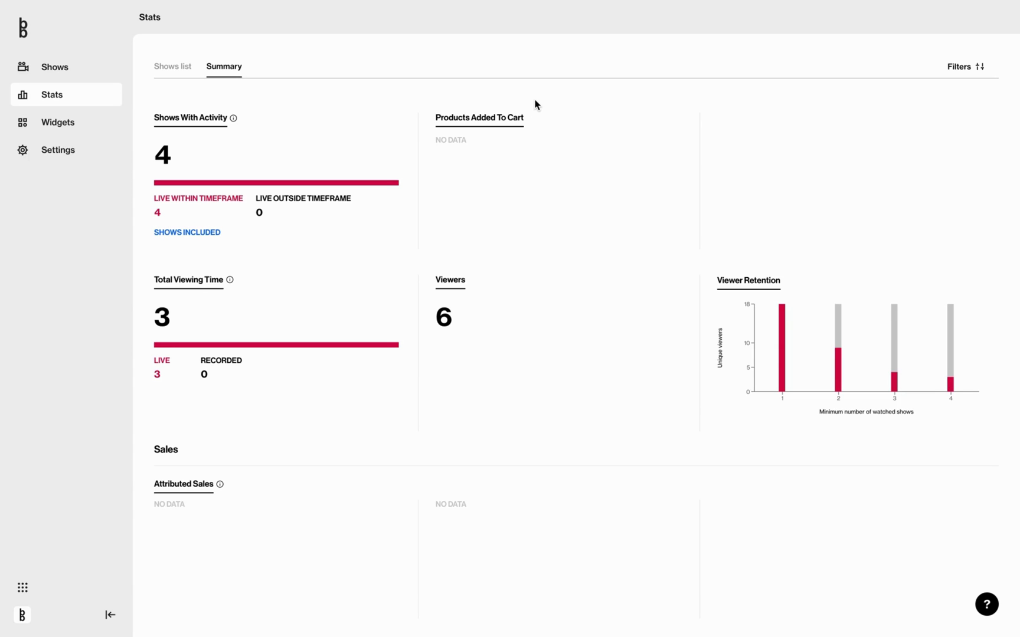
mouse_move(245, 126)
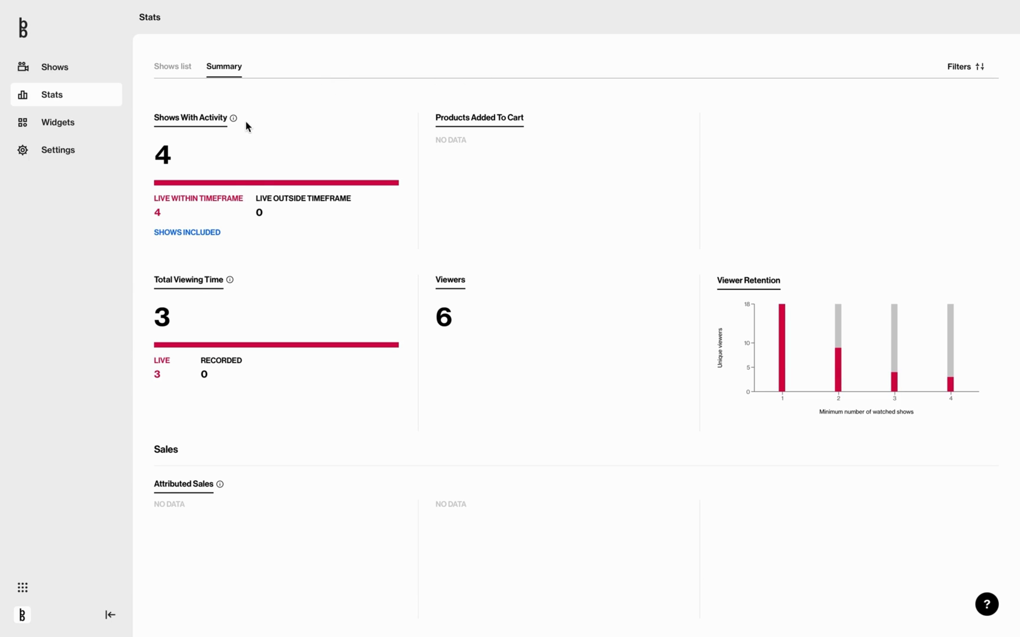
mouse_move(162, 158)
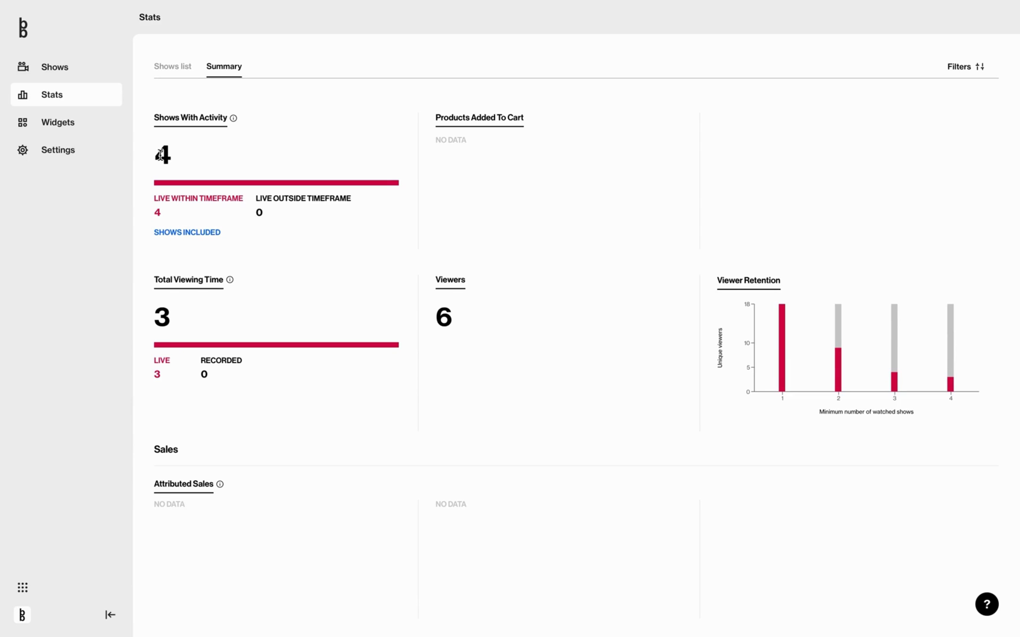
mouse_move(90, 234)
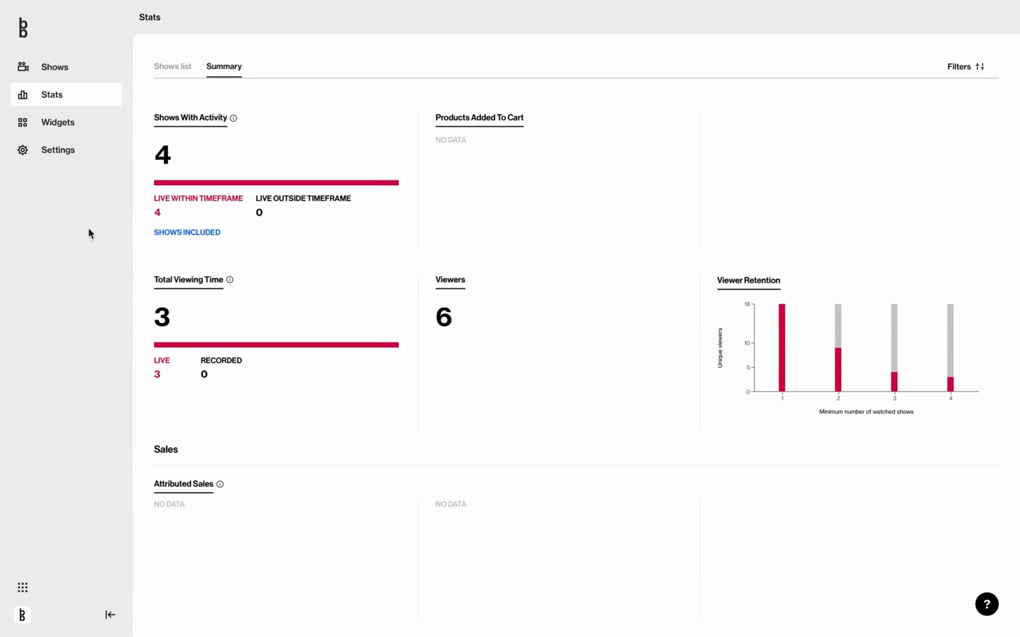
left_click(186, 232)
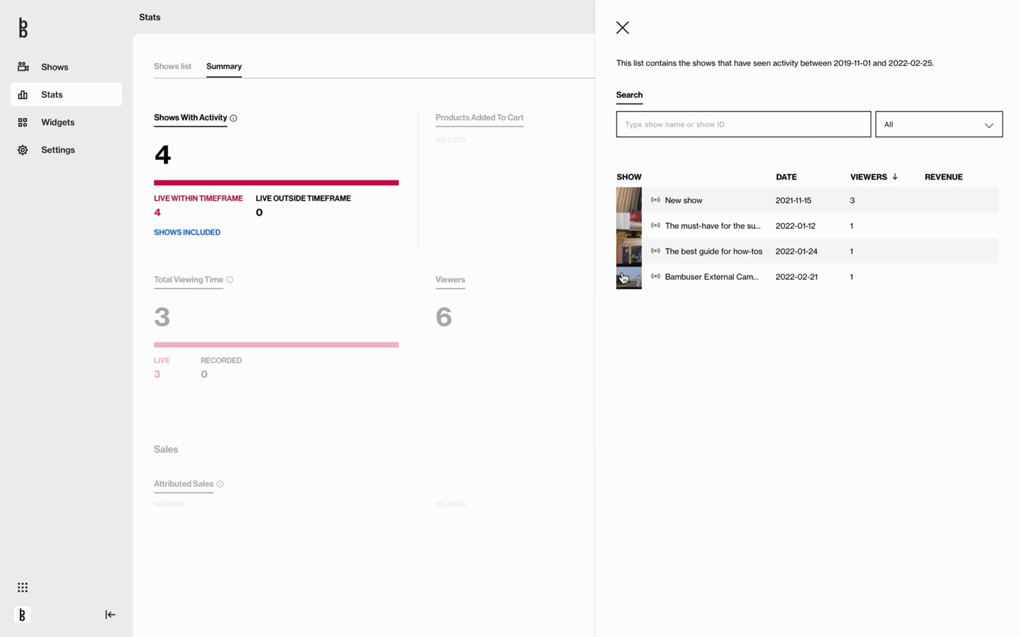
mouse_move(907, 125)
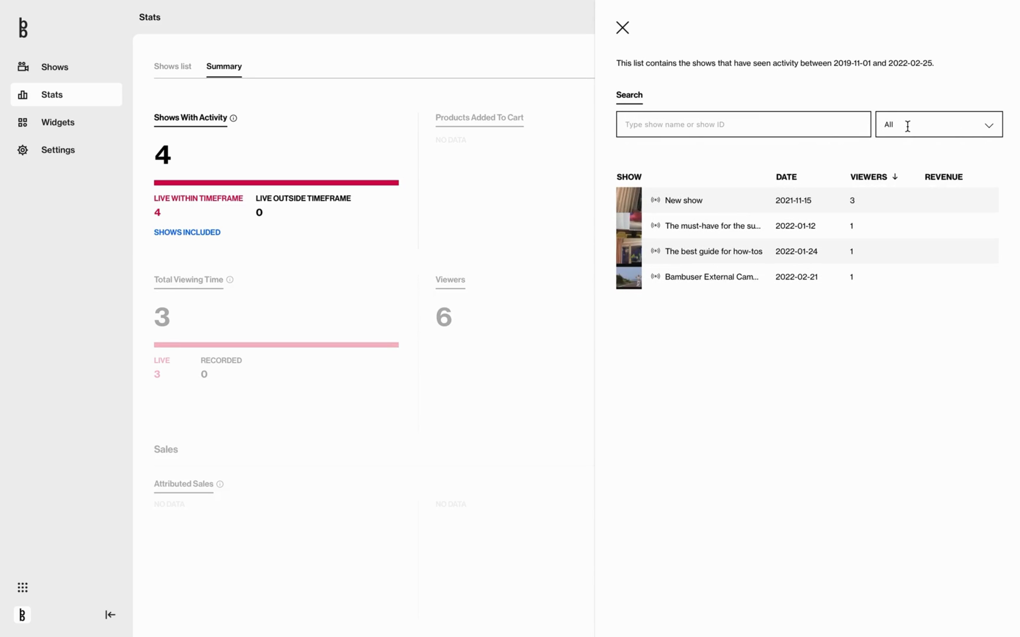
left_click(935, 124)
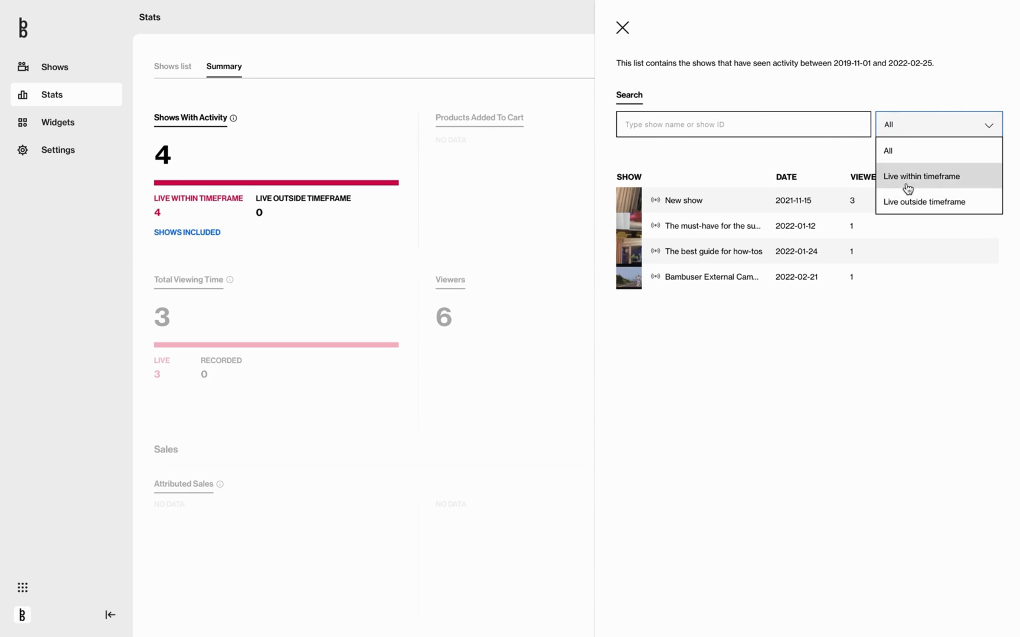
left_click(622, 27)
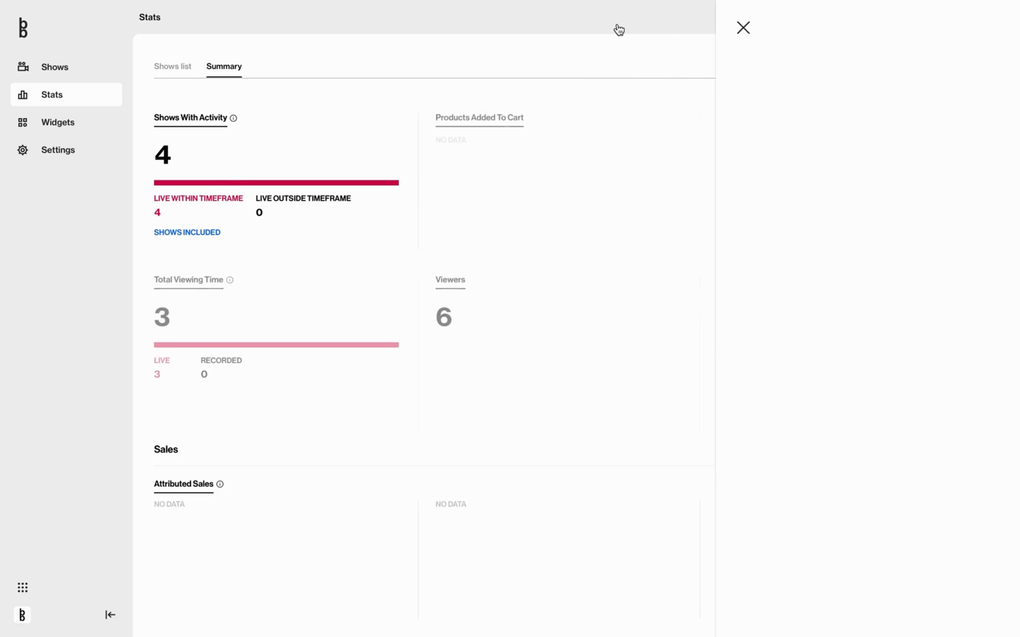
left_click(743, 27)
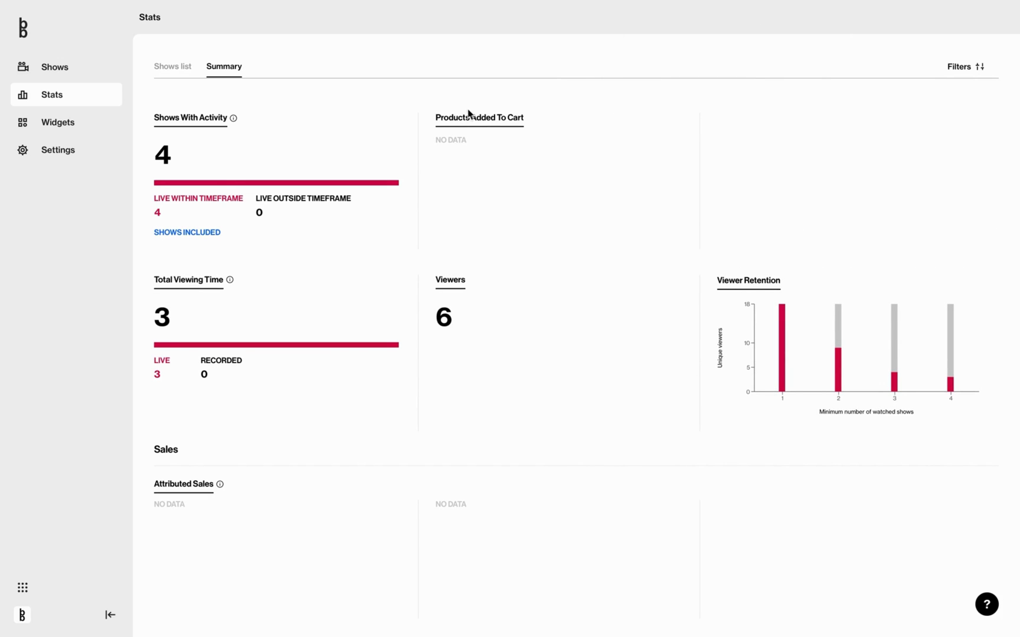
mouse_move(532, 124)
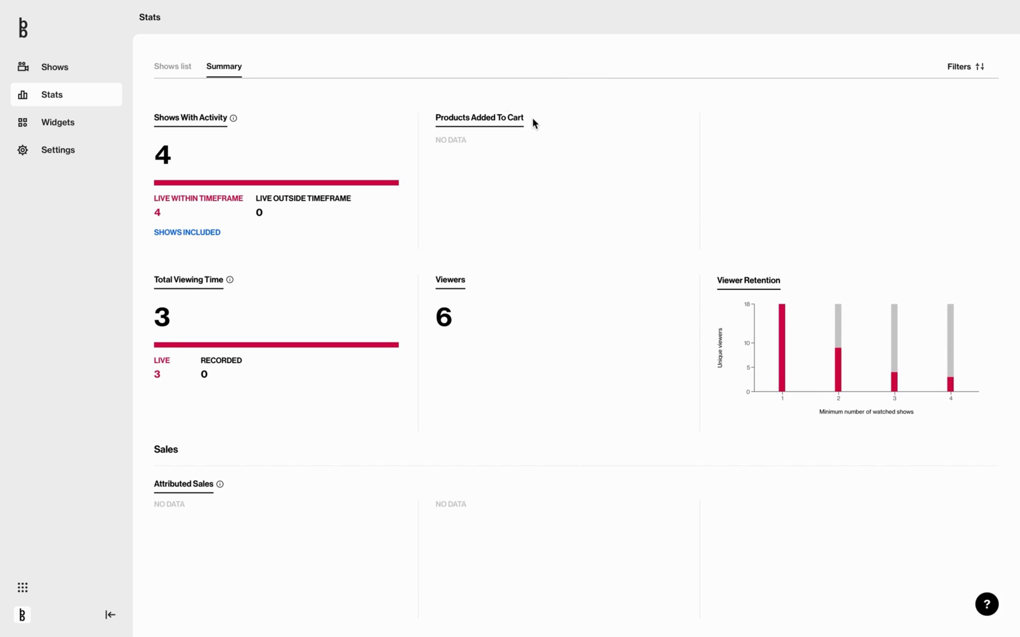
mouse_move(539, 132)
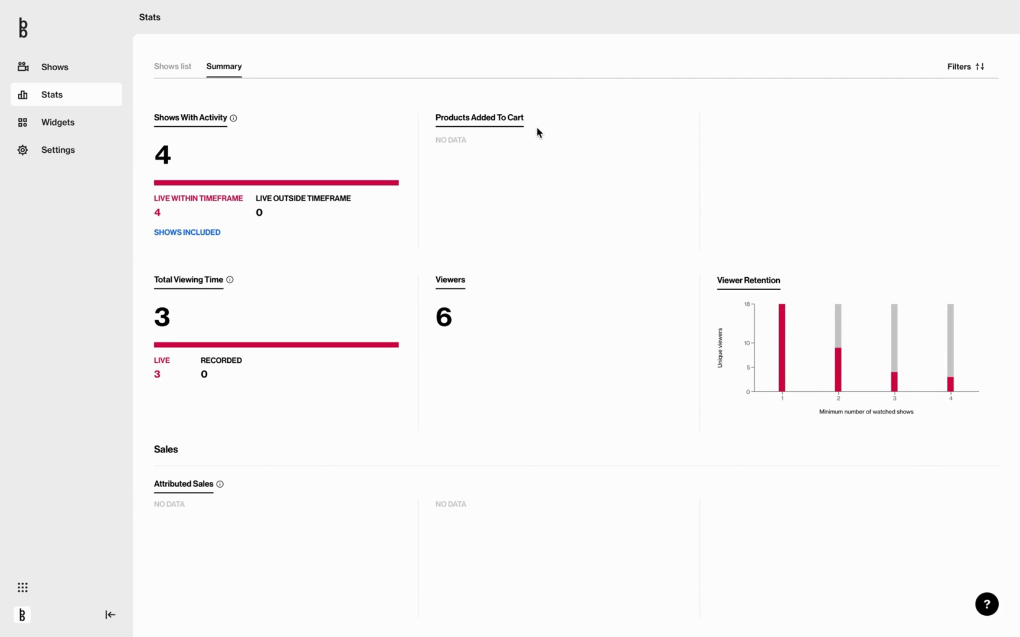
mouse_move(190, 278)
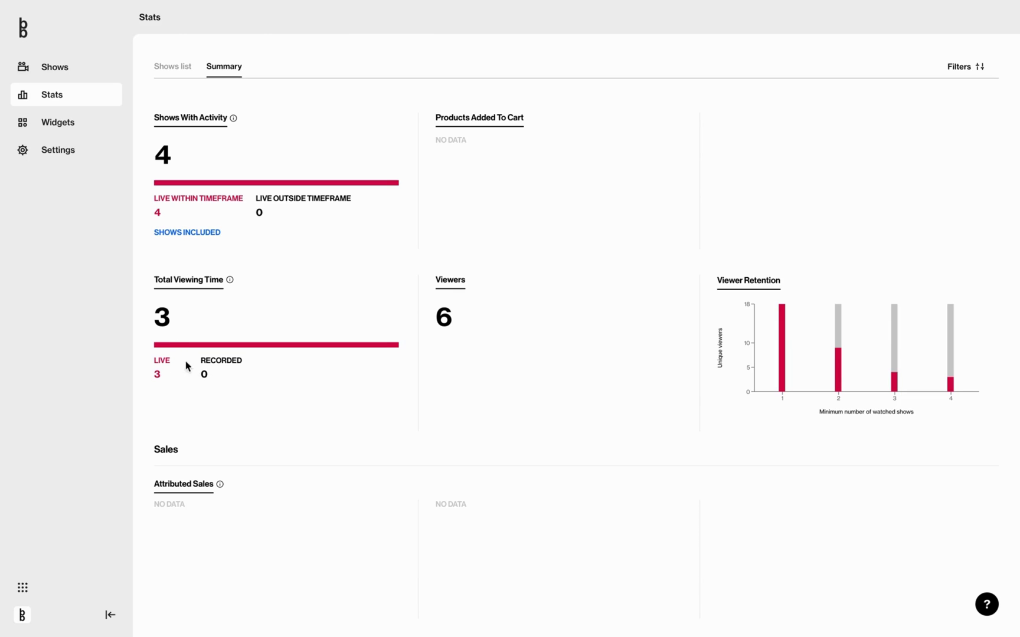
mouse_move(215, 327)
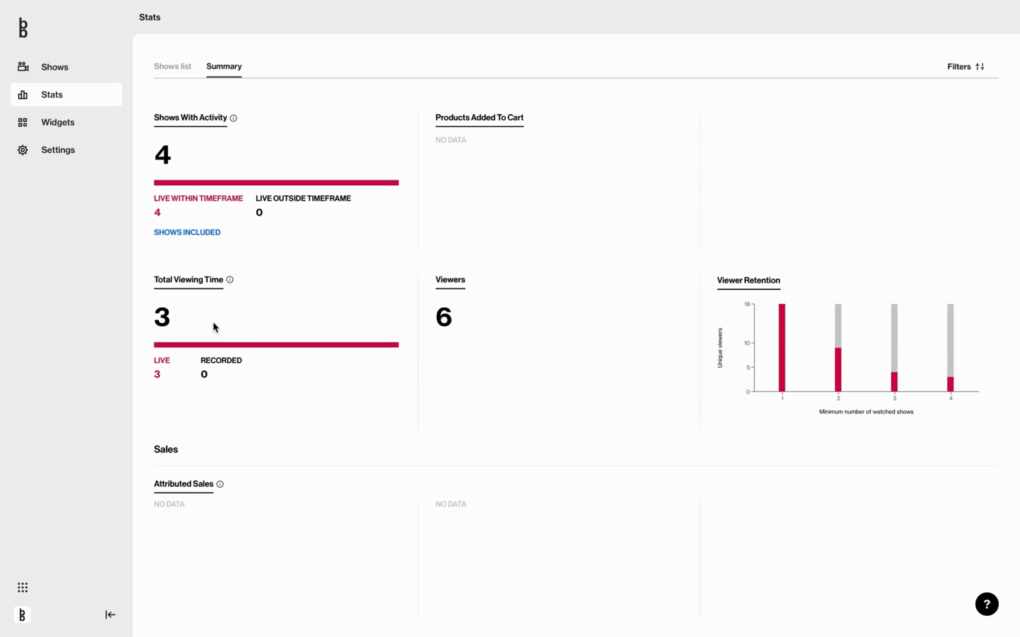
mouse_move(449, 307)
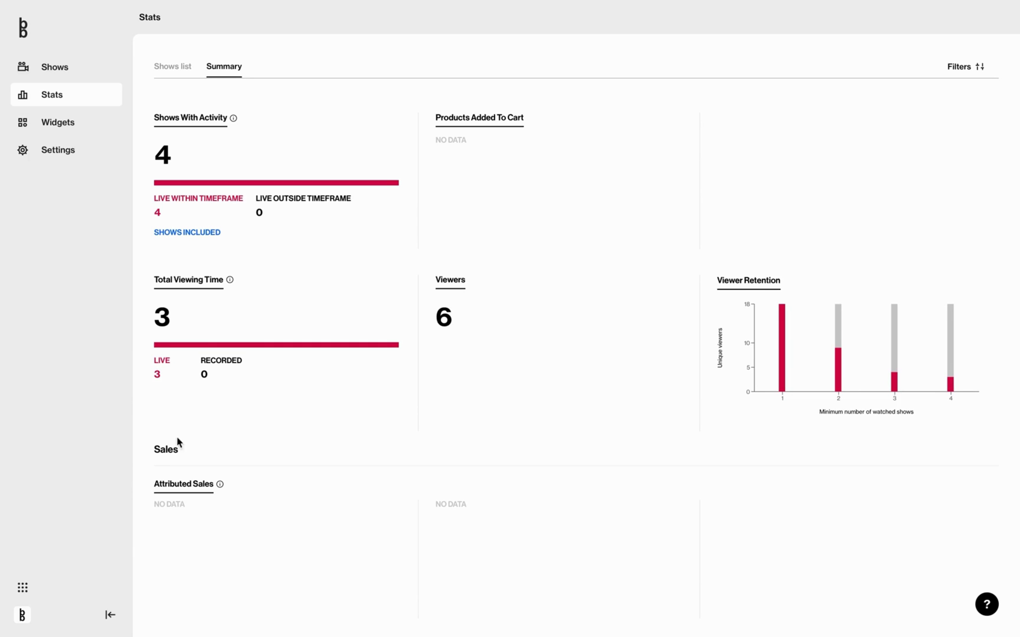
mouse_move(170, 447)
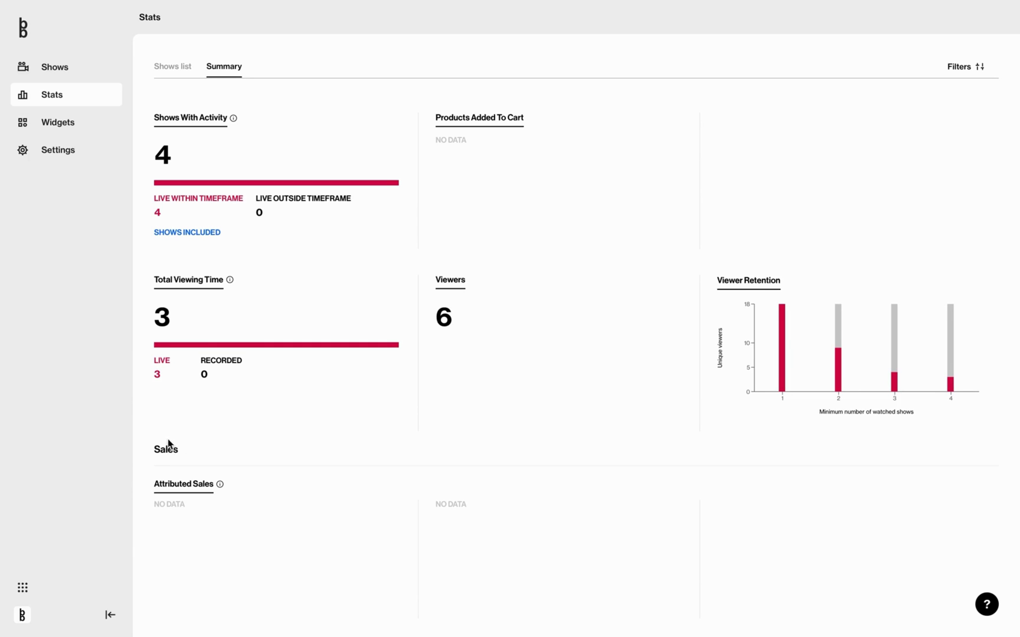
mouse_move(234, 503)
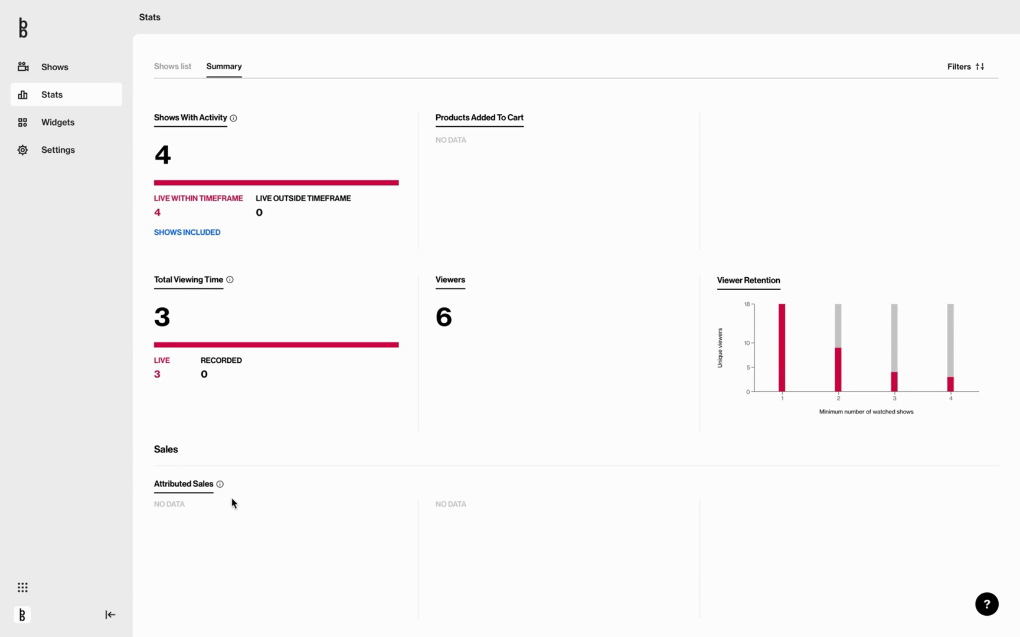
mouse_move(496, 520)
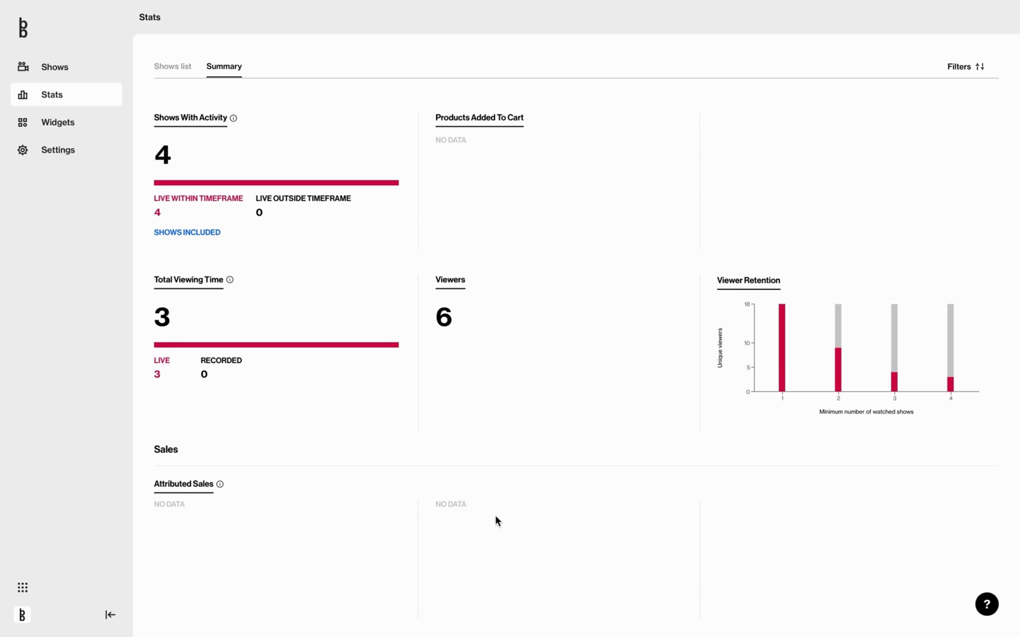
mouse_move(737, 315)
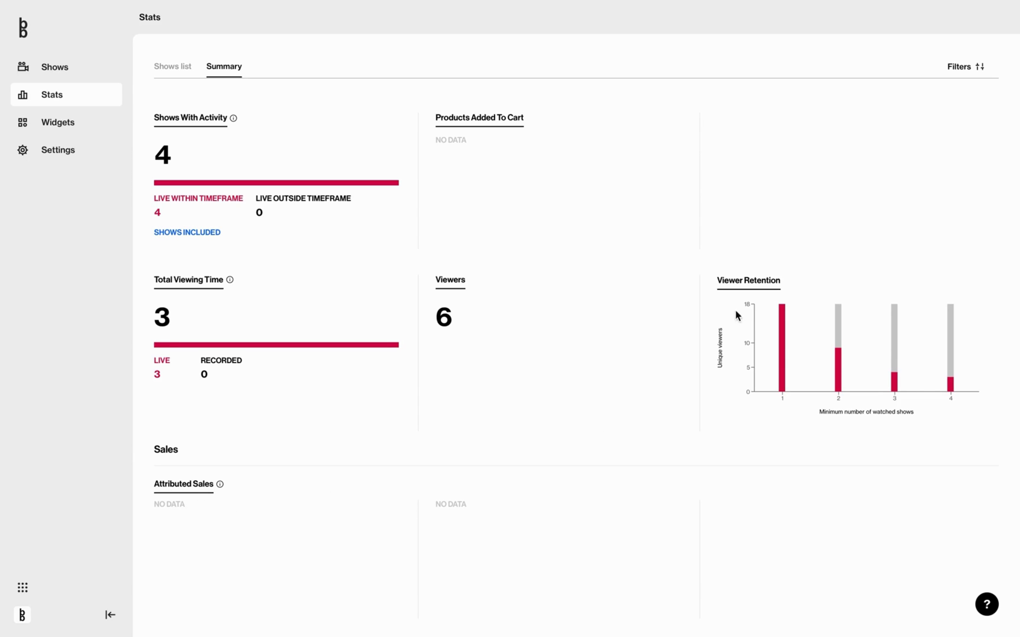
mouse_move(749, 280)
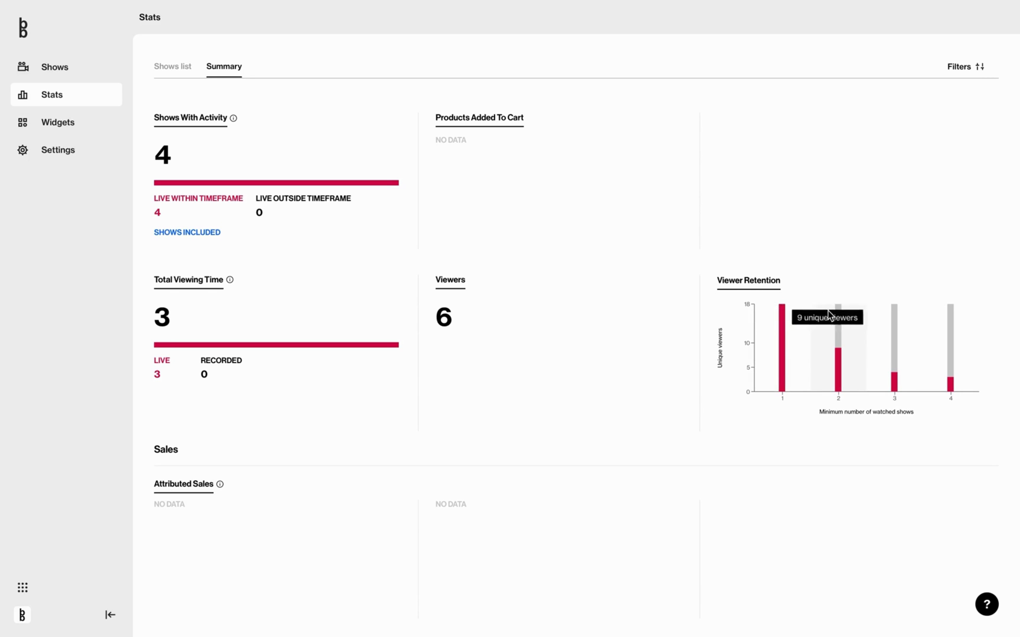
mouse_move(952, 321)
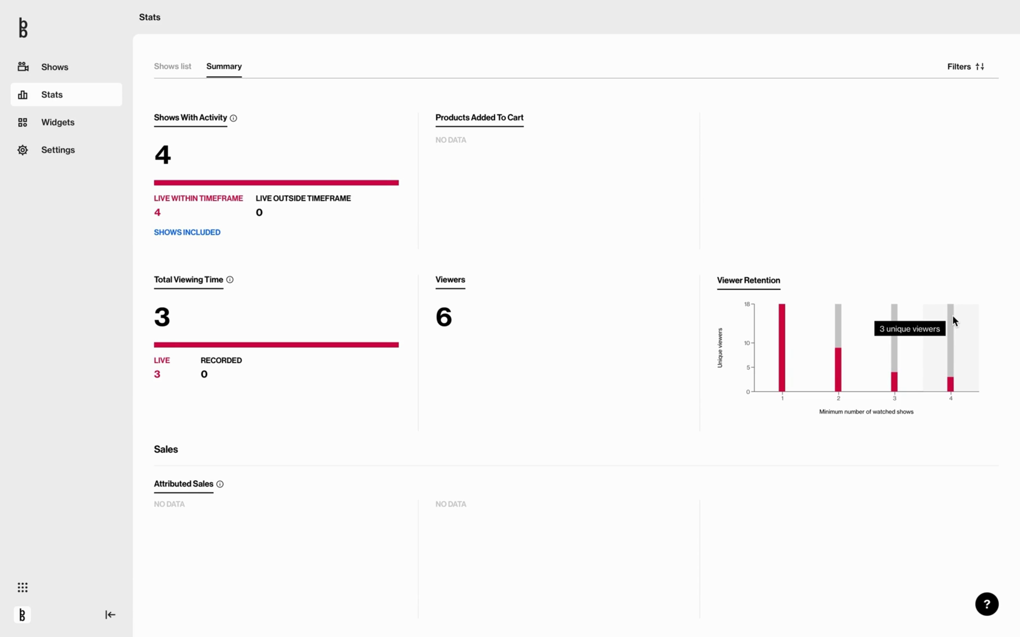
mouse_move(939, 406)
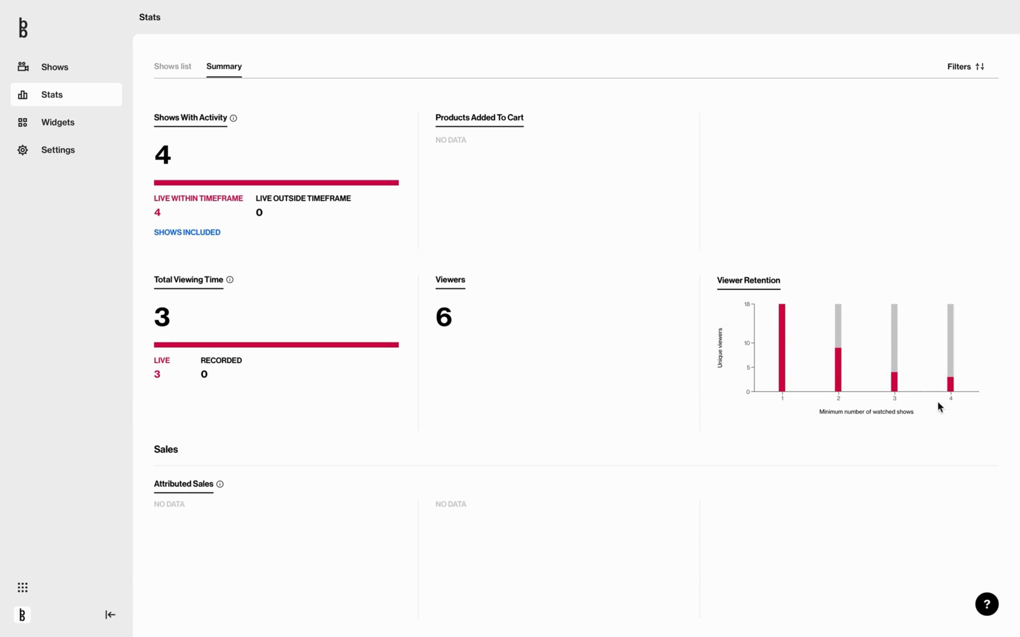
Open the Bambuser Help Center from the ? menu.
left_click(986, 604)
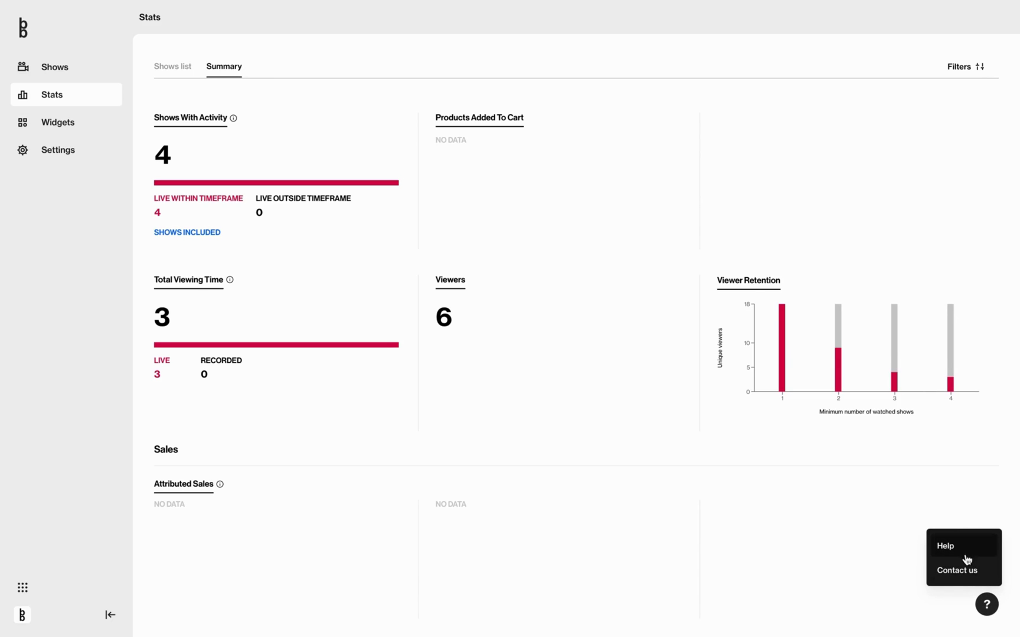
mouse_move(965, 570)
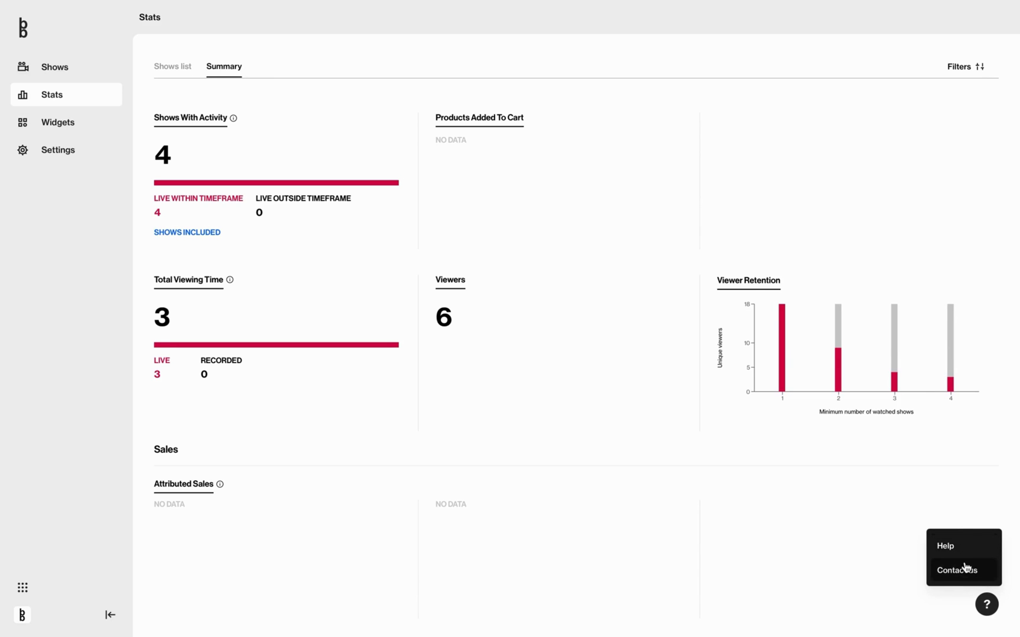
left_click(945, 545)
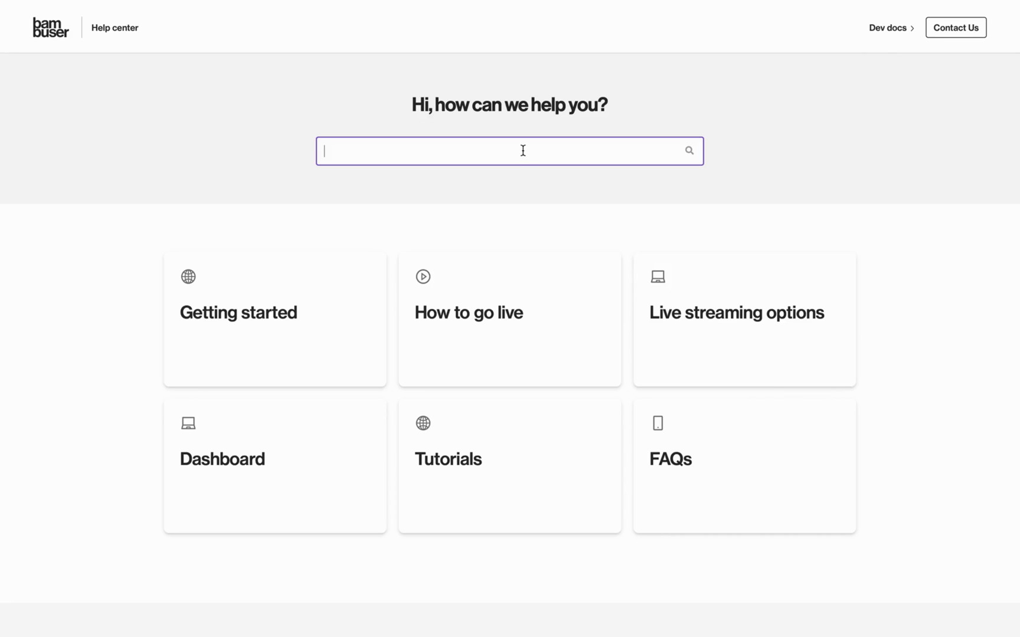
Search the Help Center for 'stats', then return to the dashboard home via the Bambuser logo.
type("stats")
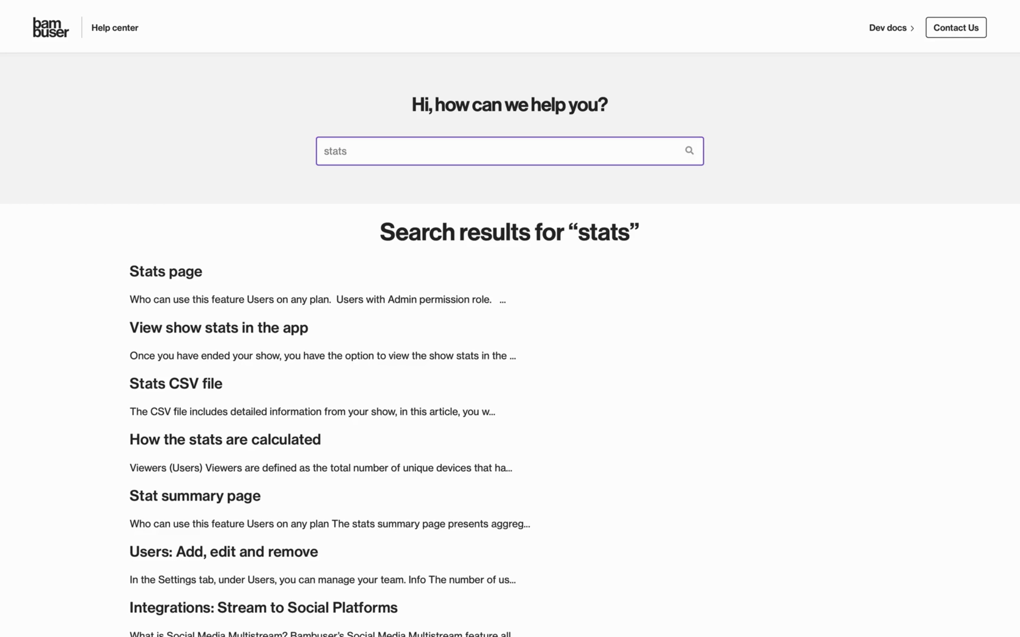
mouse_move(165, 271)
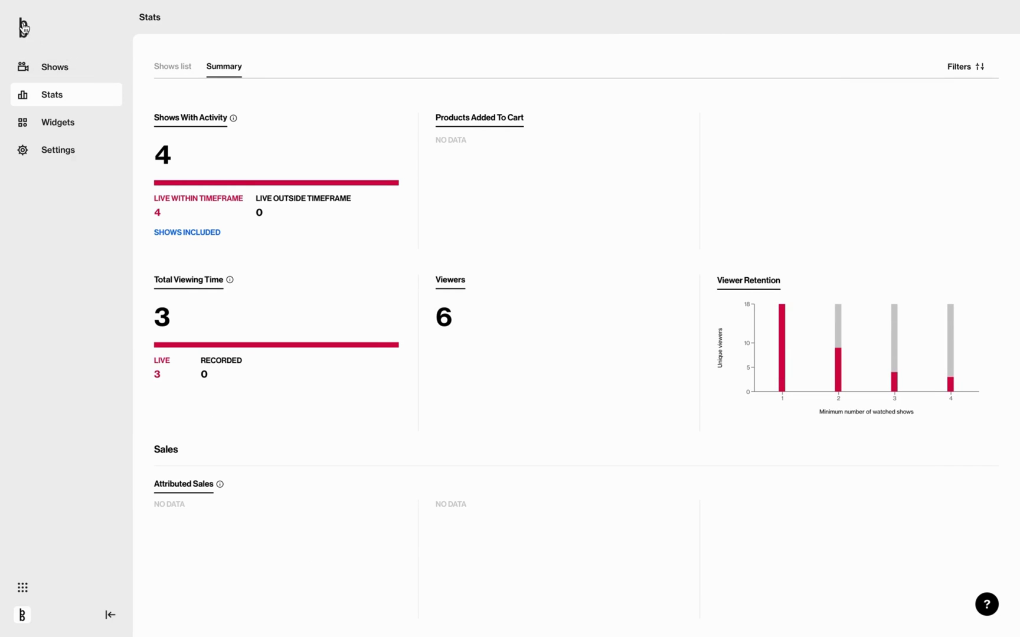
left_click(23, 27)
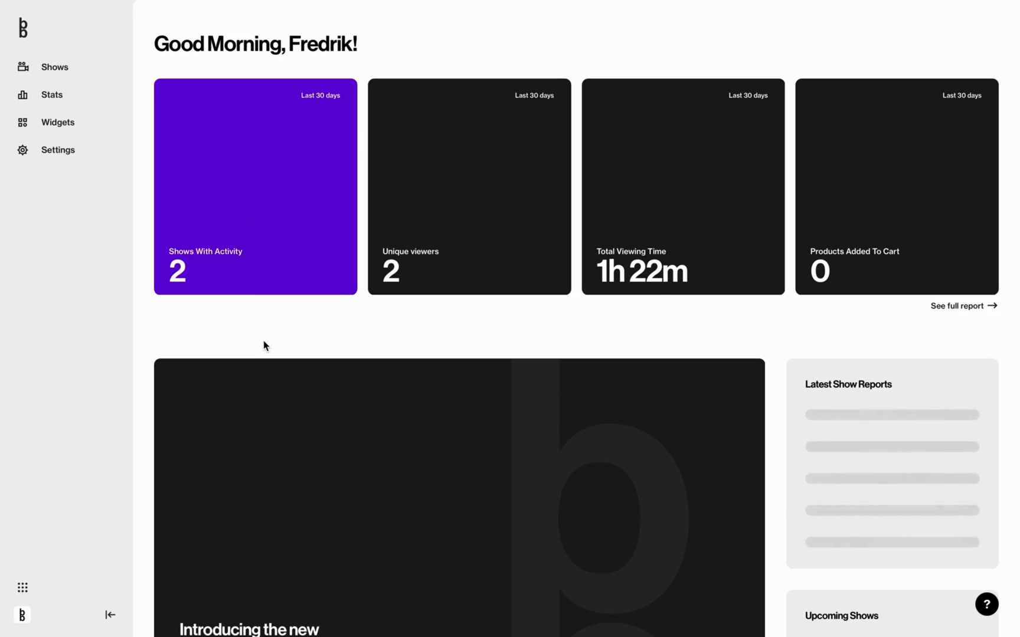